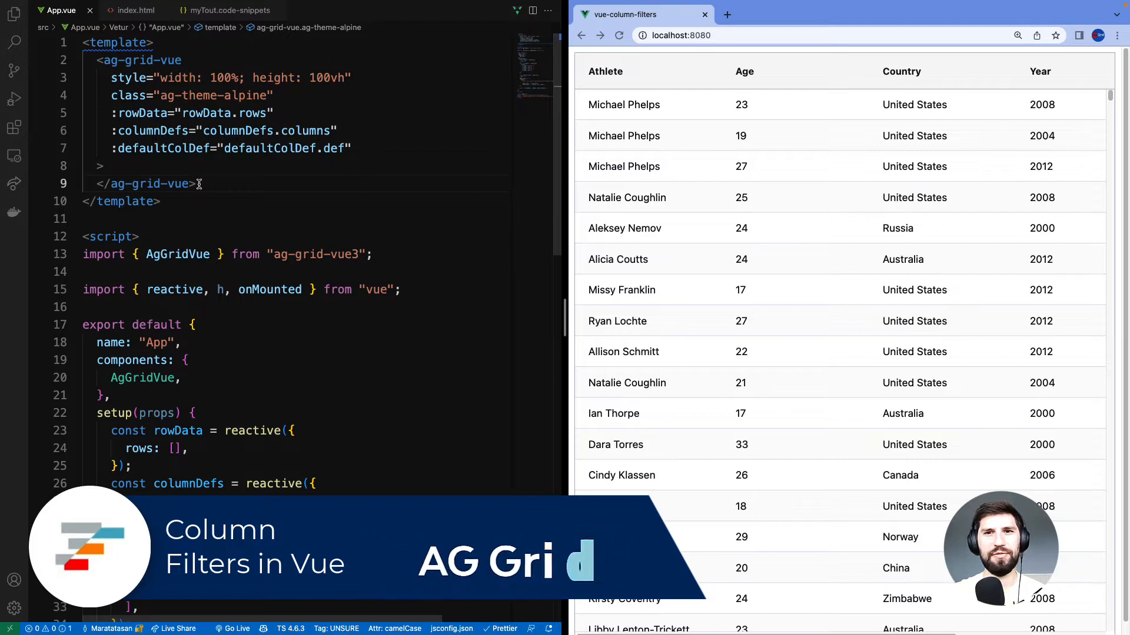
- Add filter: true to the athlete column definition
{"action": "left_click_drag", "start_coordinate": [111, 112], "coordinate": [196, 183]}
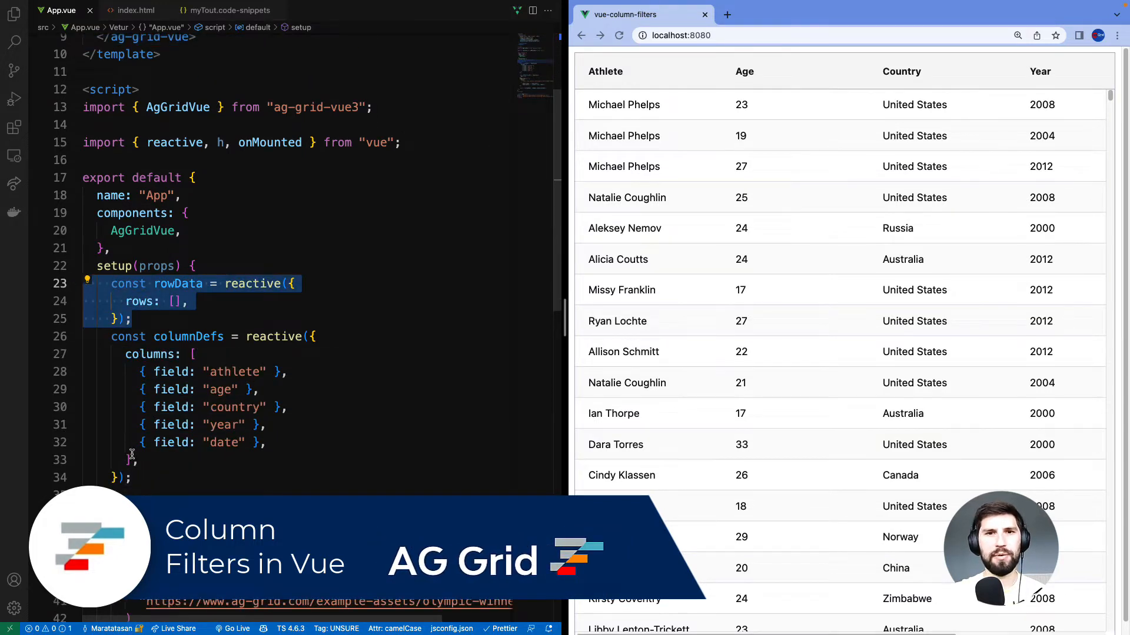
{"action": "scroll", "scroll_direction": "down", "scroll_amount": 3}
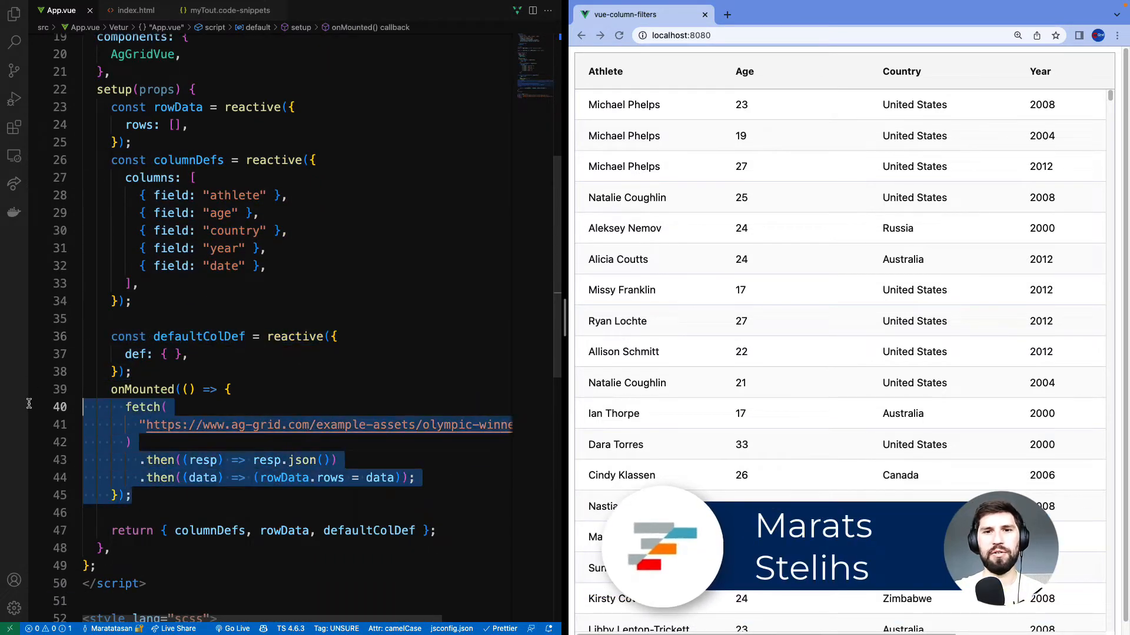
{"action": "left_click", "coordinate": [623, 352]}
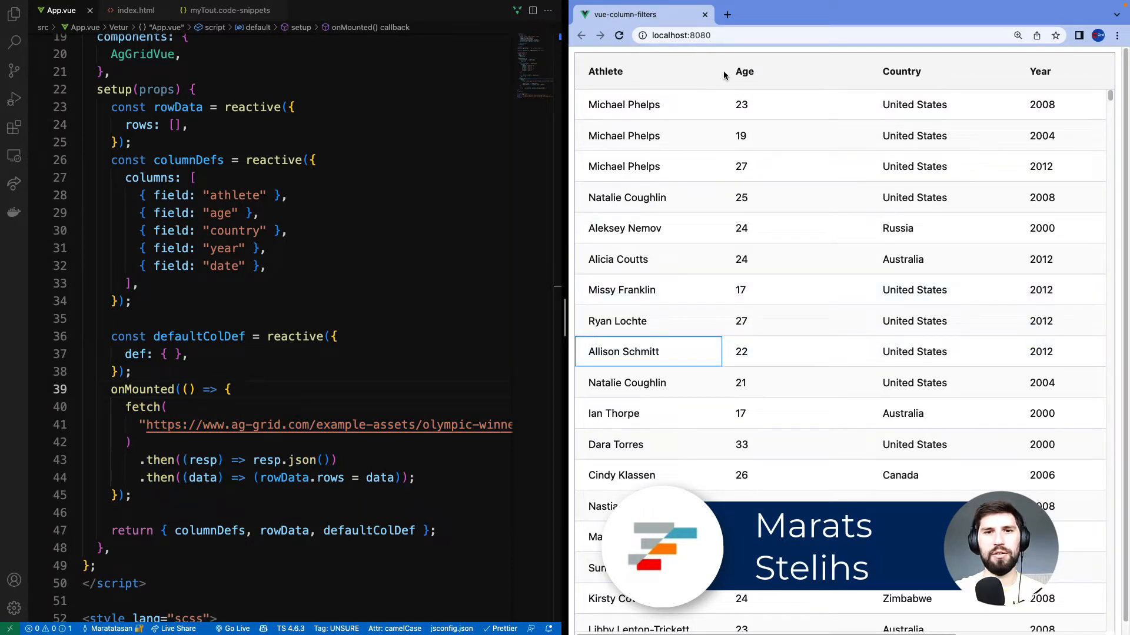
{"action": "mouse_move", "coordinate": [699, 81]}
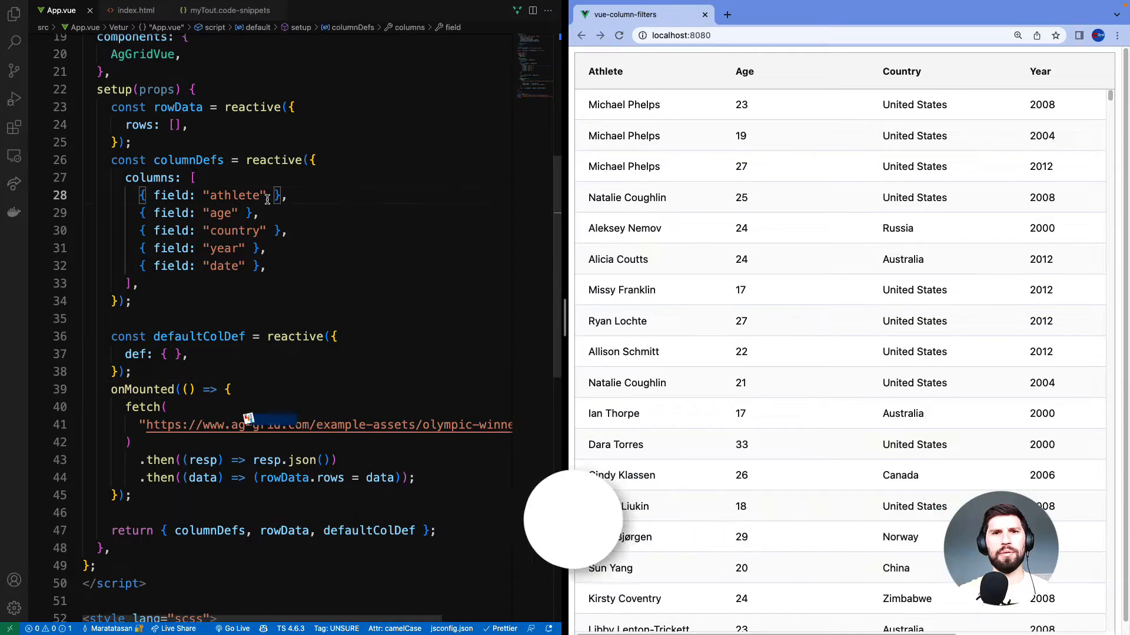
{"action": "type", "text": ", filter:"}
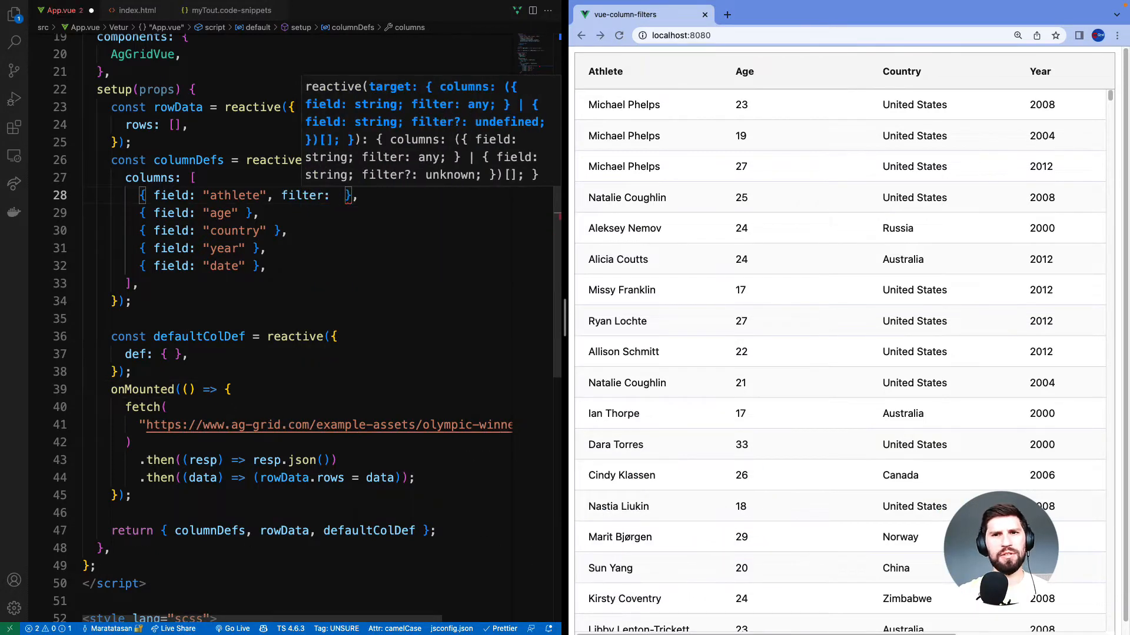
{"action": "type", "text": "true"}
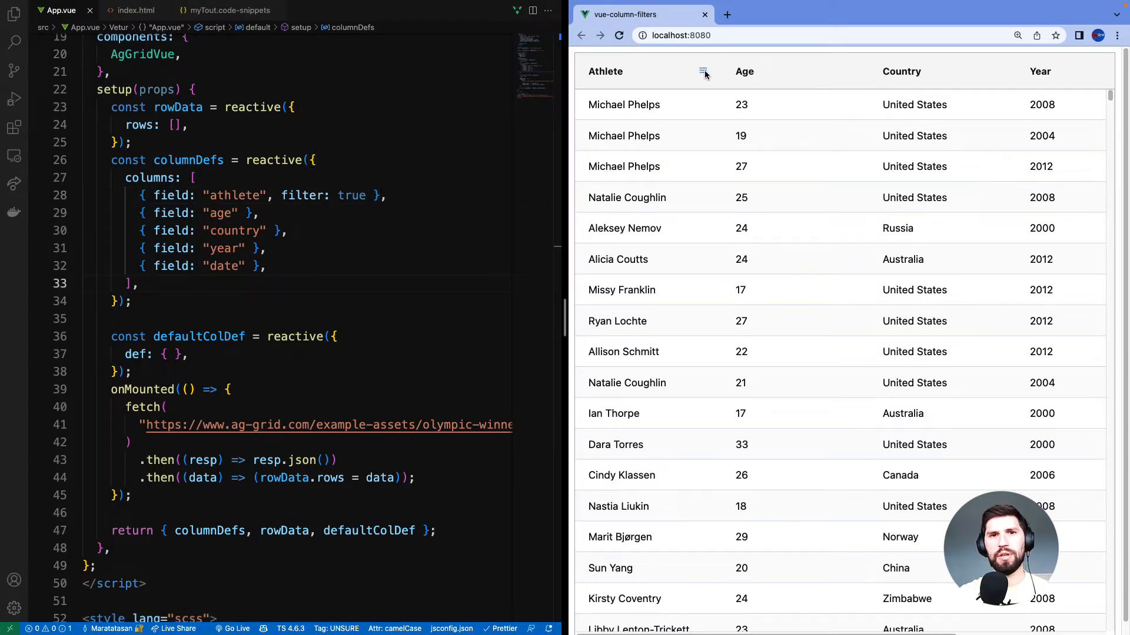
- Filter Athlete for names starting with susan OR linda
{"action": "left_click", "coordinate": [703, 74]}
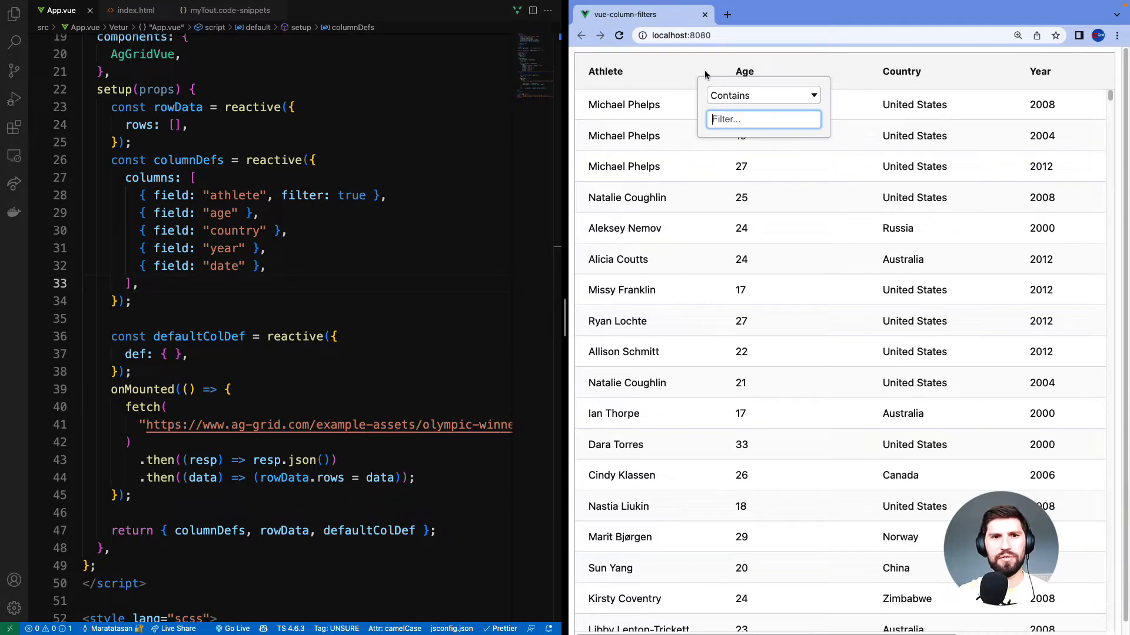
{"action": "left_click", "coordinate": [761, 96]}
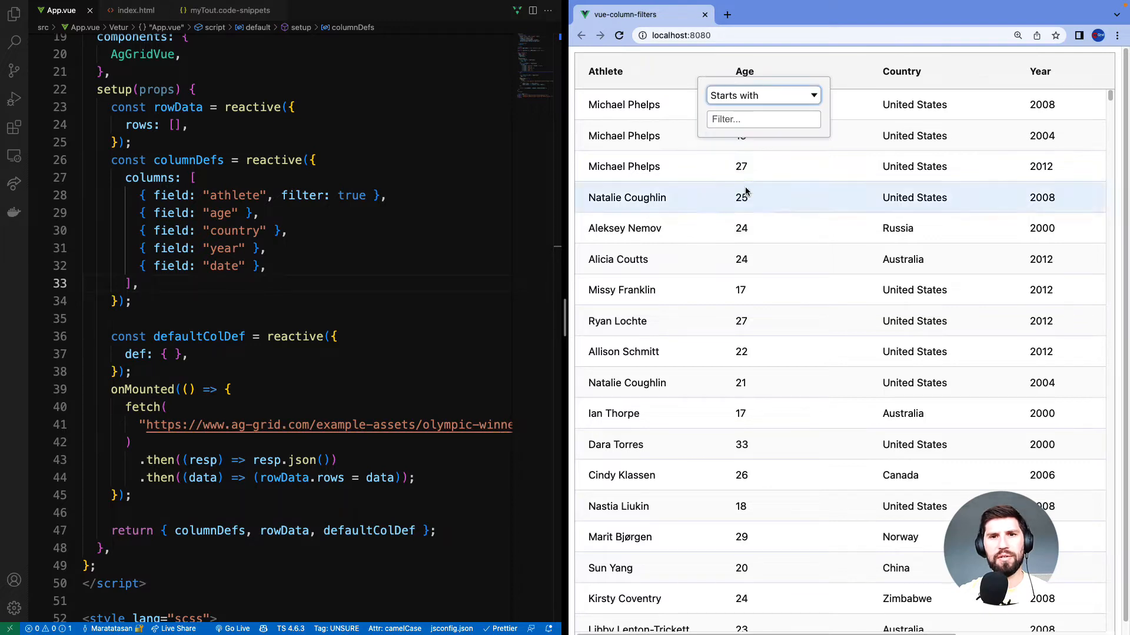
{"action": "type", "text": "susan"}
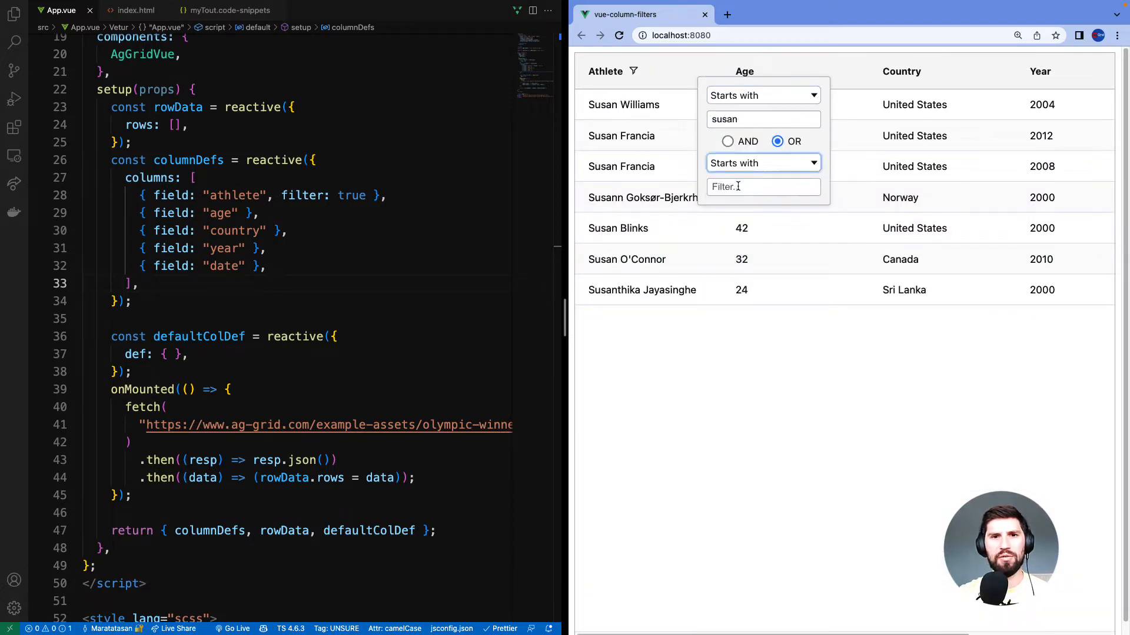
{"action": "type", "text": "linda"}
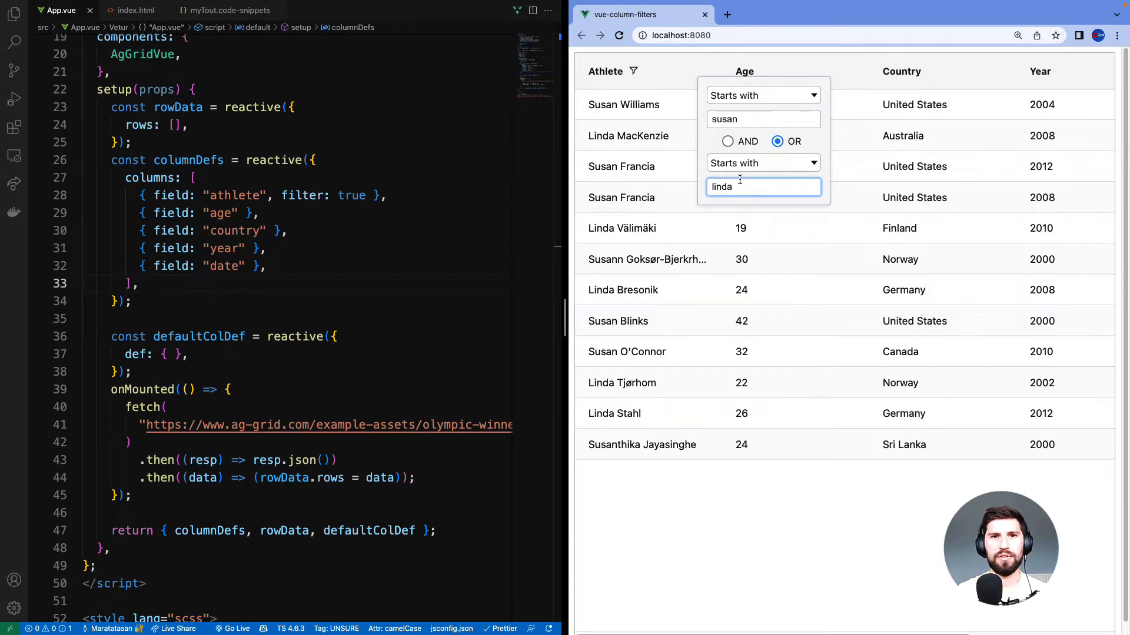
- Use 'agTextColumnFilter', 'agNumberColumnFilter' and 'agDateColumnFilter' filters, with defaultColDef {flex: 1}
{"action": "double_click", "coordinate": [351, 196]}
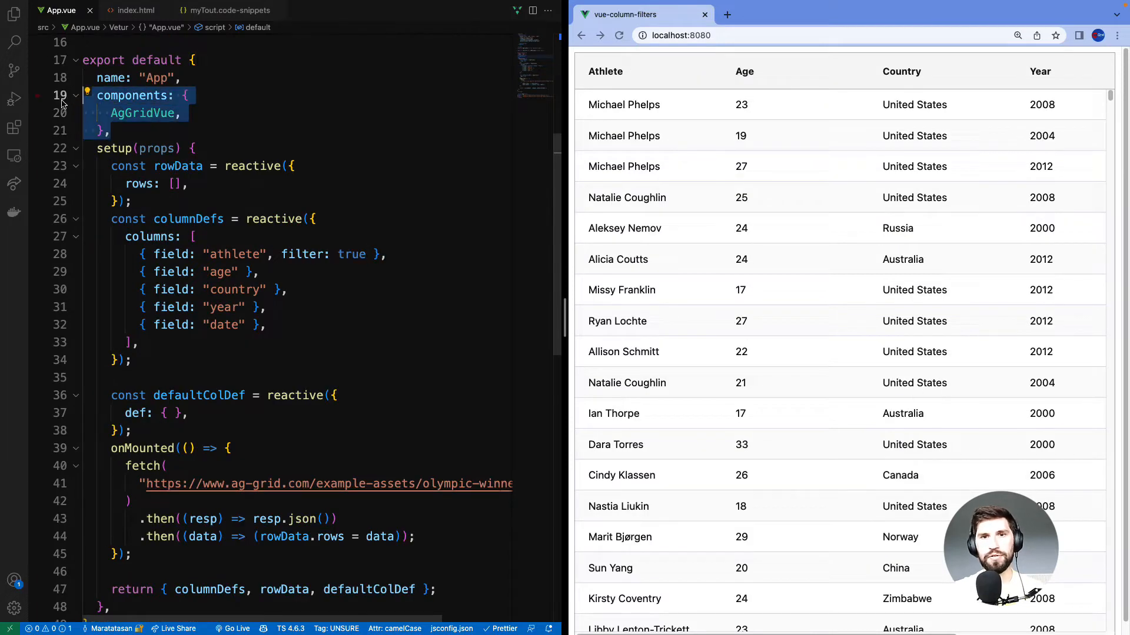
{"action": "double_click", "coordinate": [352, 255]}
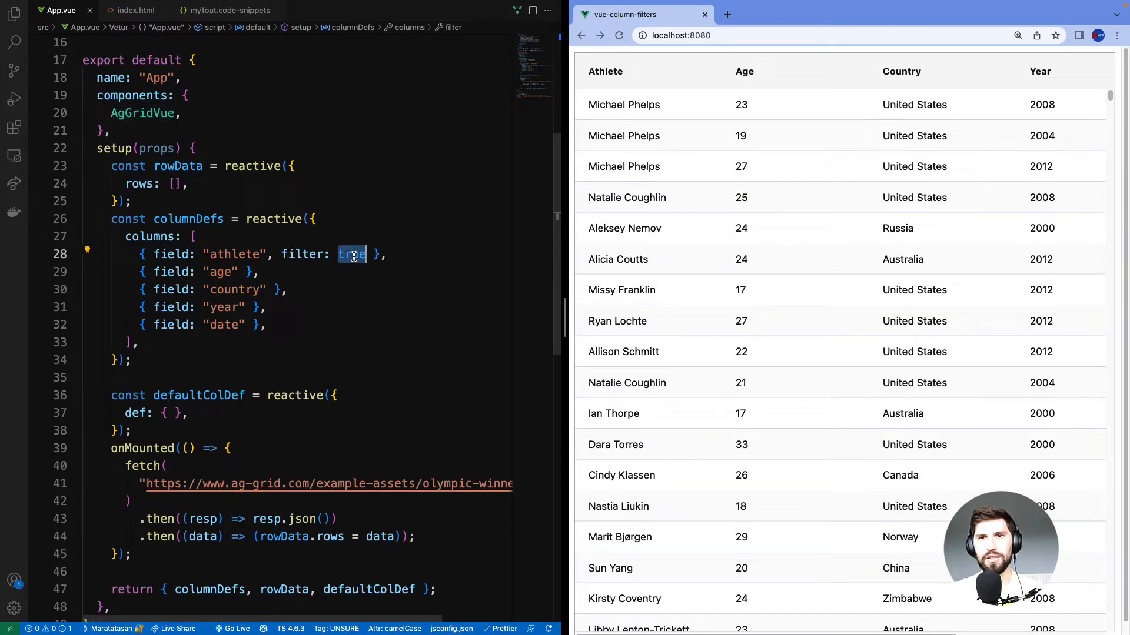
{"action": "type", "text": "'agTextColumnFilter"}
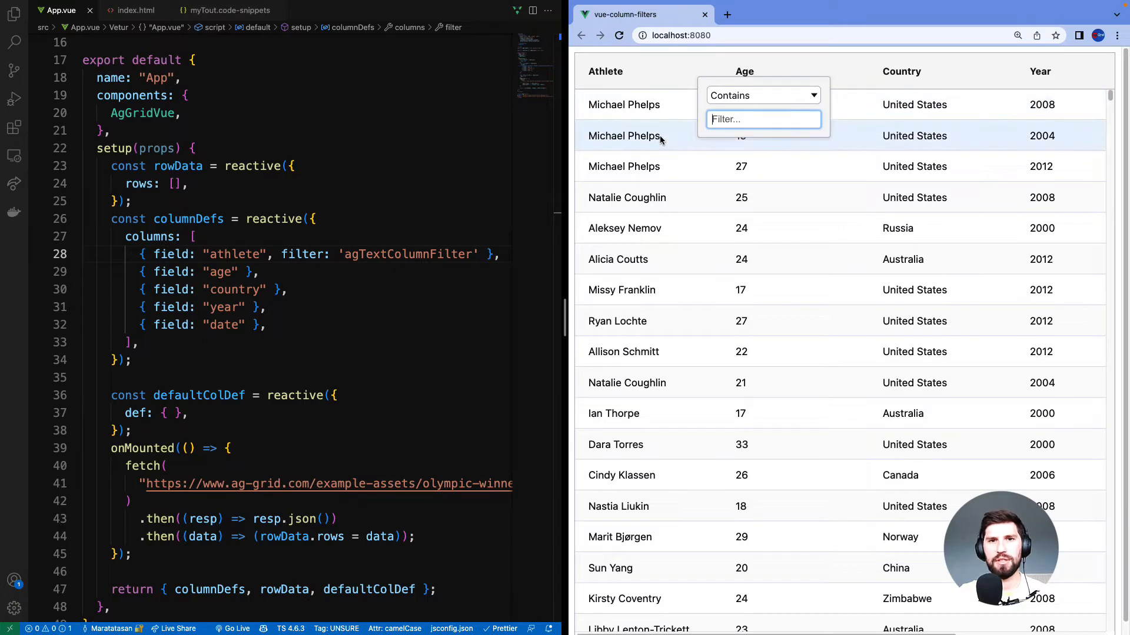
{"action": "left_click", "coordinate": [648, 136]}
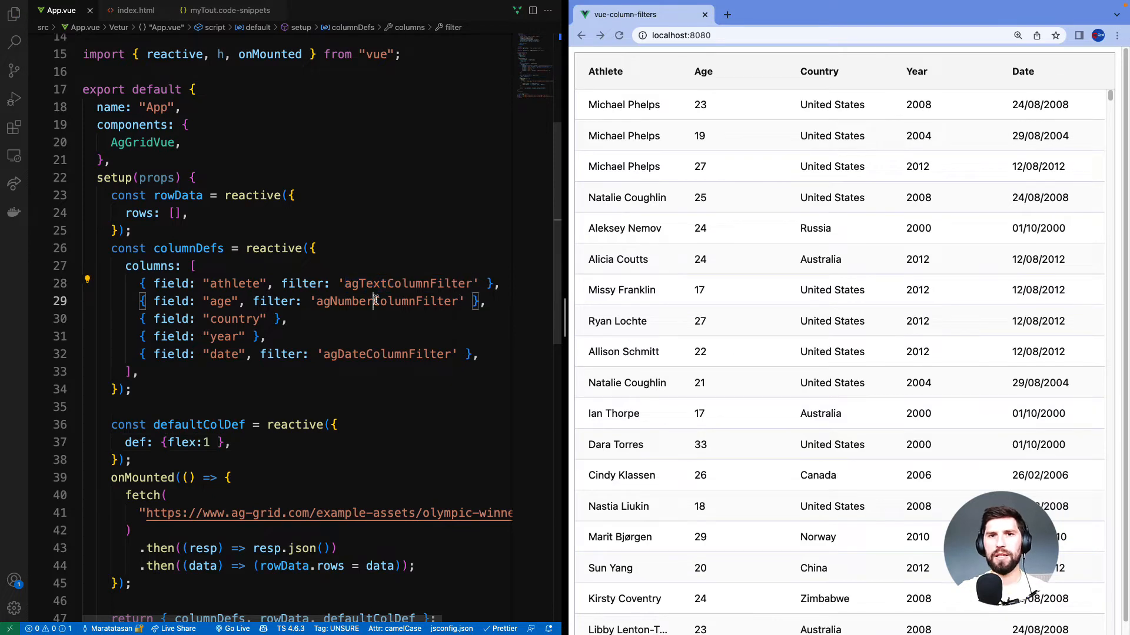
- Test the Athlete filter with thorpe and the Age filter with 23, then less than 18
{"action": "double_click", "coordinate": [385, 354]}
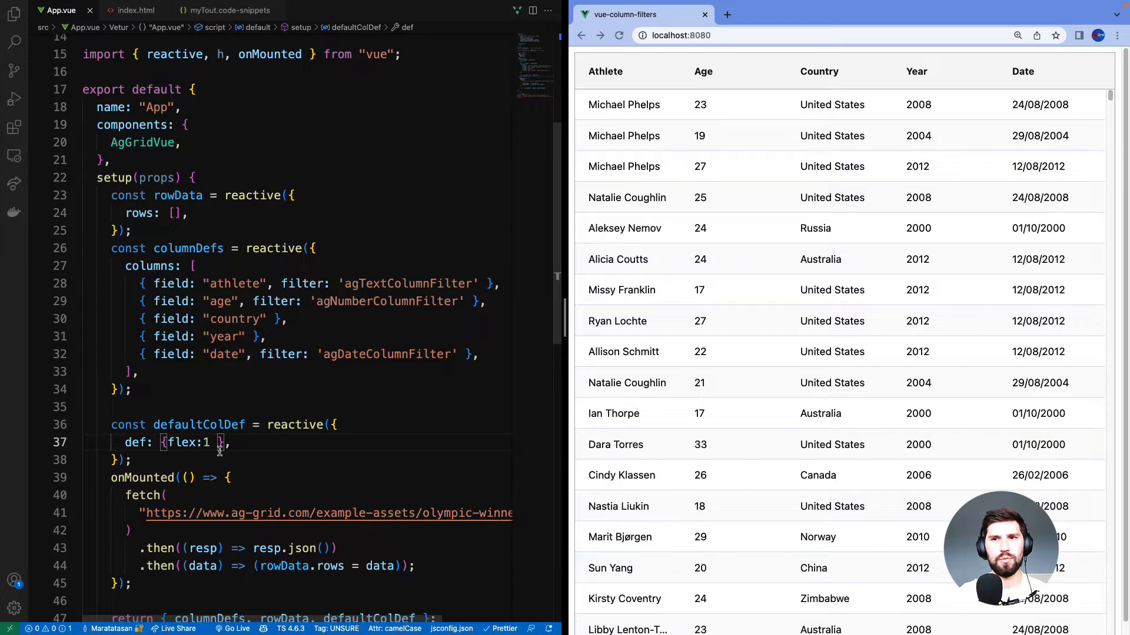
{"action": "type", "text": "thorpe"}
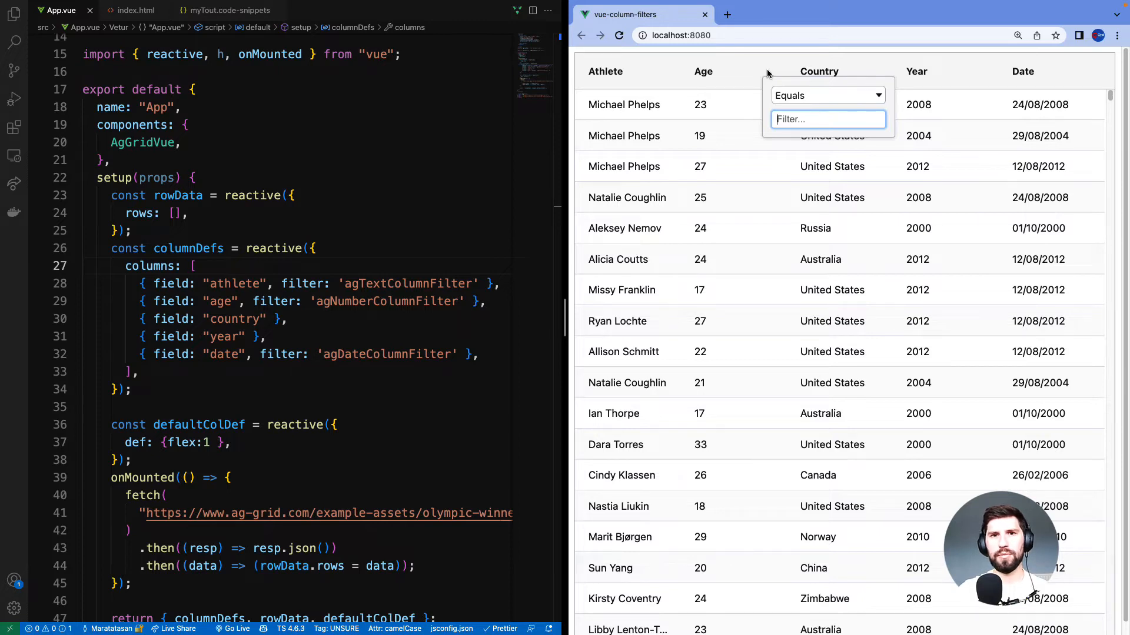
{"action": "left_click", "coordinate": [826, 95]}
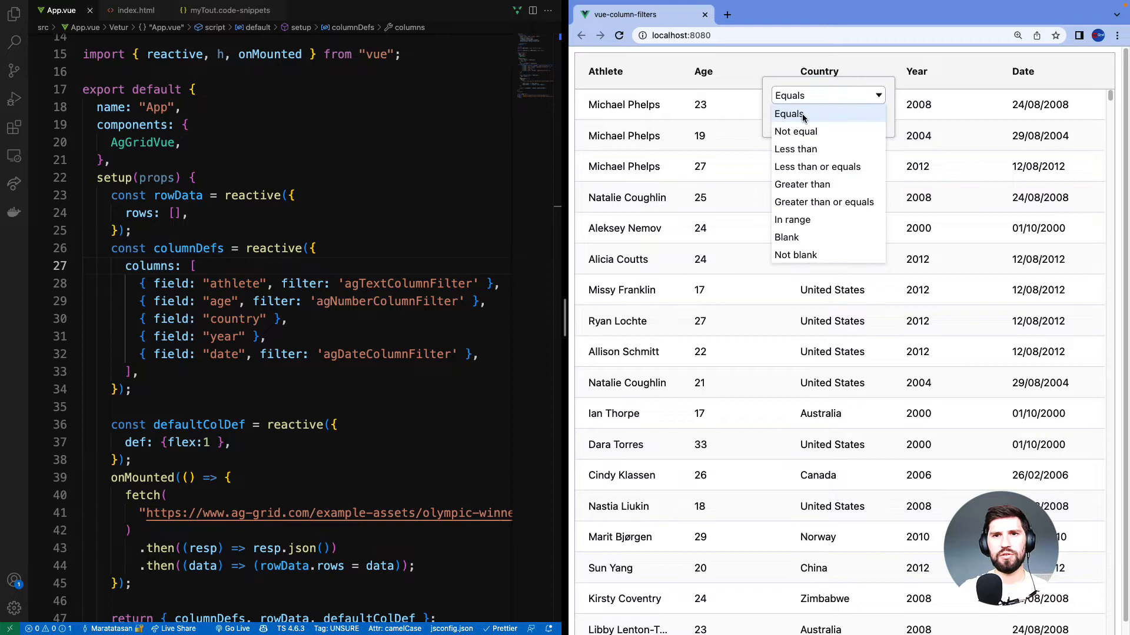
{"action": "mouse_move", "coordinate": [795, 132]}
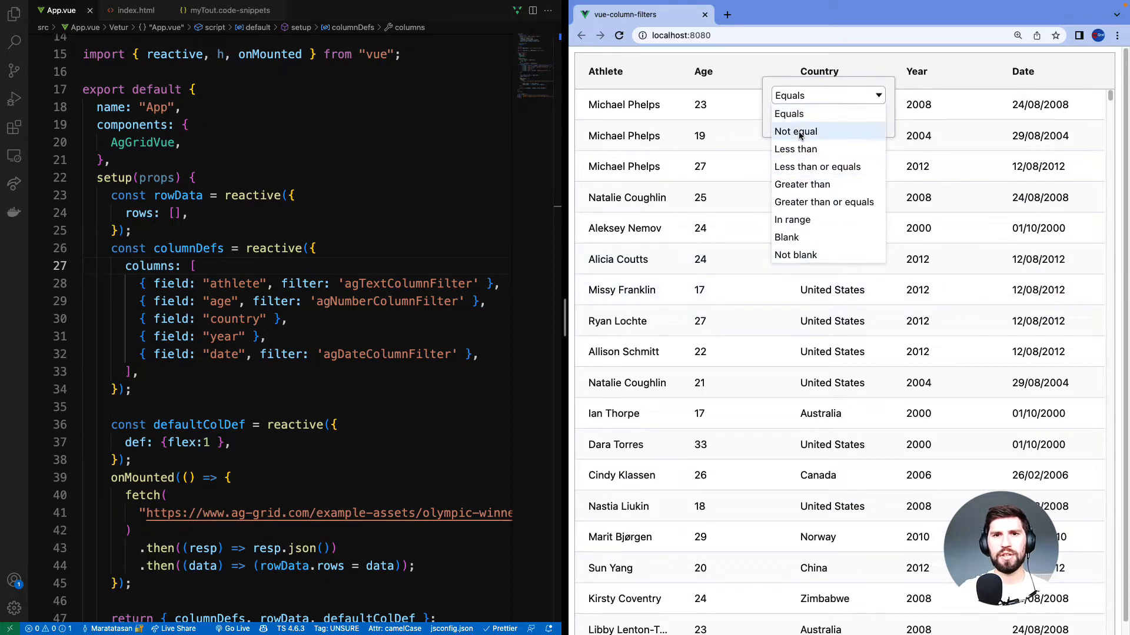
{"action": "left_click", "coordinate": [789, 113]}
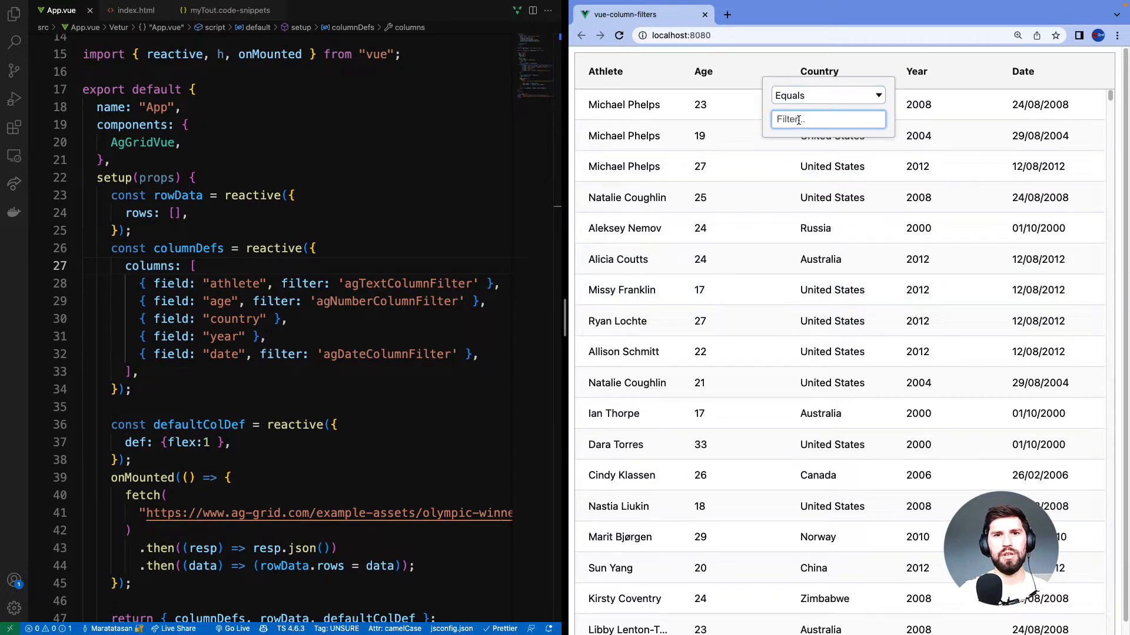
{"action": "type", "text": "23"}
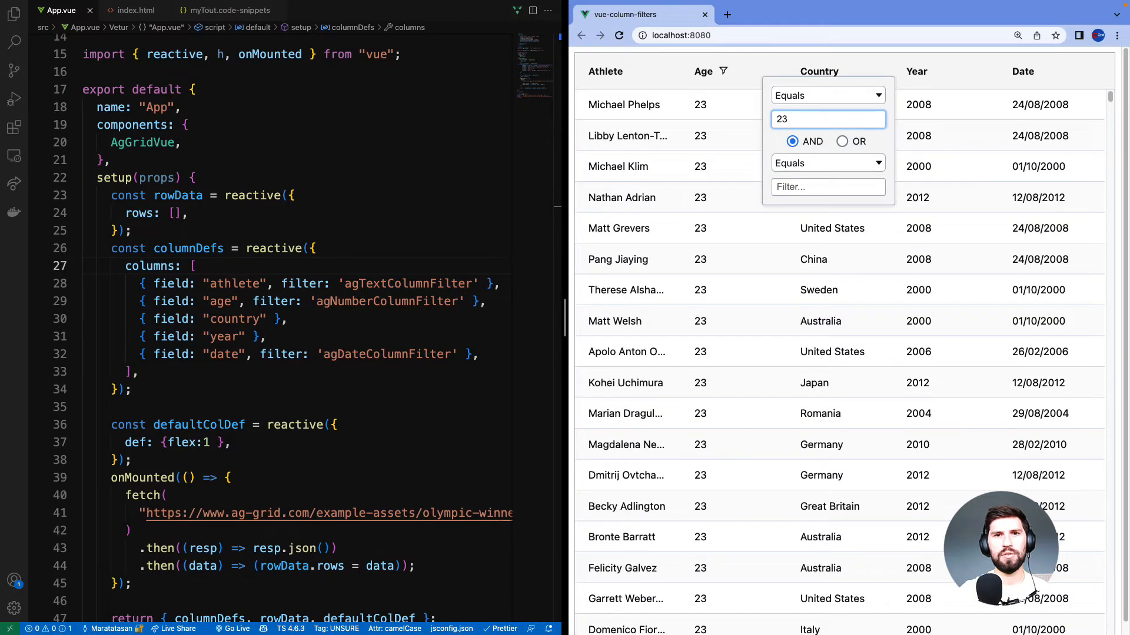
{"action": "type", "text": "18"}
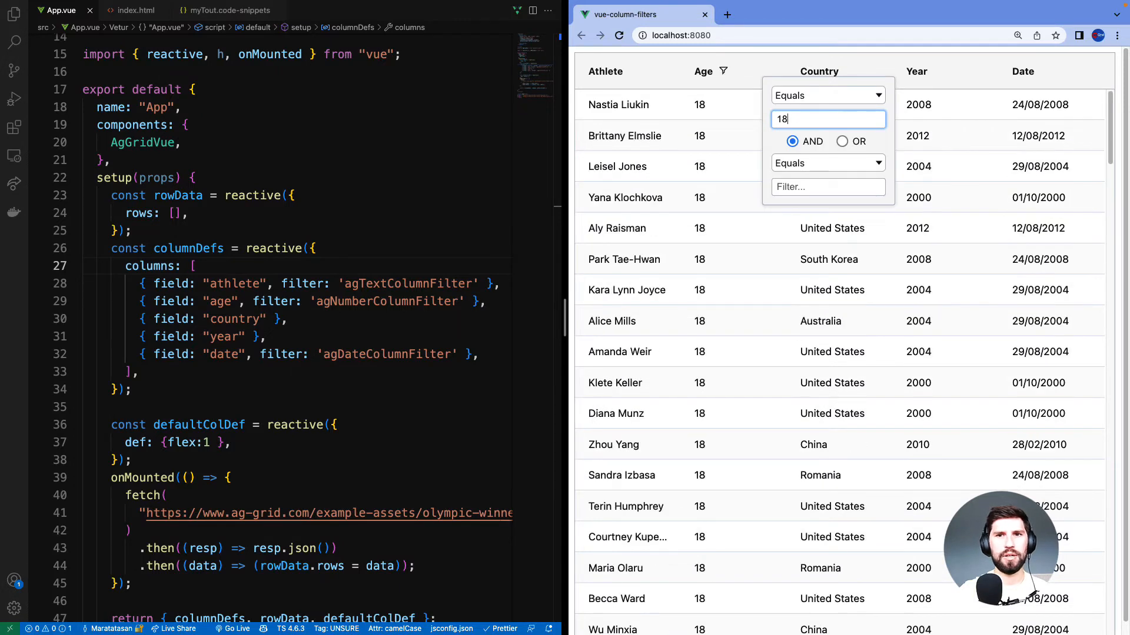
{"action": "left_click", "coordinate": [828, 95]}
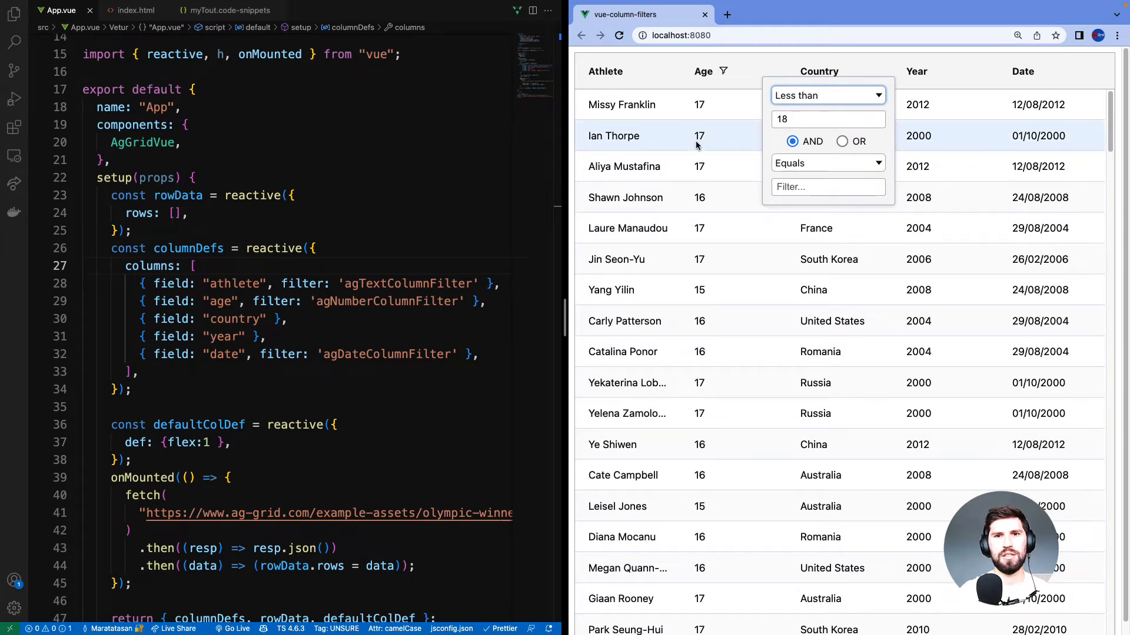
{"action": "mouse_move", "coordinate": [702, 302]}
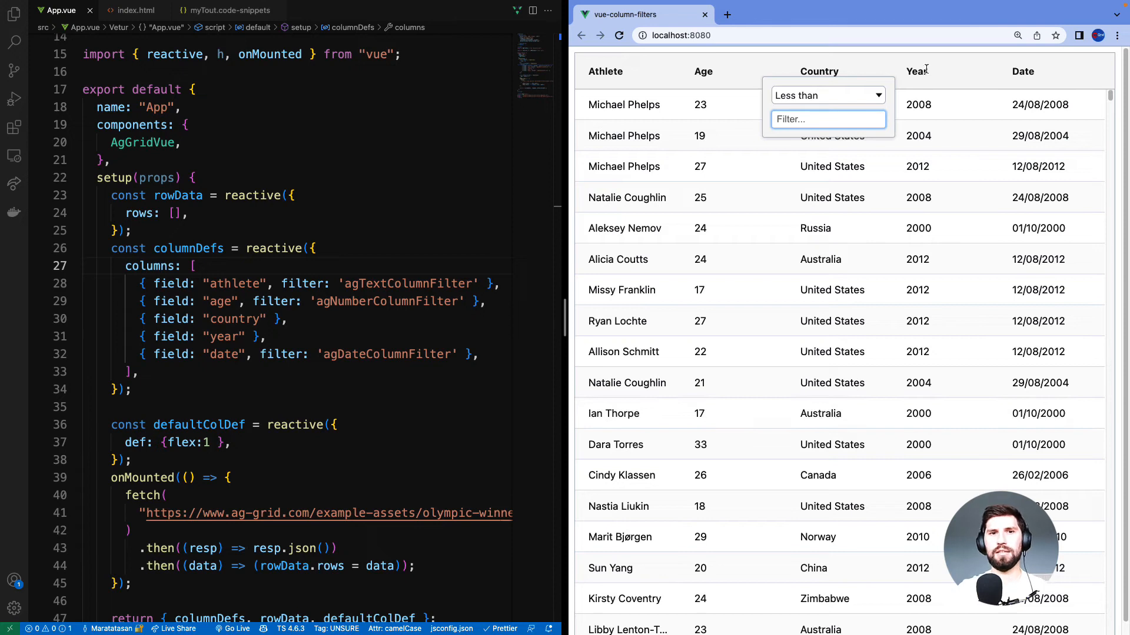
- Filter the Date column to 24/08/2008 and close the date popup
{"action": "left_click", "coordinate": [1023, 71]}
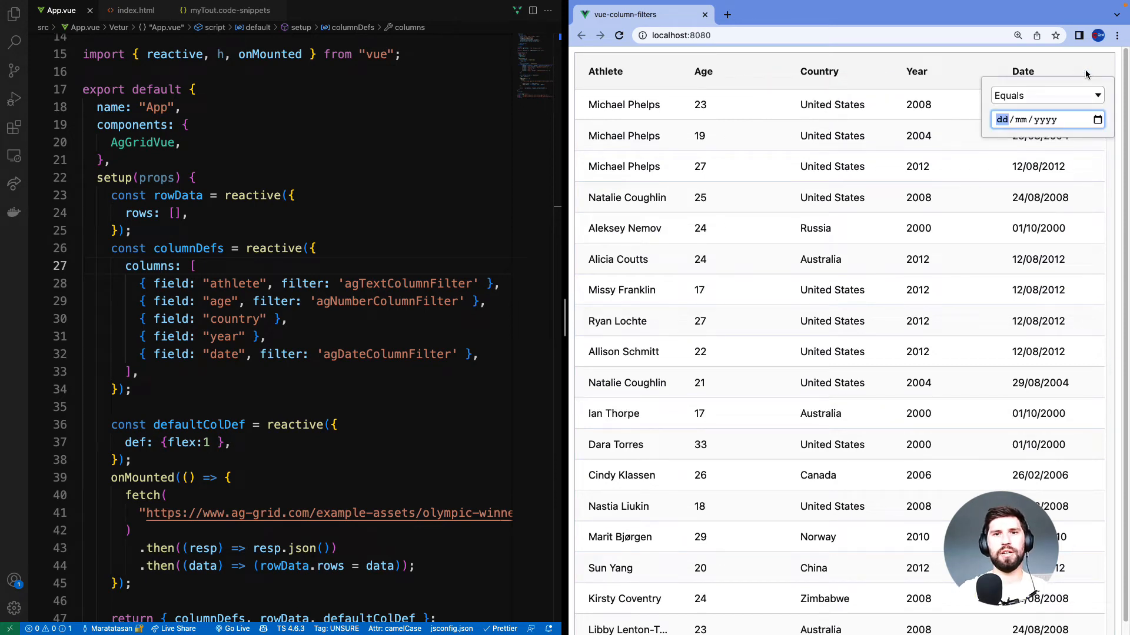
{"action": "type", "text": "24/08/2008"}
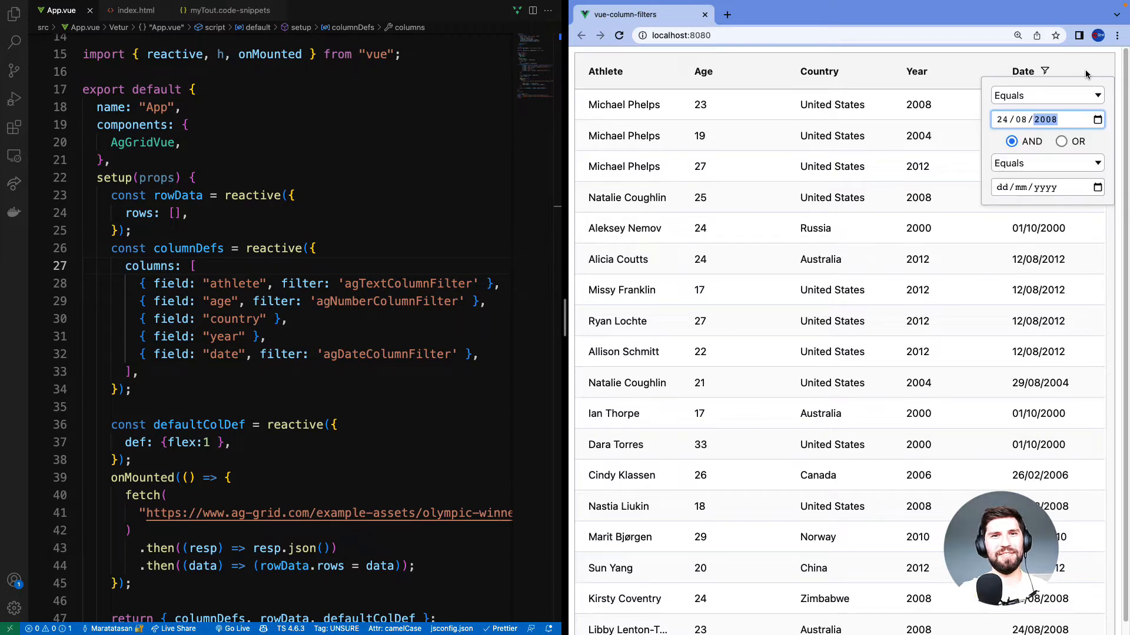
{"action": "mouse_move", "coordinate": [1070, 85]}
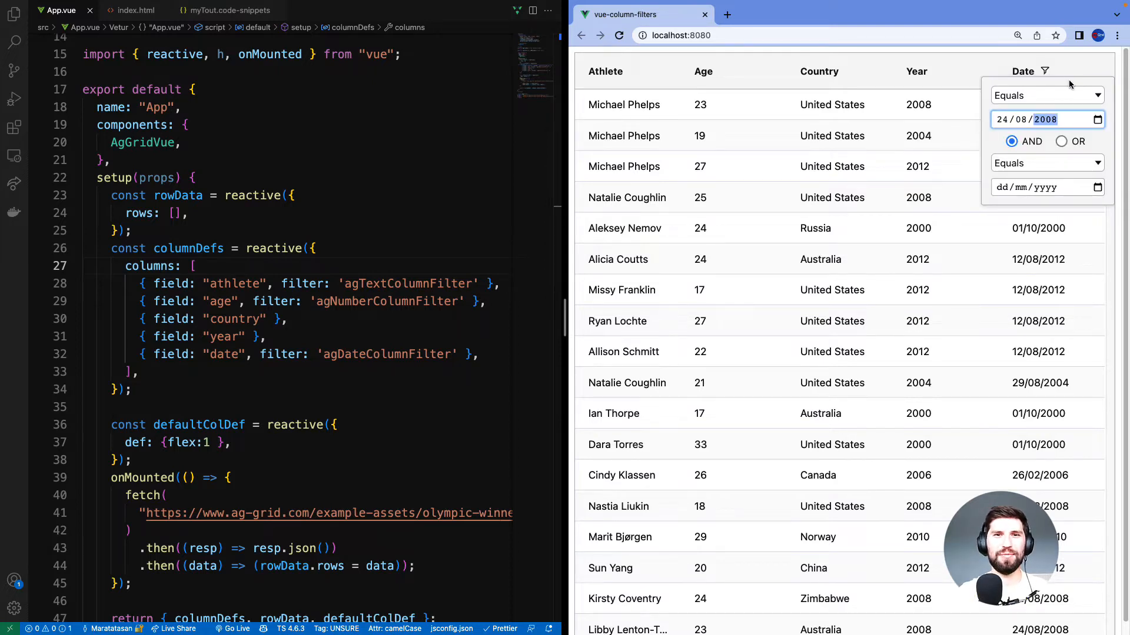
{"action": "left_click", "coordinate": [1050, 228]}
{"action": "type", "text": "filterParams: {},"}
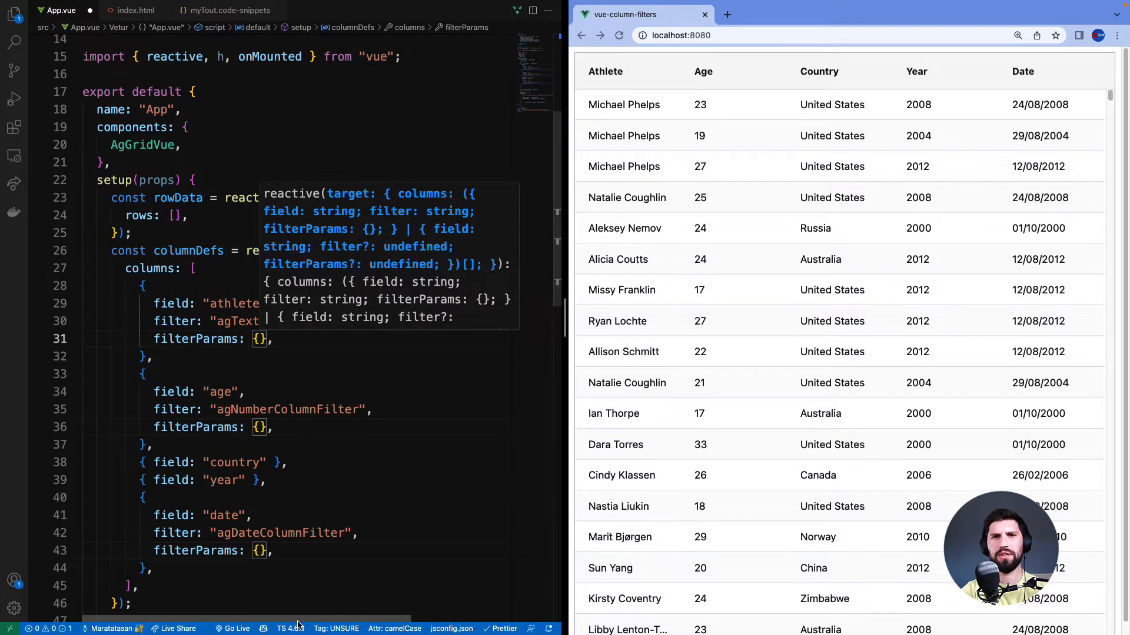
- Add a debounceMs: 3000 filter parameter and test the delayed filtering with thor and allis
{"action": "left_click", "coordinate": [818, 72]}
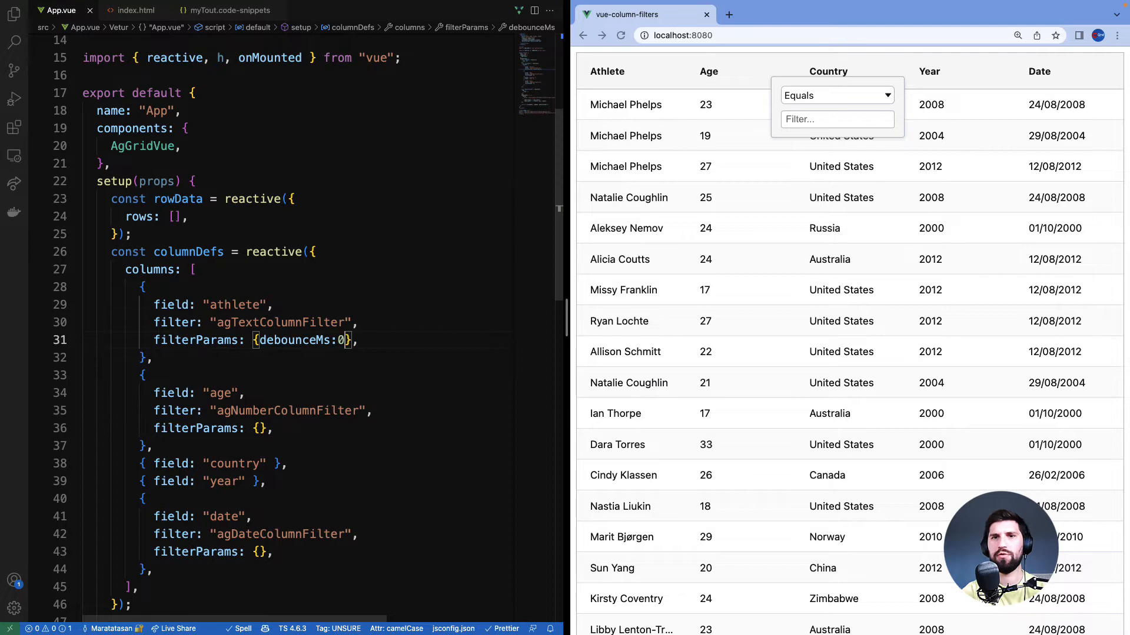
{"action": "type", "text": "thor"}
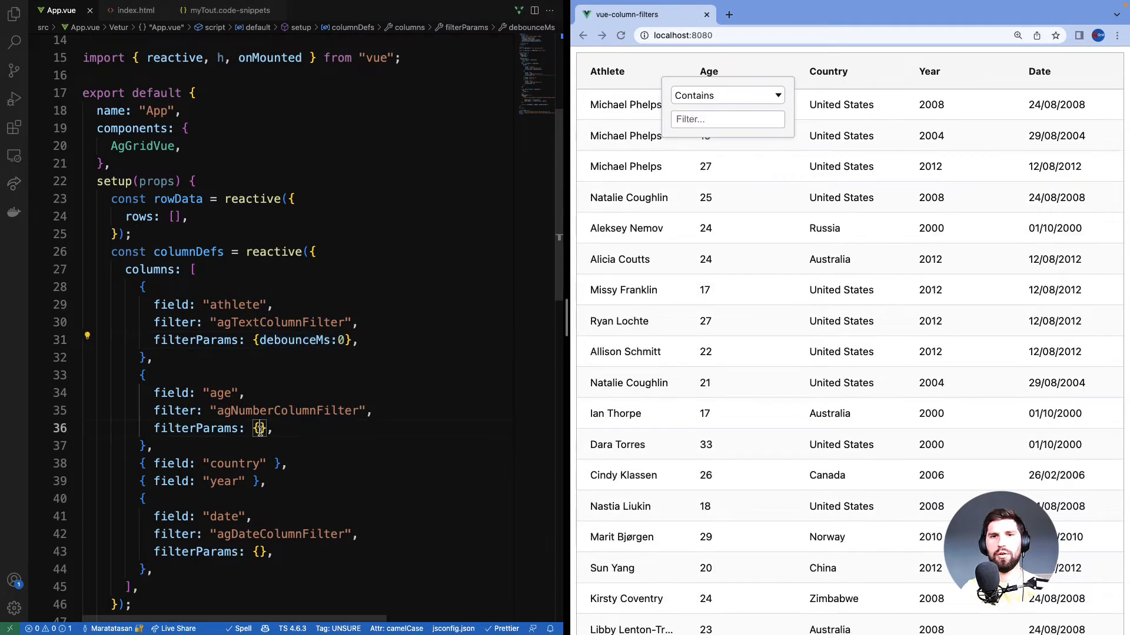
{"action": "type", "text": "debounceMs: 3000"}
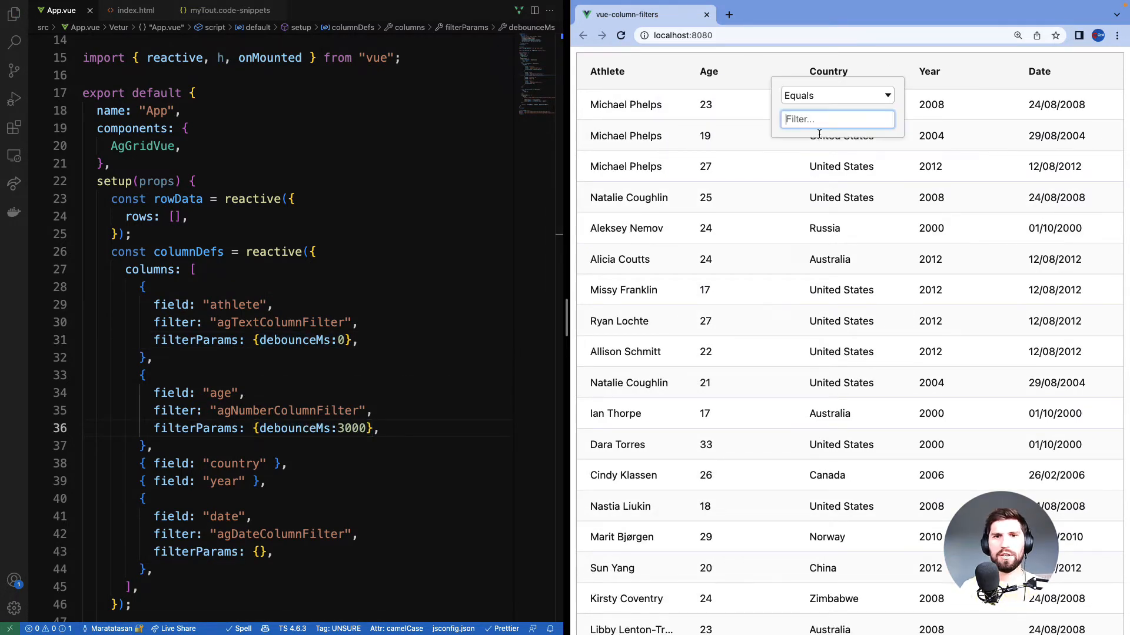
{"action": "type", "text": "1"}
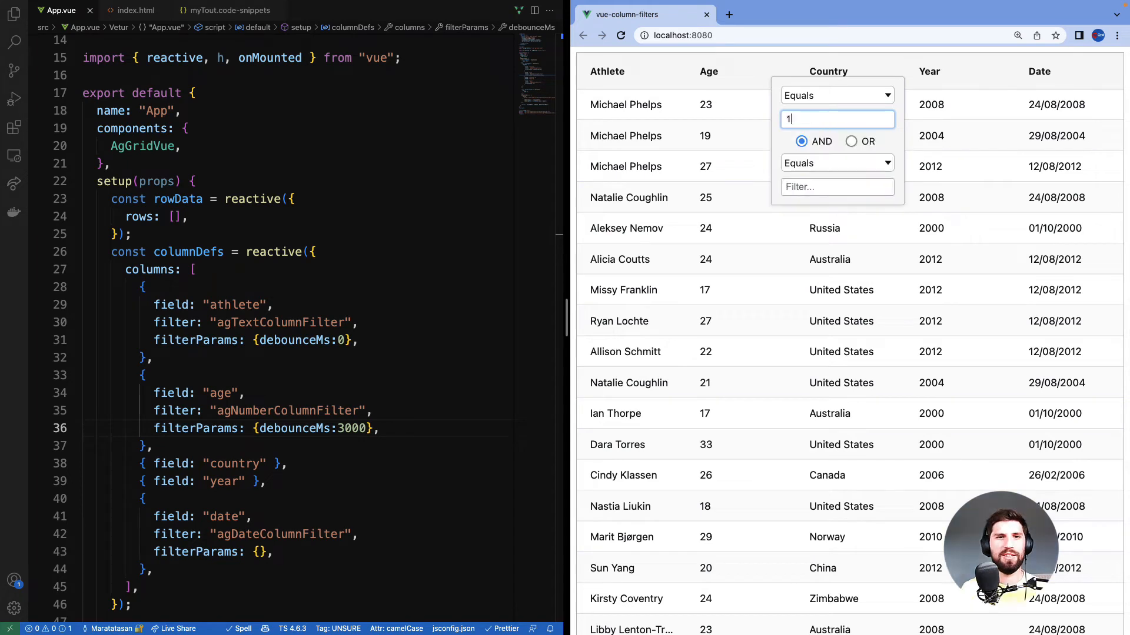
{"action": "type", "text": "9"}
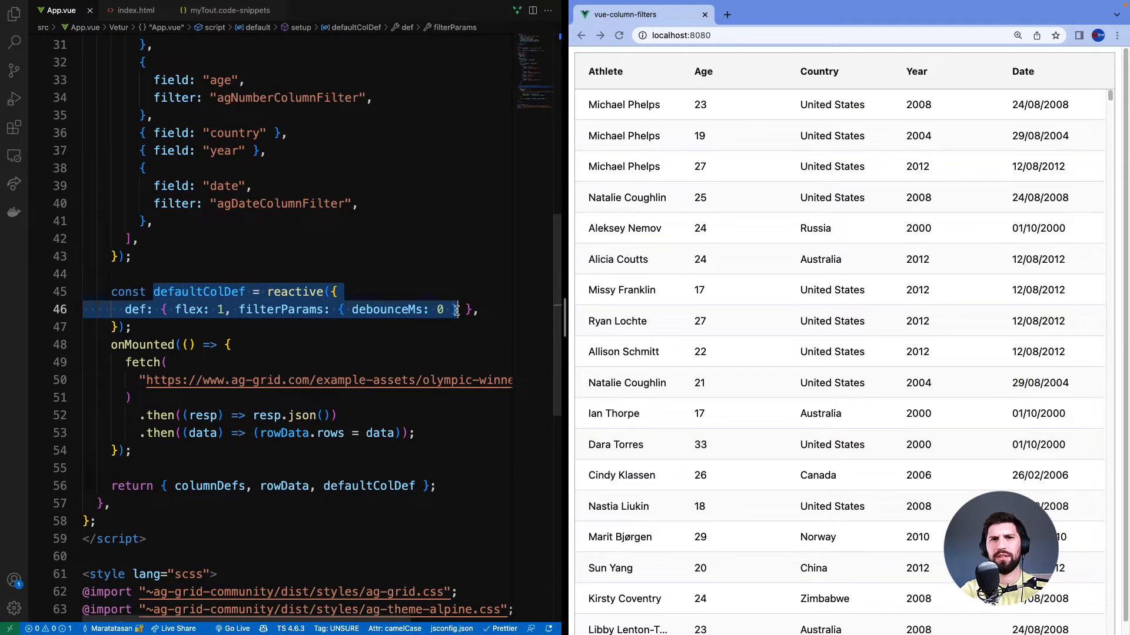
{"action": "scroll", "scroll_direction": "down", "scroll_amount": 3}
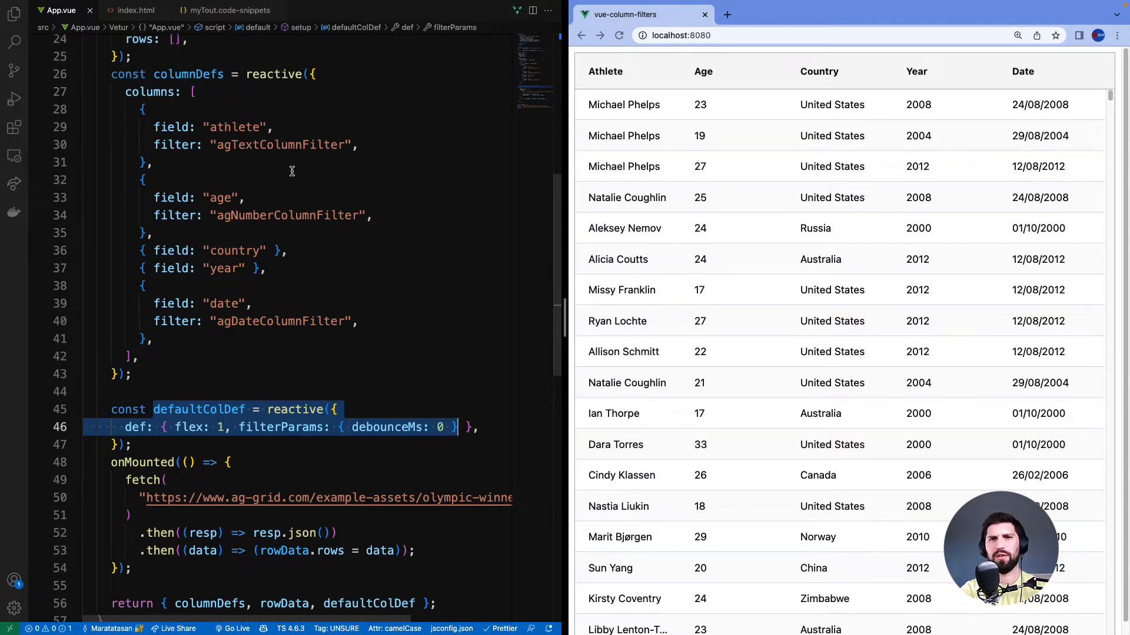
{"action": "mouse_move", "coordinate": [218, 309]}
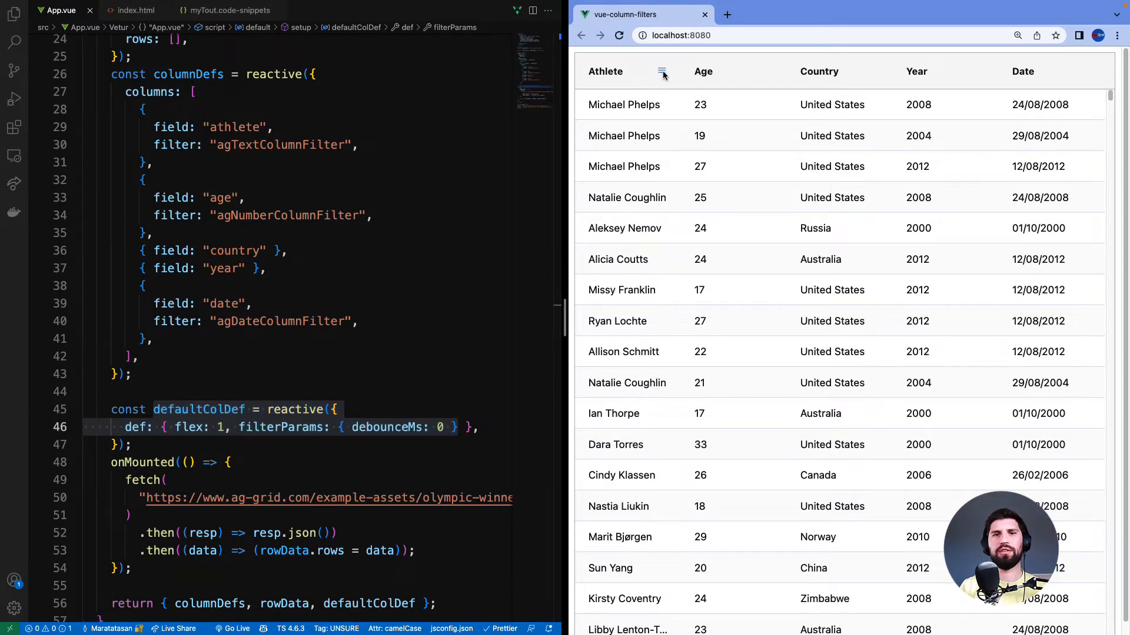
{"action": "type", "text": "allis"}
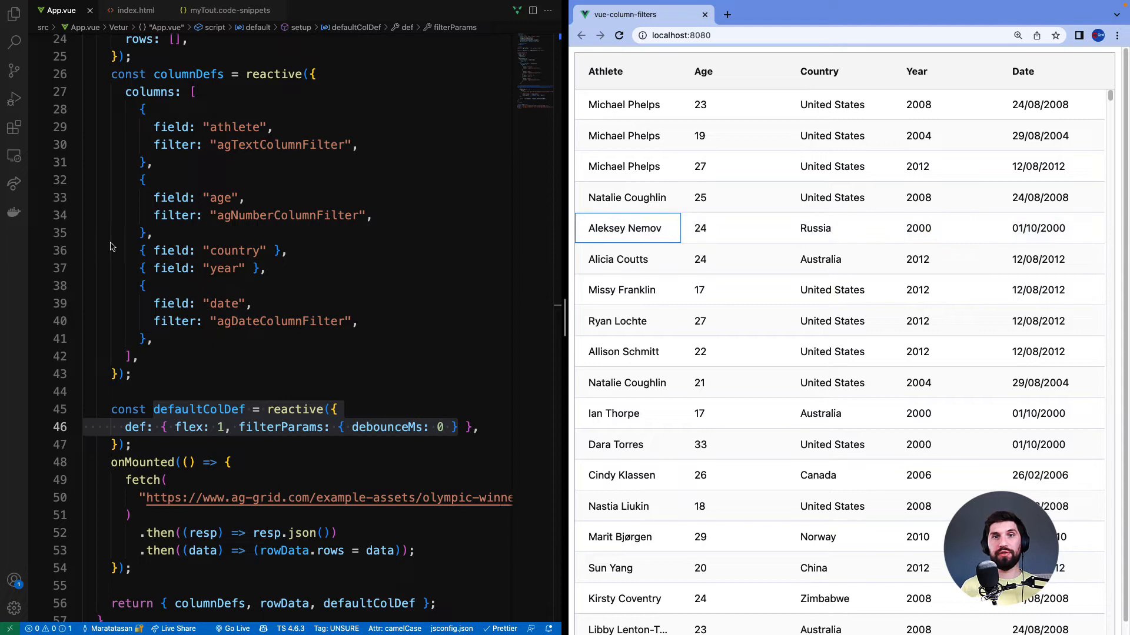
- Set default filterParams buttons to apply and clear, then test them on a tony Athlete filter
{"action": "type", "text": "buttons:"}
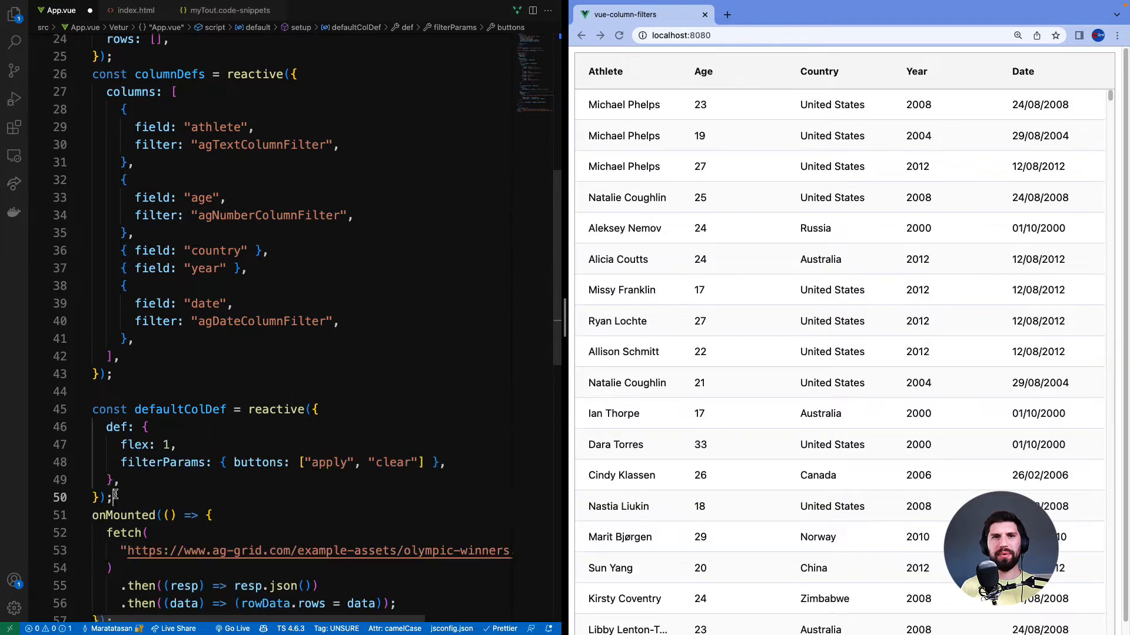
{"action": "left_click_drag", "start_coordinate": [92, 409], "coordinate": [116, 498]}
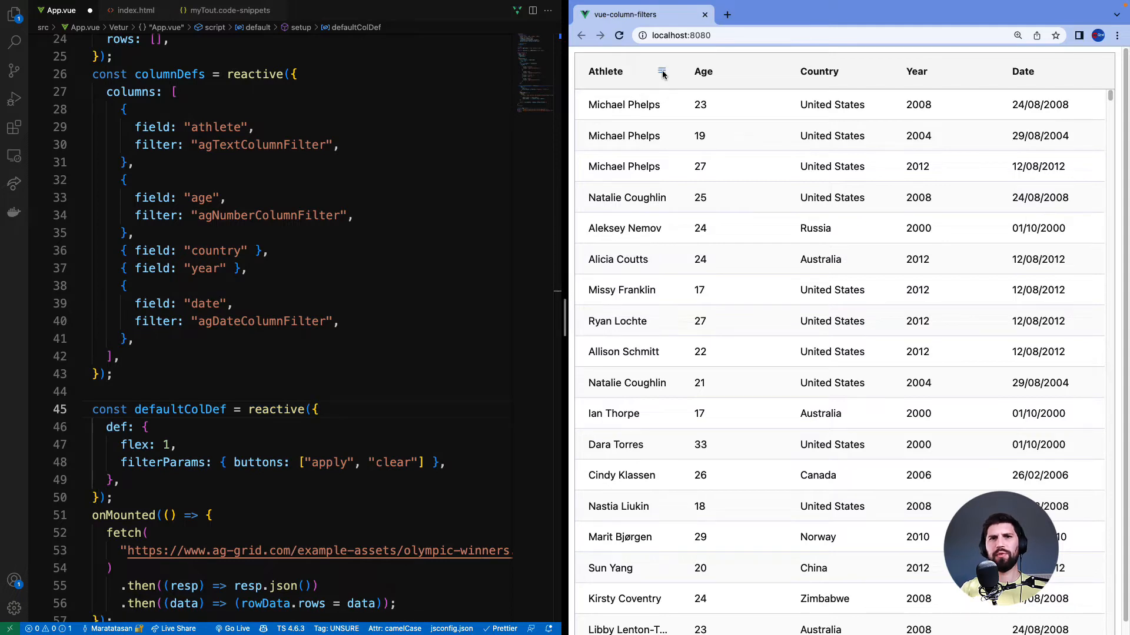
{"action": "left_click", "coordinate": [661, 73]}
{"action": "type", "text": "tony"}
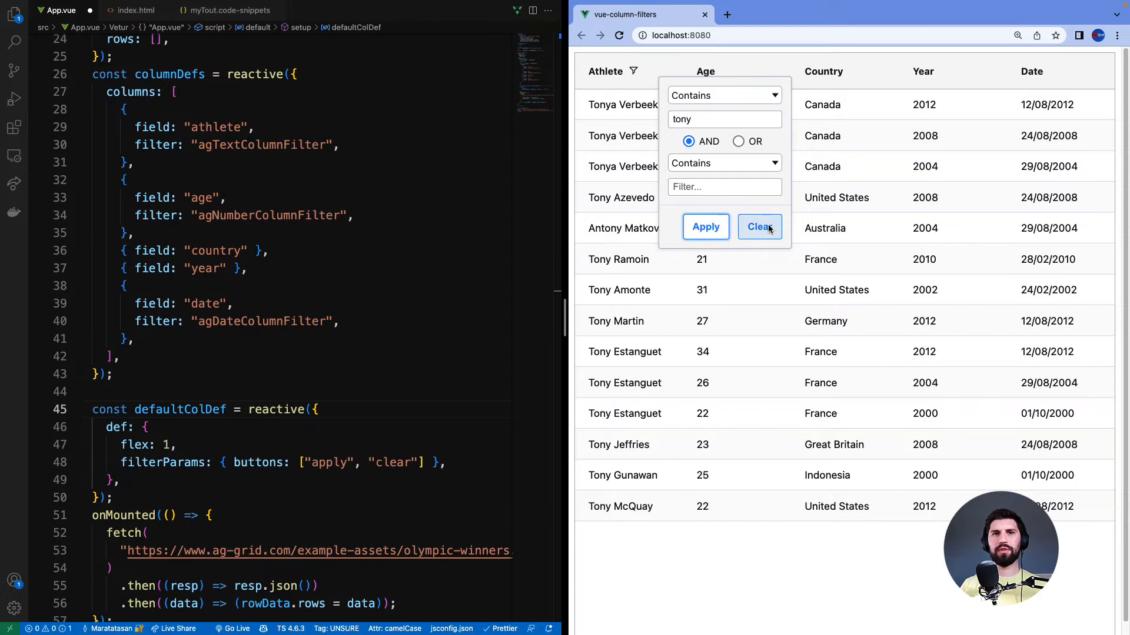
{"action": "left_click", "coordinate": [758, 226]}
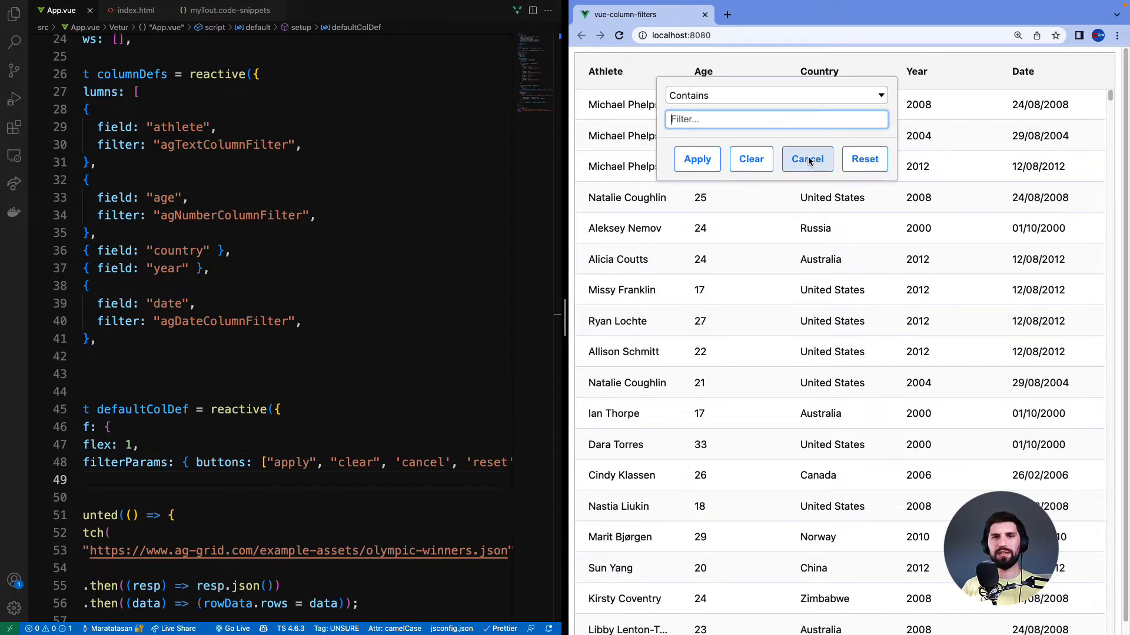
{"action": "mouse_move", "coordinate": [864, 159]}
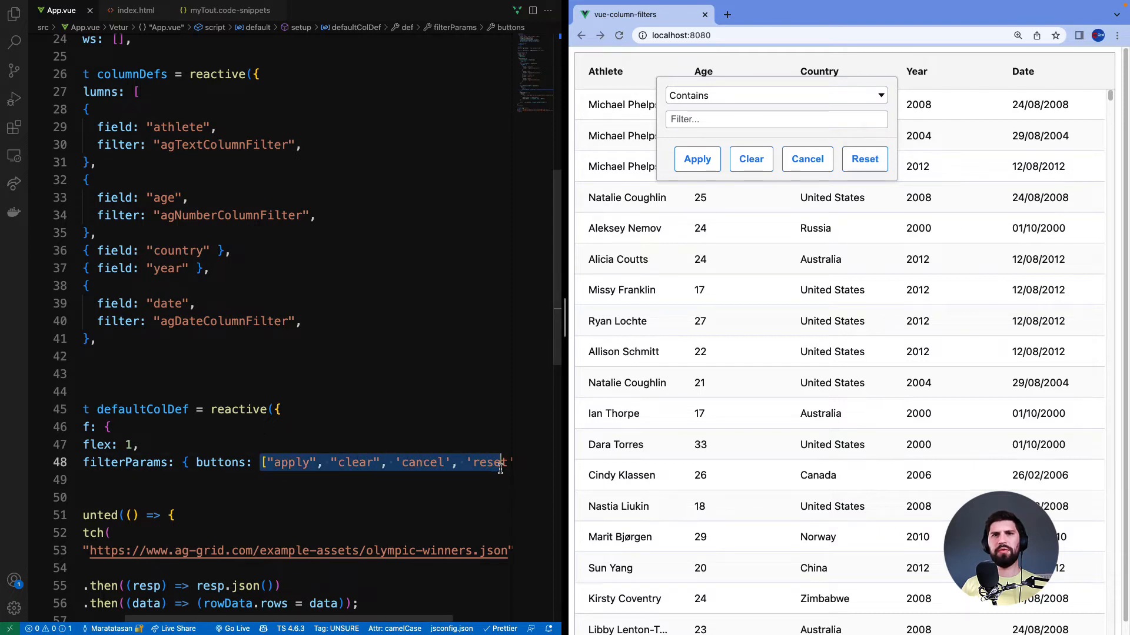
{"action": "type", "text": "mich"}
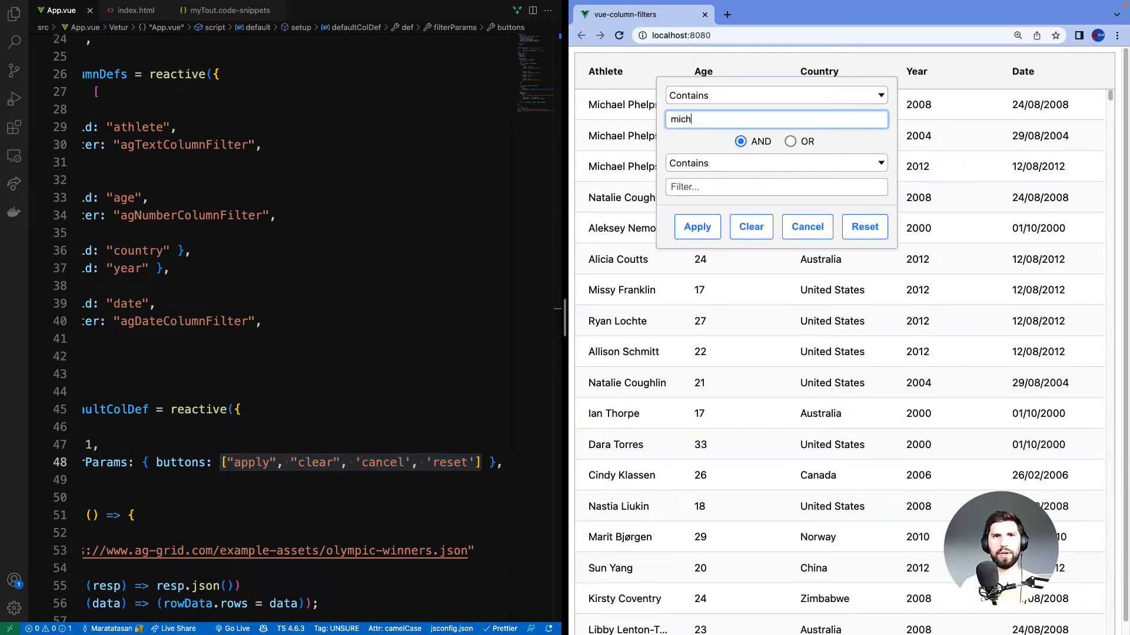
{"action": "left_click", "coordinate": [696, 226]}
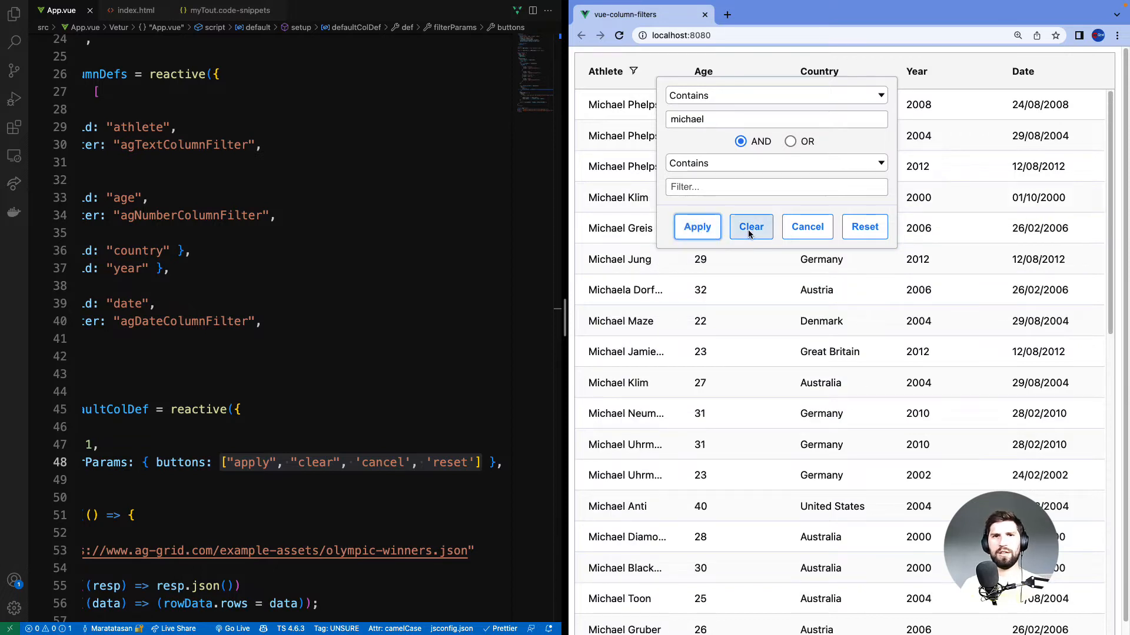
{"action": "left_click", "coordinate": [750, 226]}
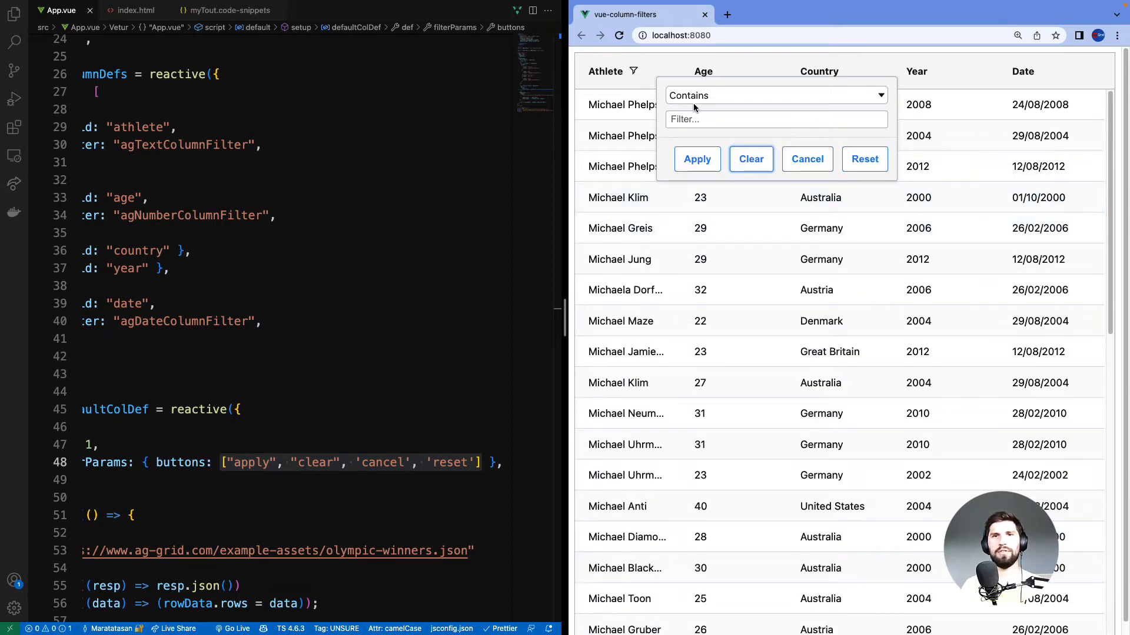
{"action": "type", "text": "michael"}
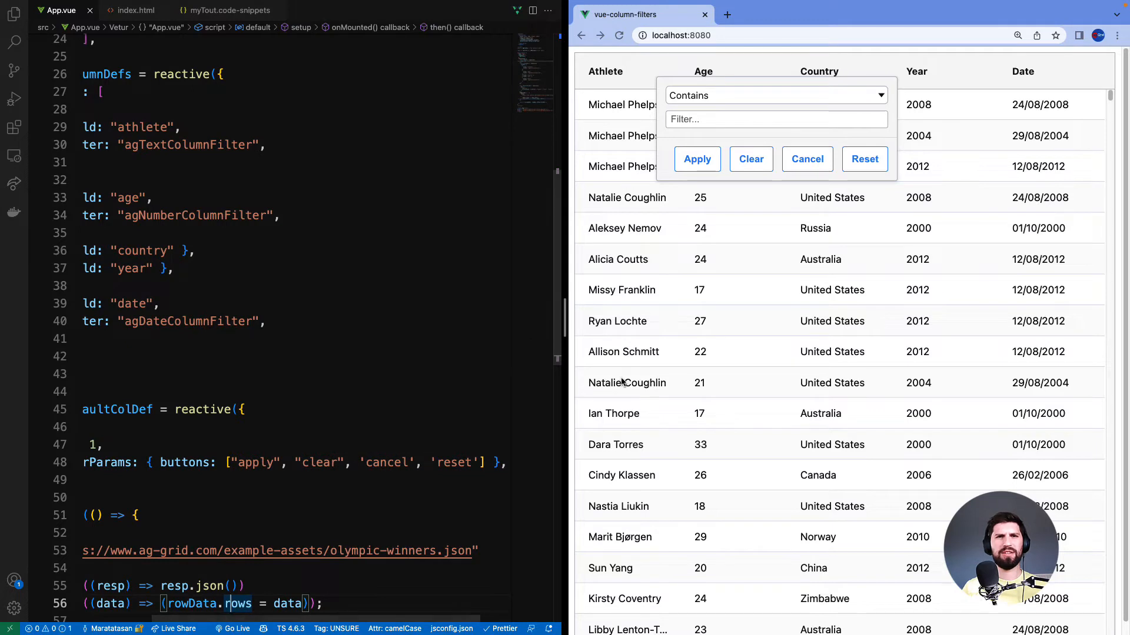
{"action": "mouse_move", "coordinate": [776, 255]}
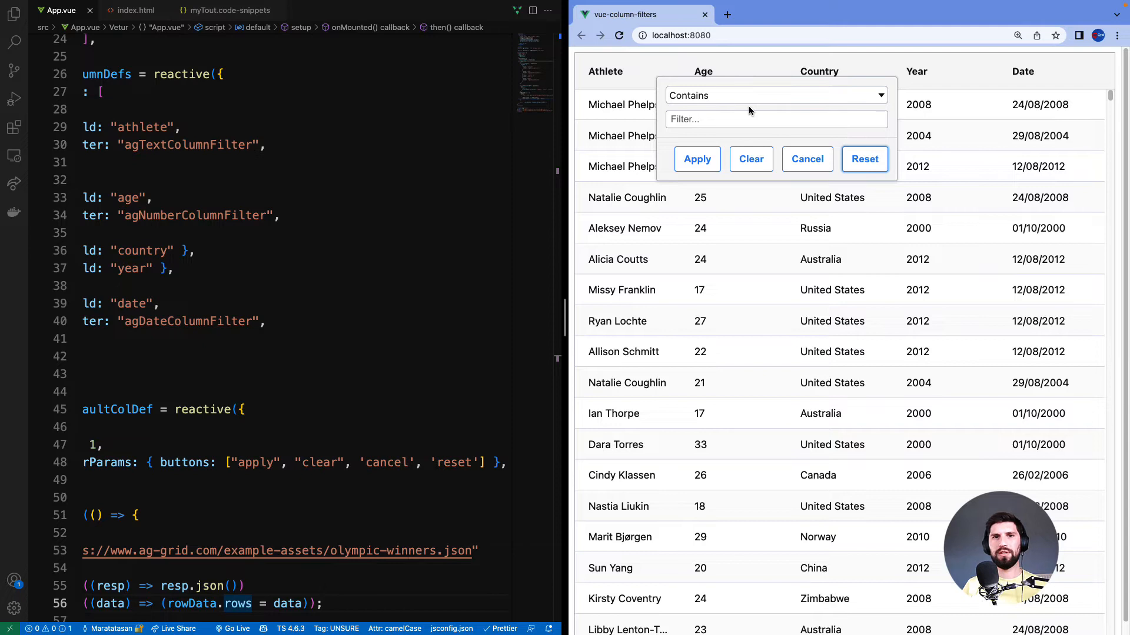
{"action": "mouse_move", "coordinate": [879, 148]}
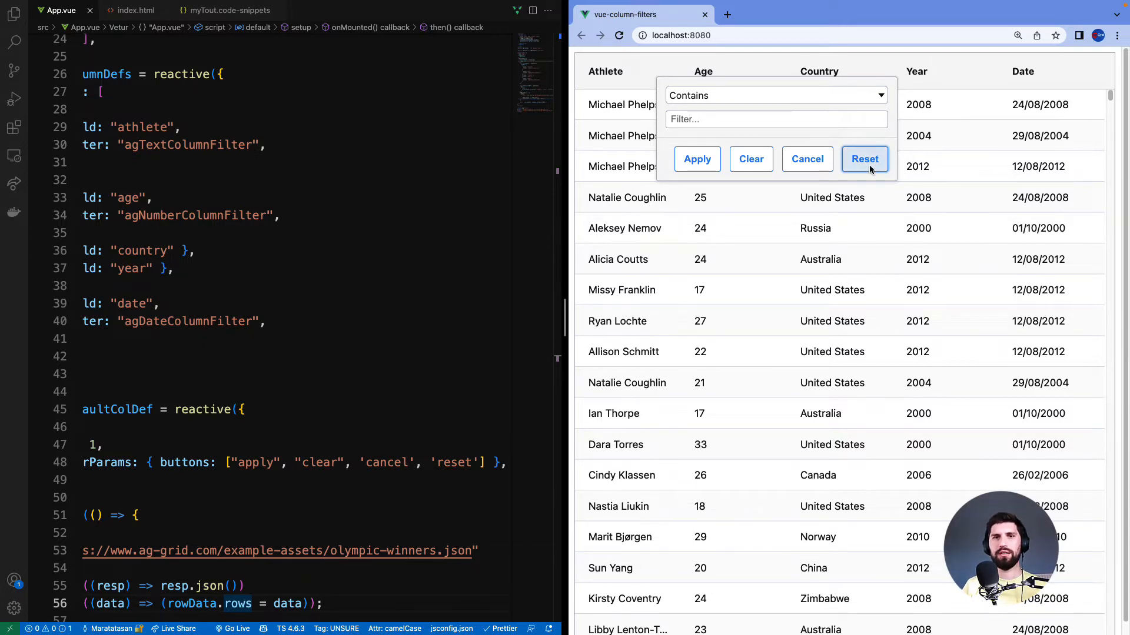
{"action": "mouse_move", "coordinate": [402, 486]}
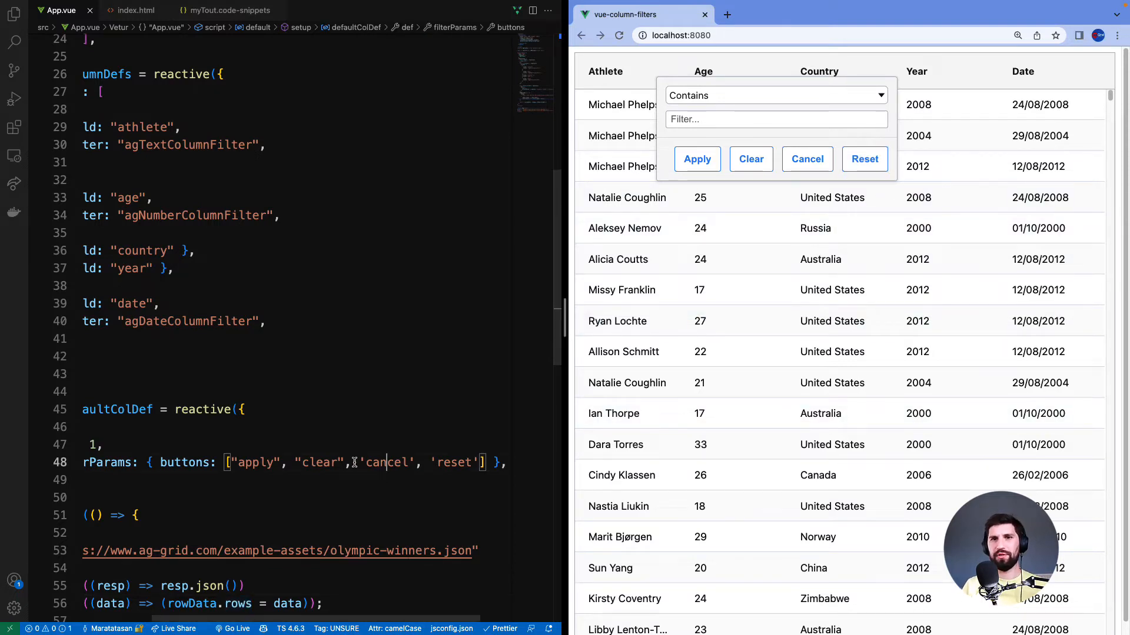
{"action": "left_click_drag", "start_coordinate": [349, 463], "coordinate": [475, 463]}
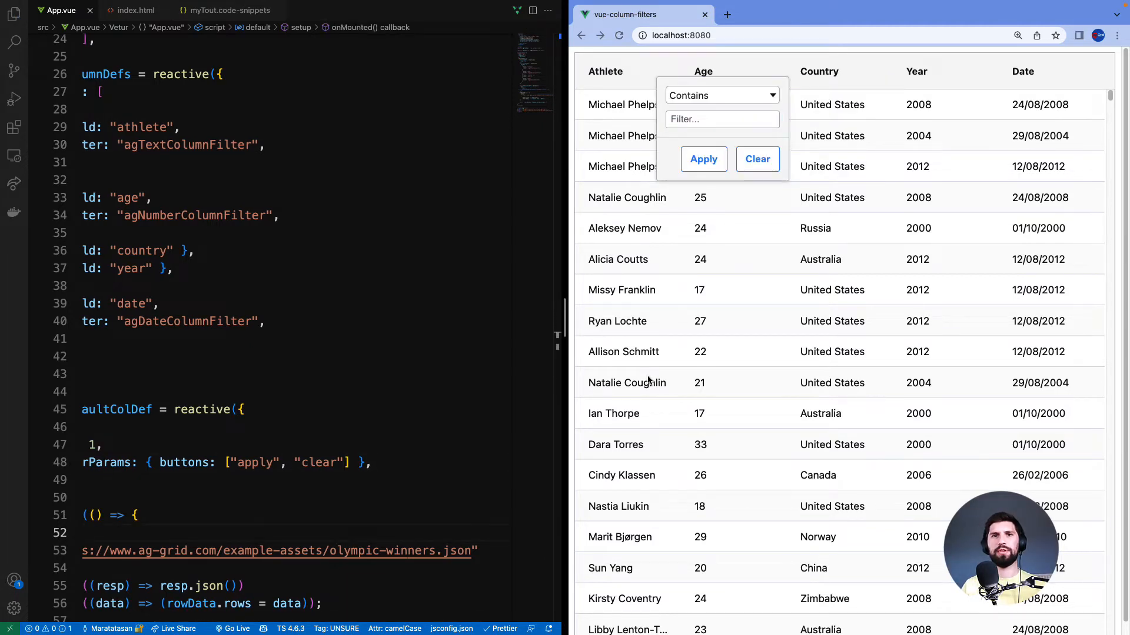
{"action": "left_click", "coordinate": [627, 382]}
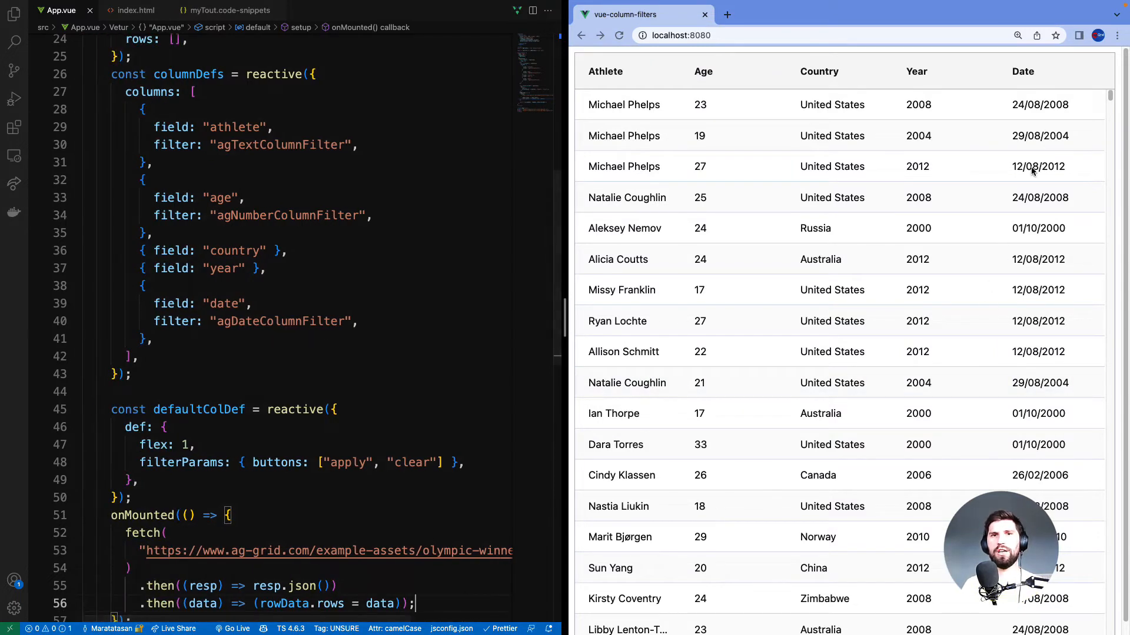
- Review the date comparator code and filter the Date column to 01/10/2000
{"action": "left_click", "coordinate": [1038, 259]}
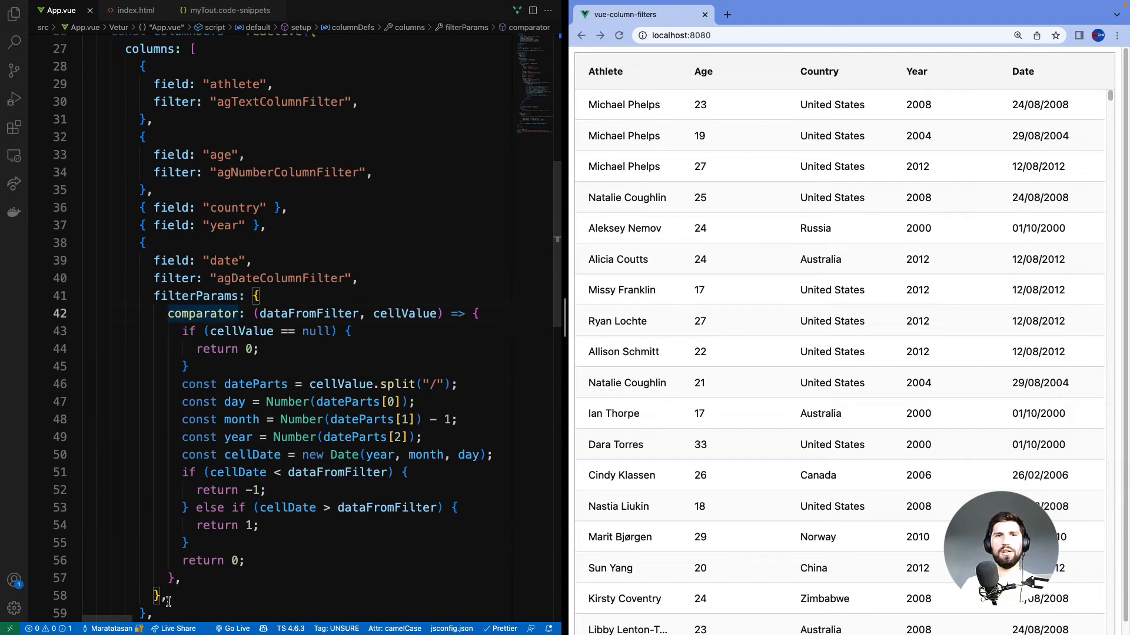
{"action": "double_click", "coordinate": [195, 295]}
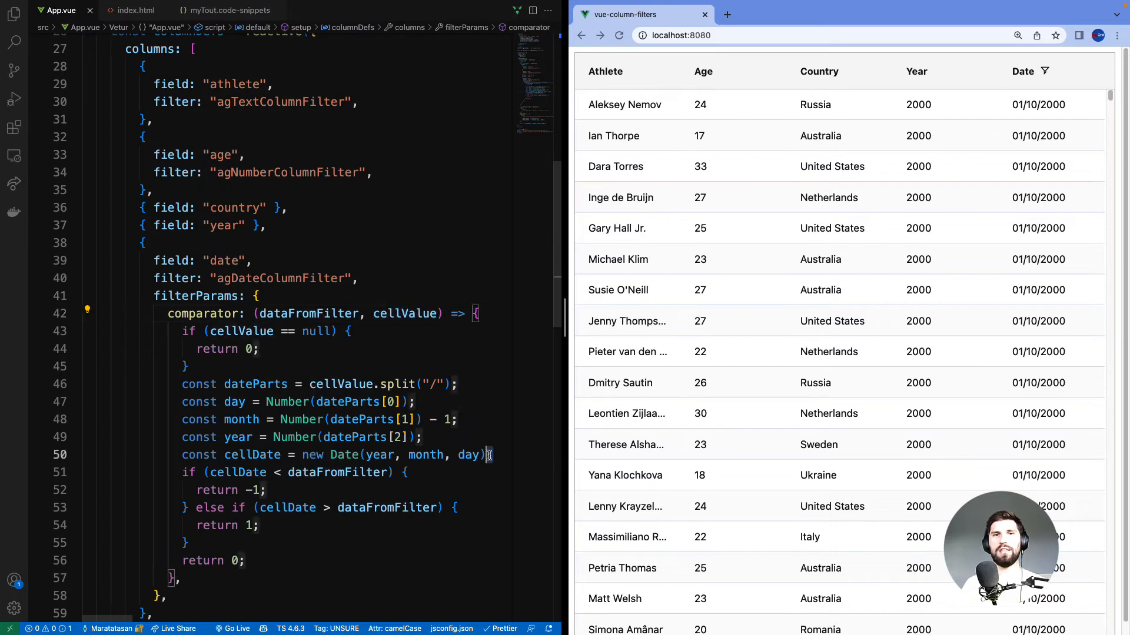
{"action": "left_click_drag", "start_coordinate": [182, 384], "coordinate": [493, 455]}
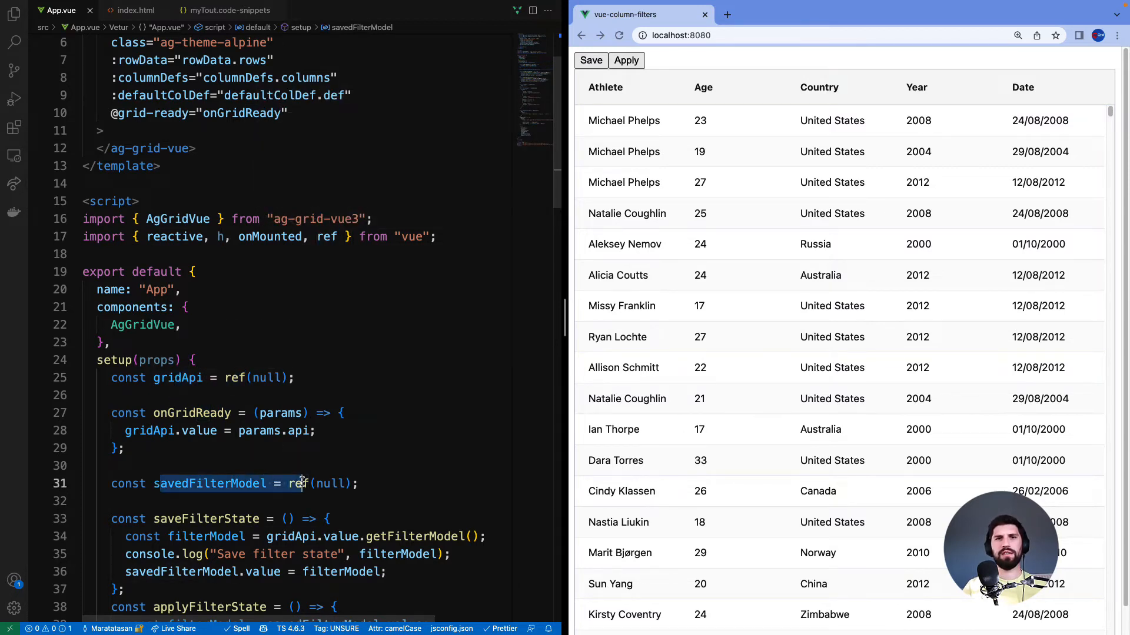
- Scroll through the gridApi, savedFilterModel and Save/Apply button code
{"action": "scroll", "scroll_direction": "down", "scroll_amount": 3}
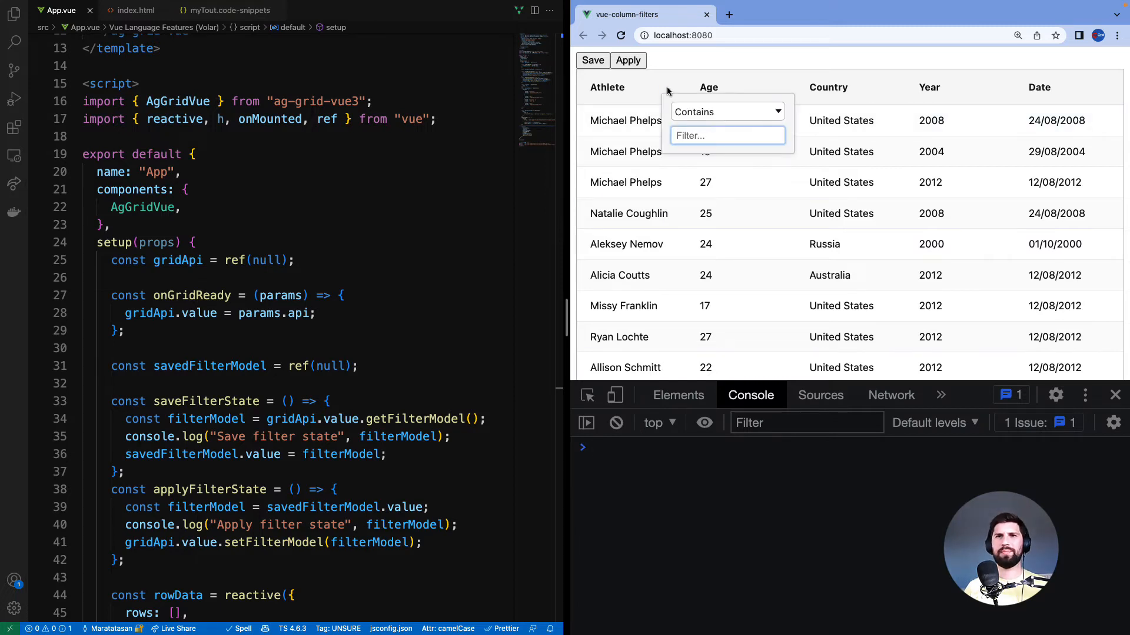
- Enter tony in the Athlete column filter
{"action": "type", "text": "tony"}
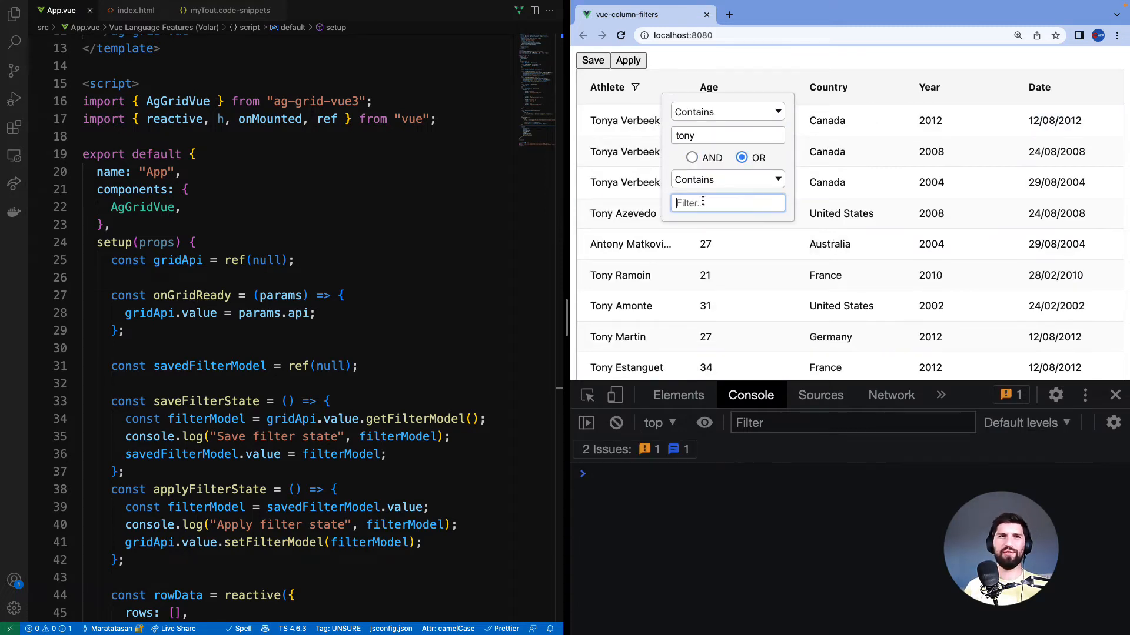
- Save the tony OR mike filter and expand its logged athlete model in the console
{"action": "left_click", "coordinate": [593, 60]}
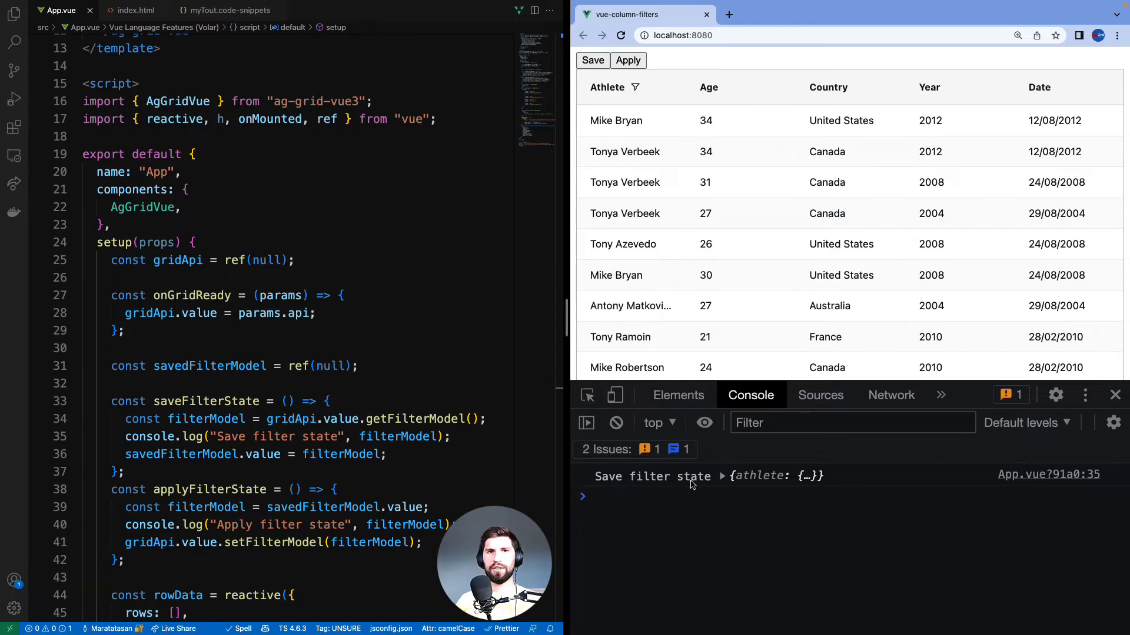
{"action": "left_click", "coordinate": [720, 475]}
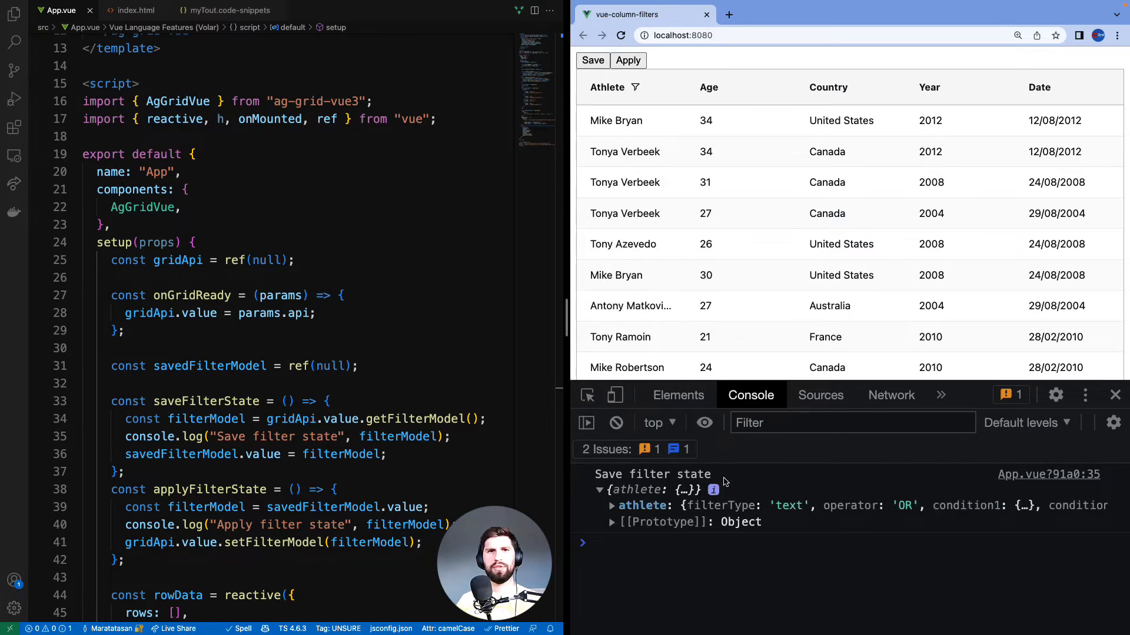
{"action": "left_click", "coordinate": [611, 505]}
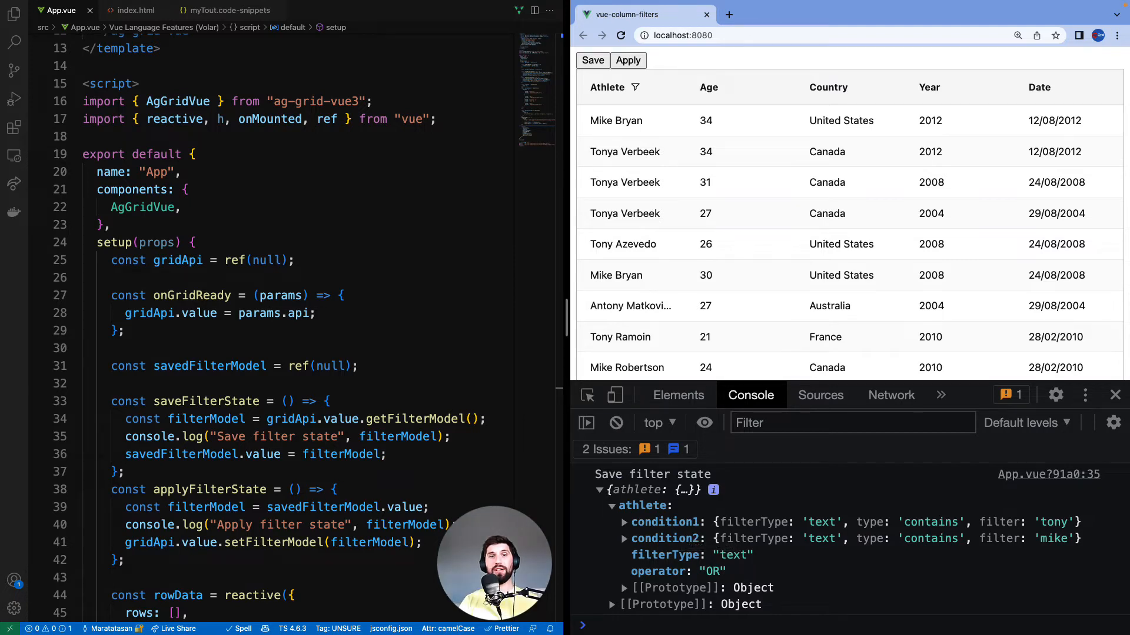
- Clear the Athlete filter to show all rows, then reapply the saved tony OR mike state
{"action": "left_click", "coordinate": [633, 87]}
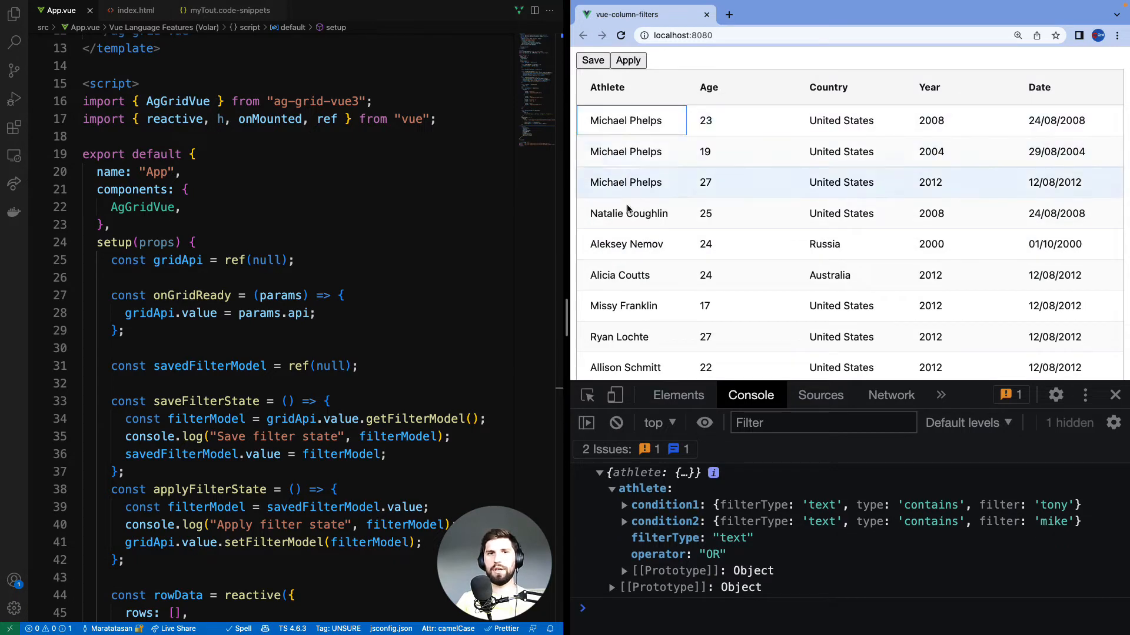
{"action": "left_click", "coordinate": [632, 120]}
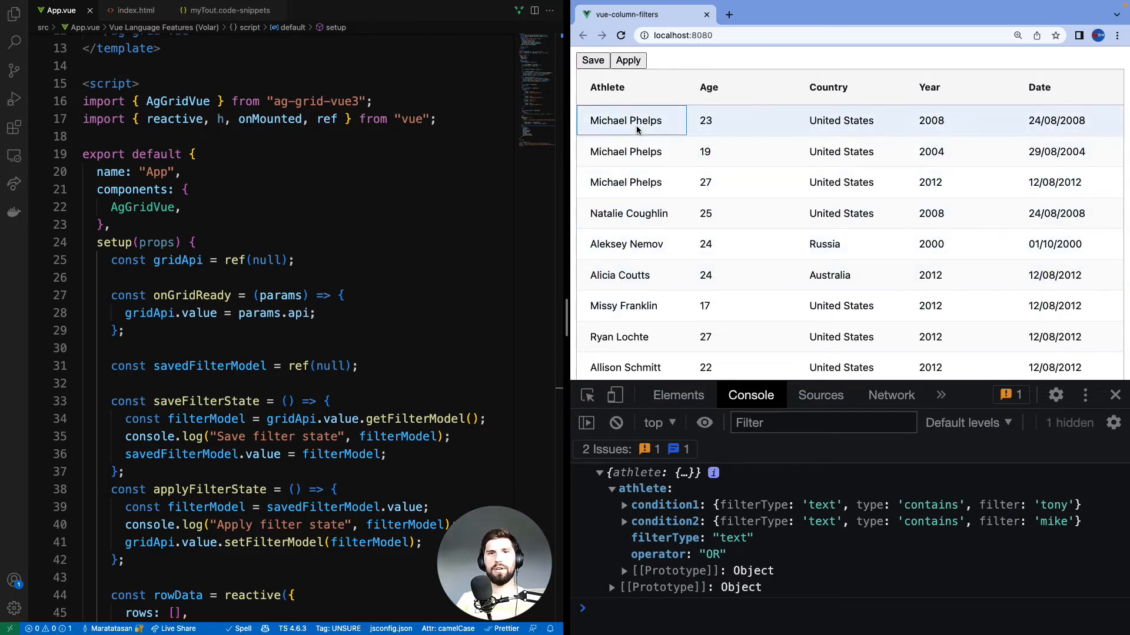
{"action": "left_click", "coordinate": [626, 60]}
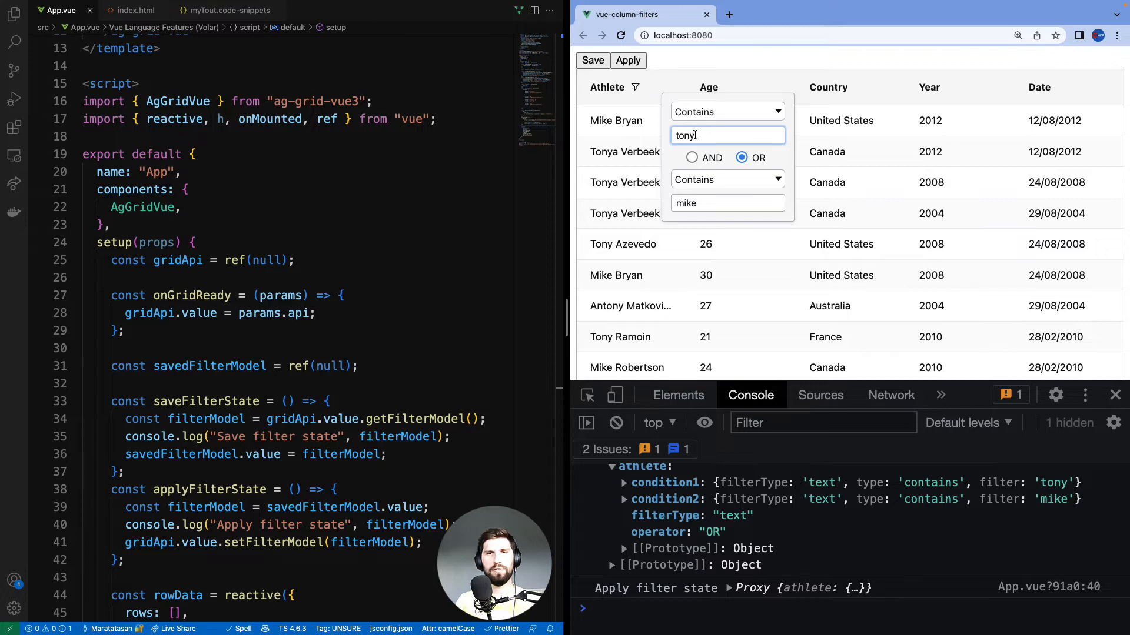
- Save the Athlete plus Age 34 filter state, then clear filters and save the empty state
{"action": "key", "text": "Backspace"}
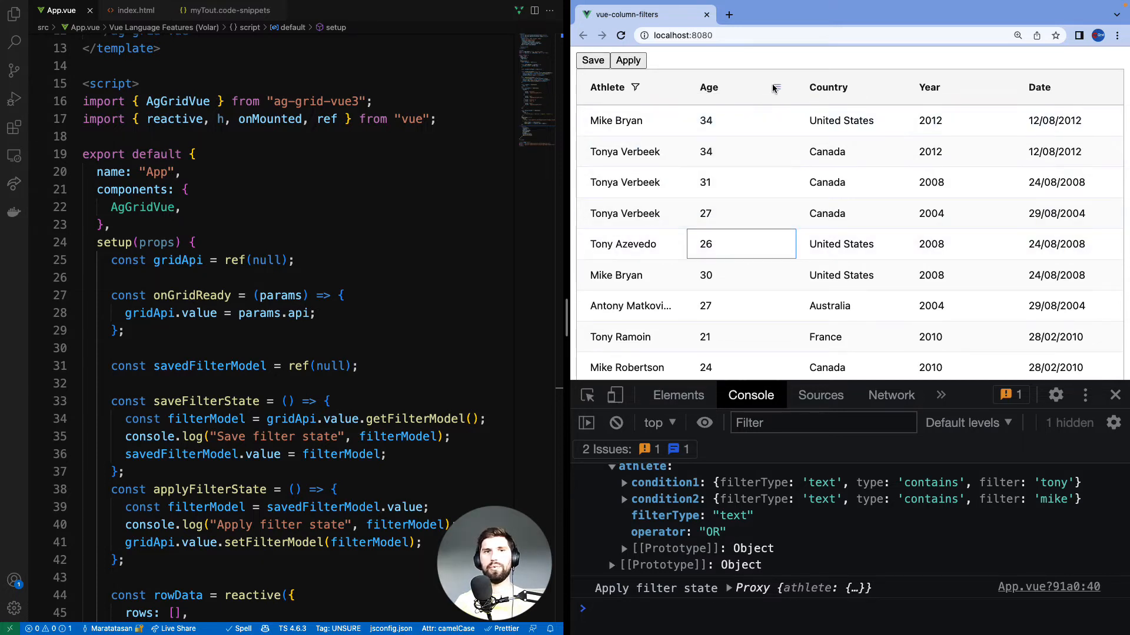
{"action": "type", "text": "3"}
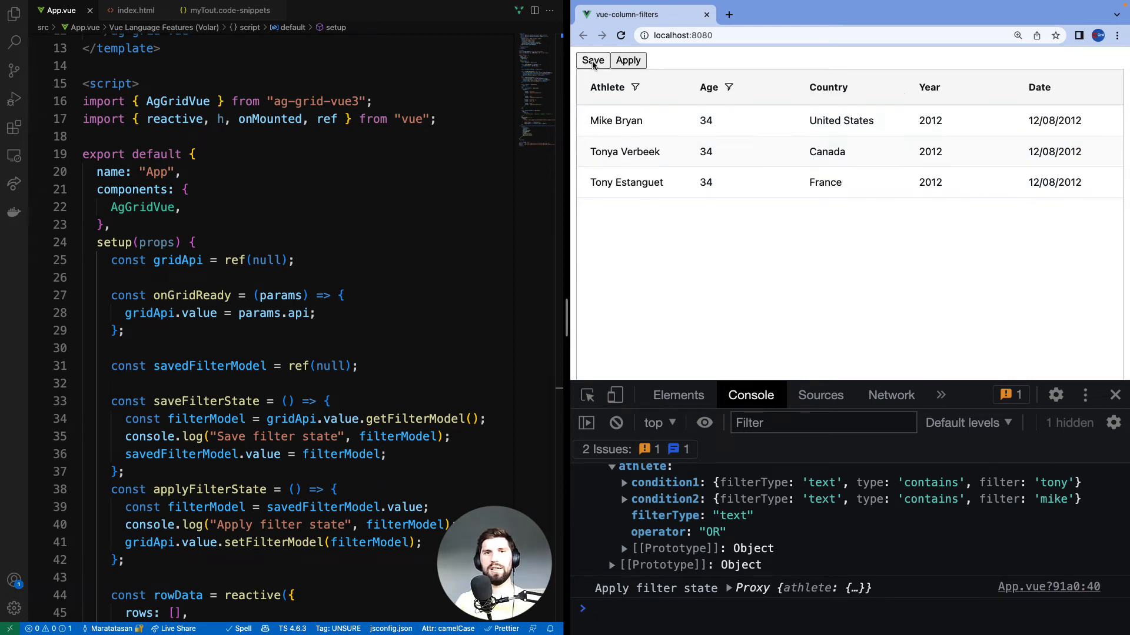
{"action": "left_click", "coordinate": [592, 60]}
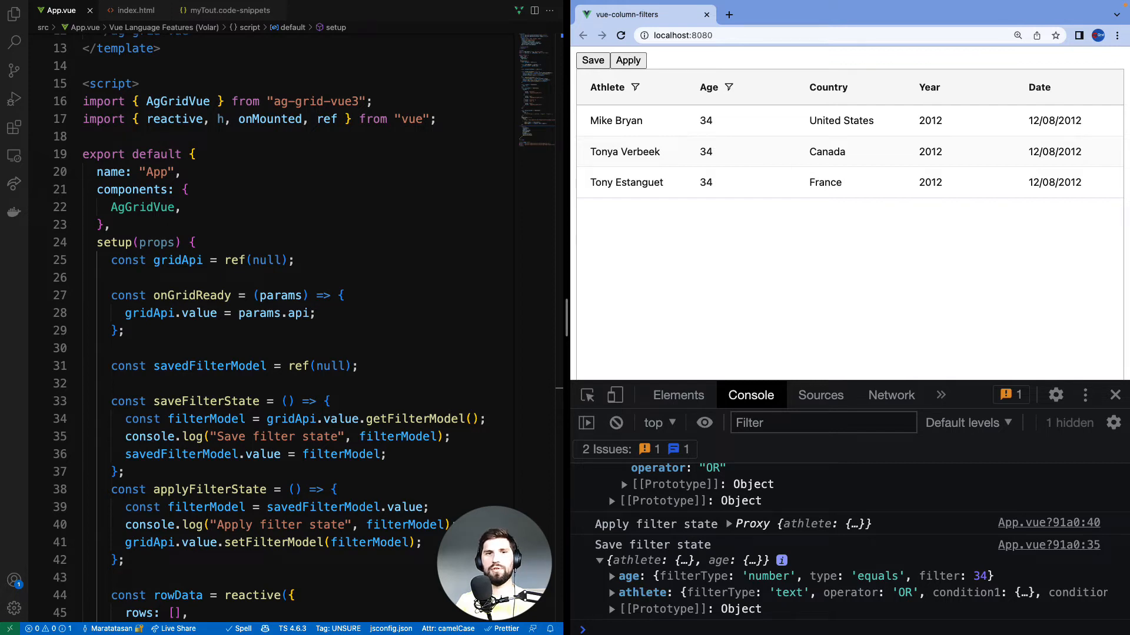
{"action": "left_click", "coordinate": [728, 87]}
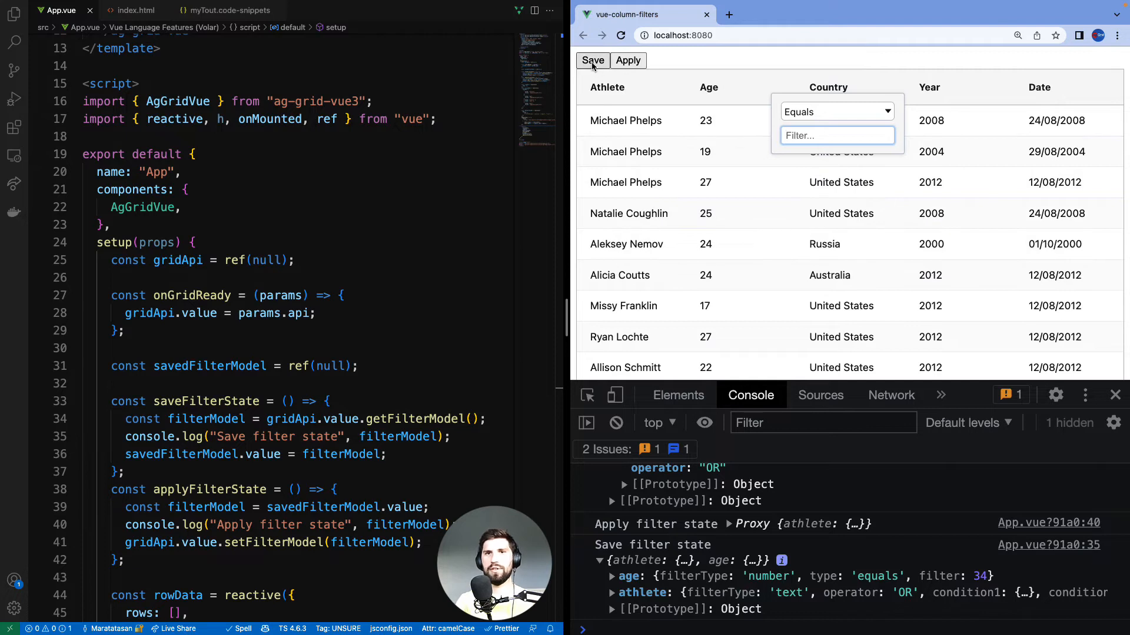
{"action": "left_click", "coordinate": [593, 60]}
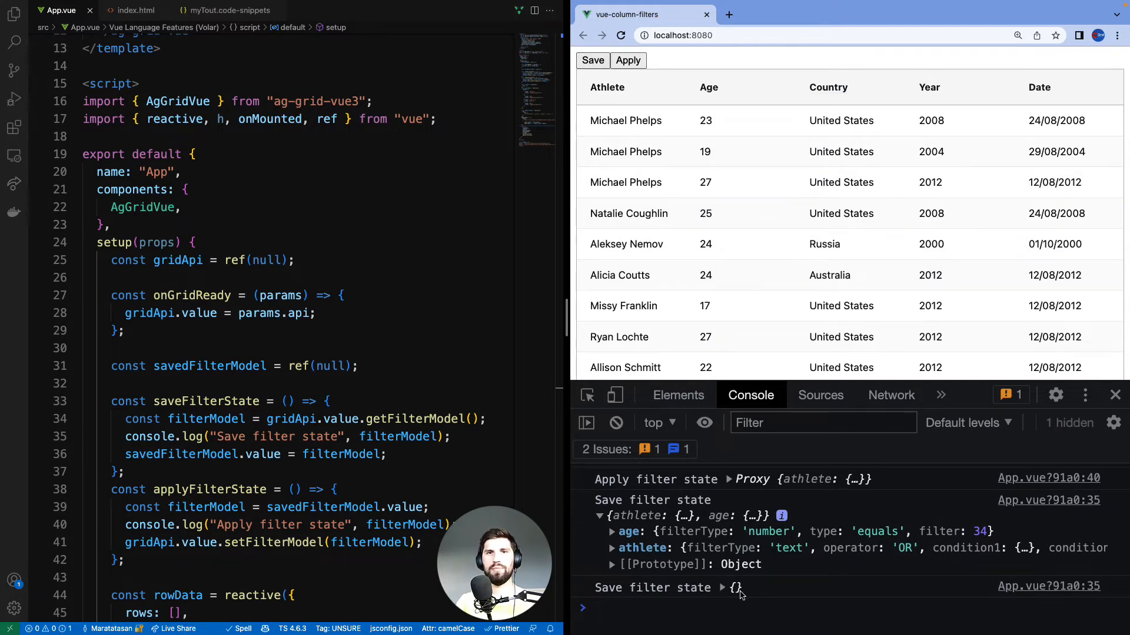
- Filter Athlete by 'tony', then apply the saved empty state to unfilter the grid
{"action": "type", "text": "tony"}
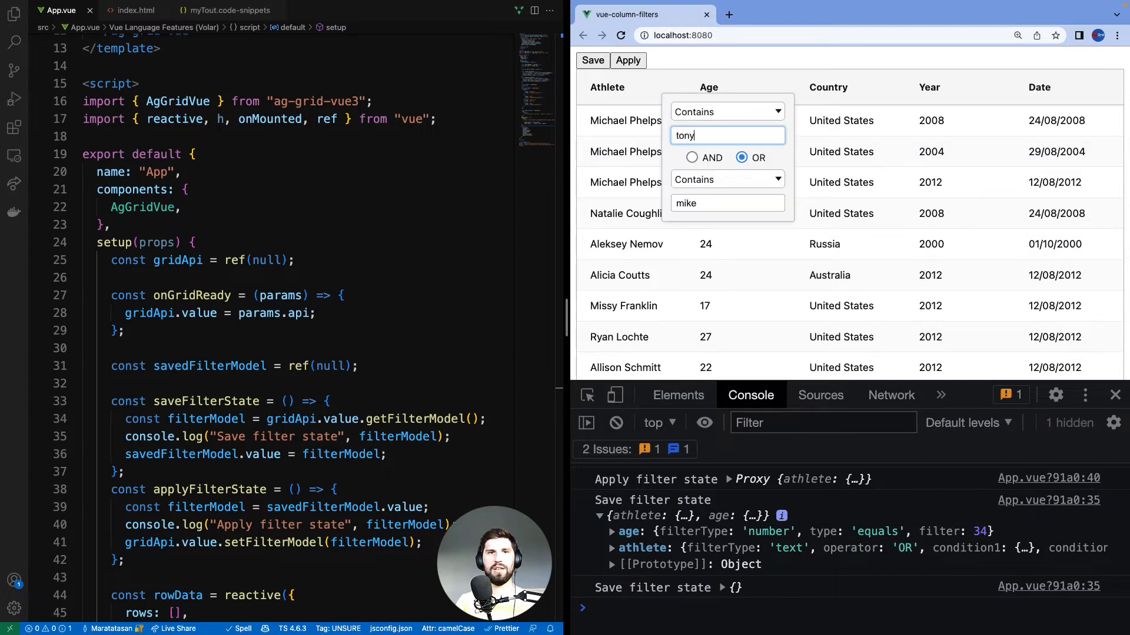
{"action": "left_click", "coordinate": [628, 61]}
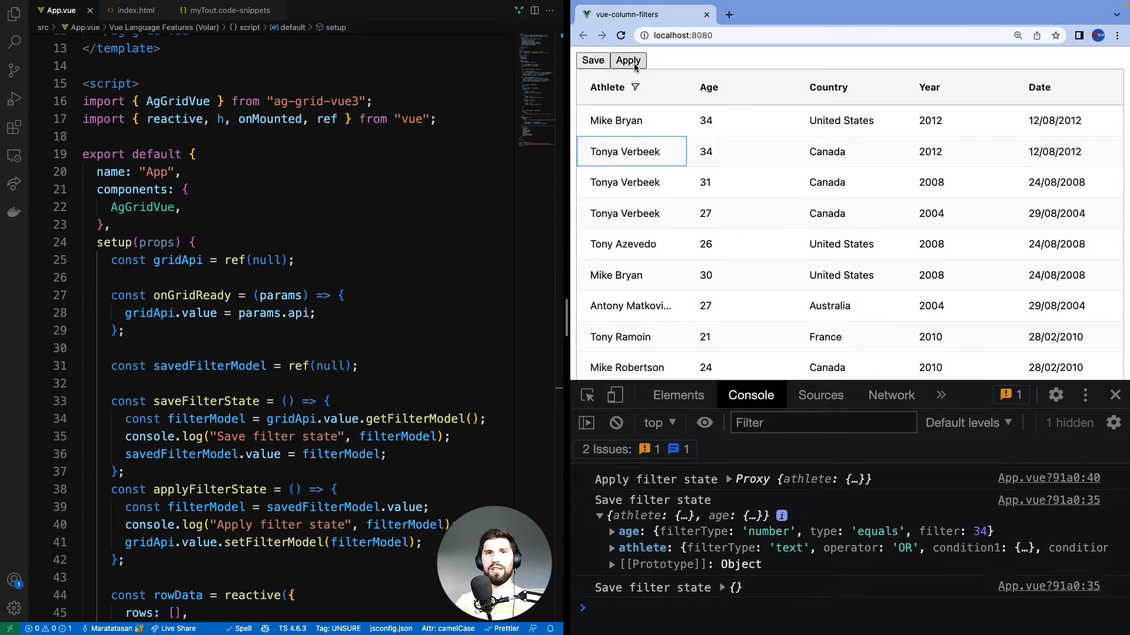
{"action": "left_click", "coordinate": [627, 60]}
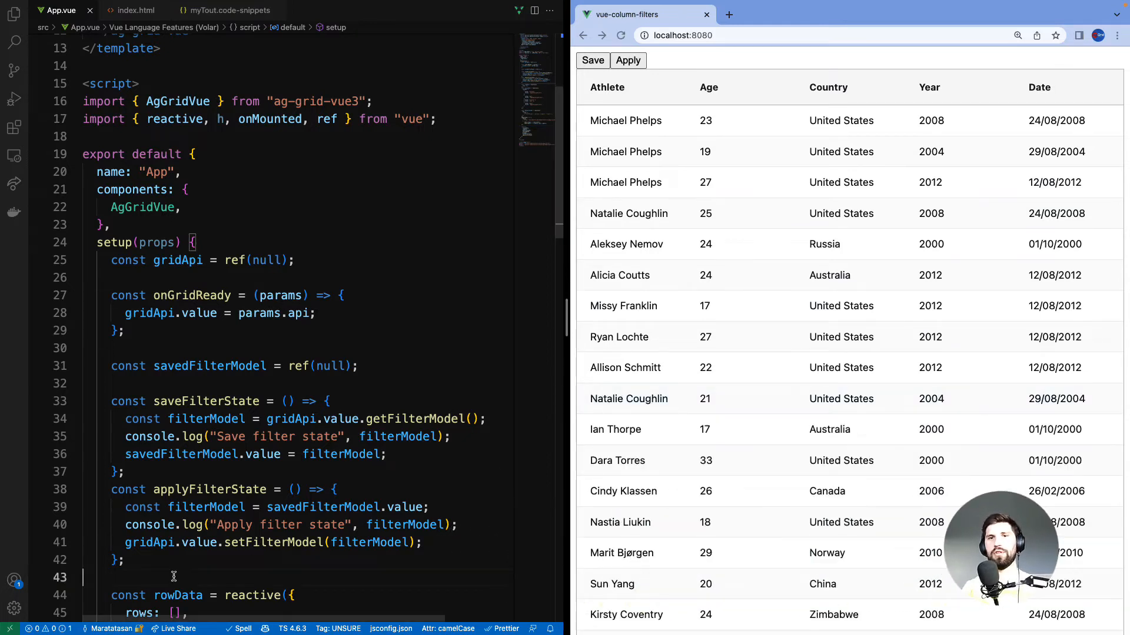
- Add floatingFilter: true to the athlete column definition
{"action": "scroll", "scroll_direction": "down", "scroll_amount": 3}
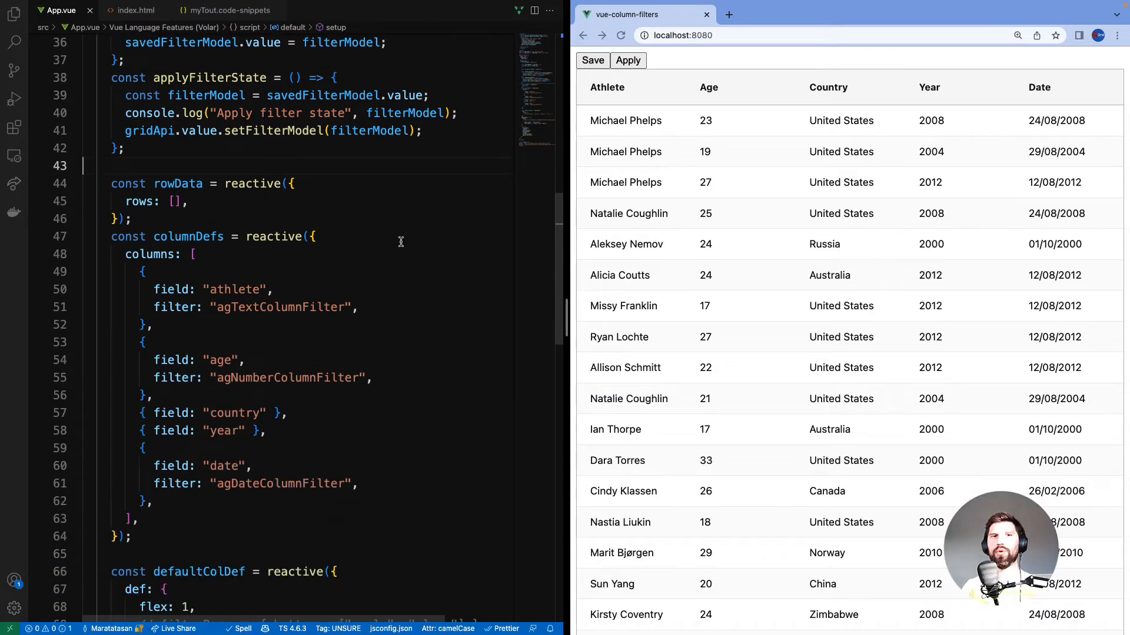
{"action": "left_click", "coordinate": [358, 308]}
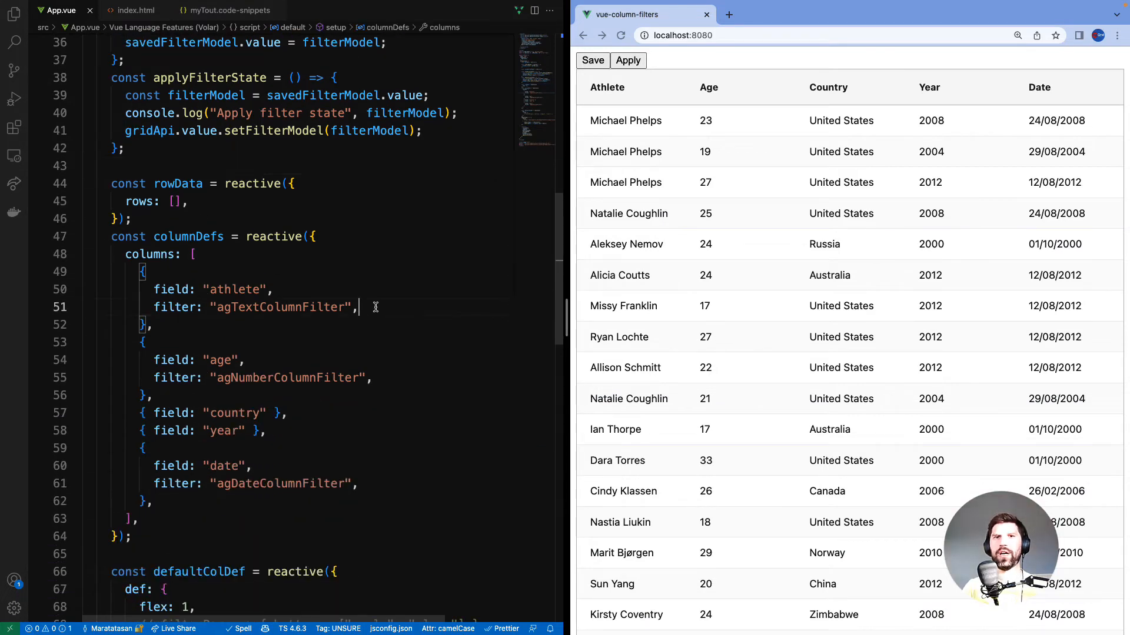
{"action": "type", "text": "floatingFilter: true"}
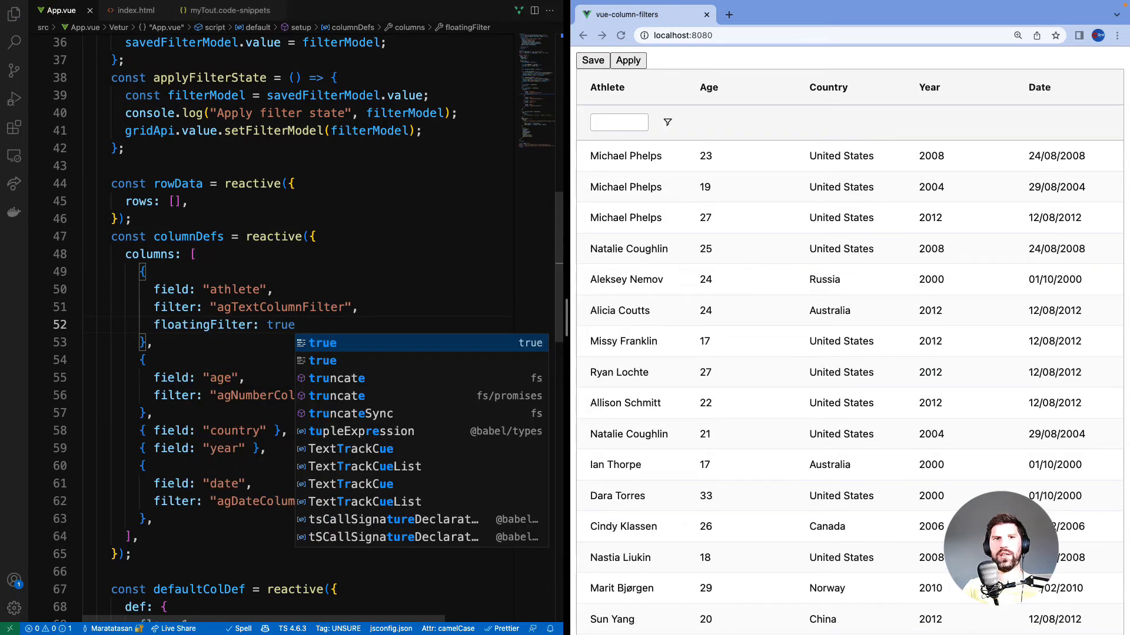
- Test the Athlete floating filter by typing 'tony' and opening the full filter
{"action": "left_click", "coordinate": [618, 122]}
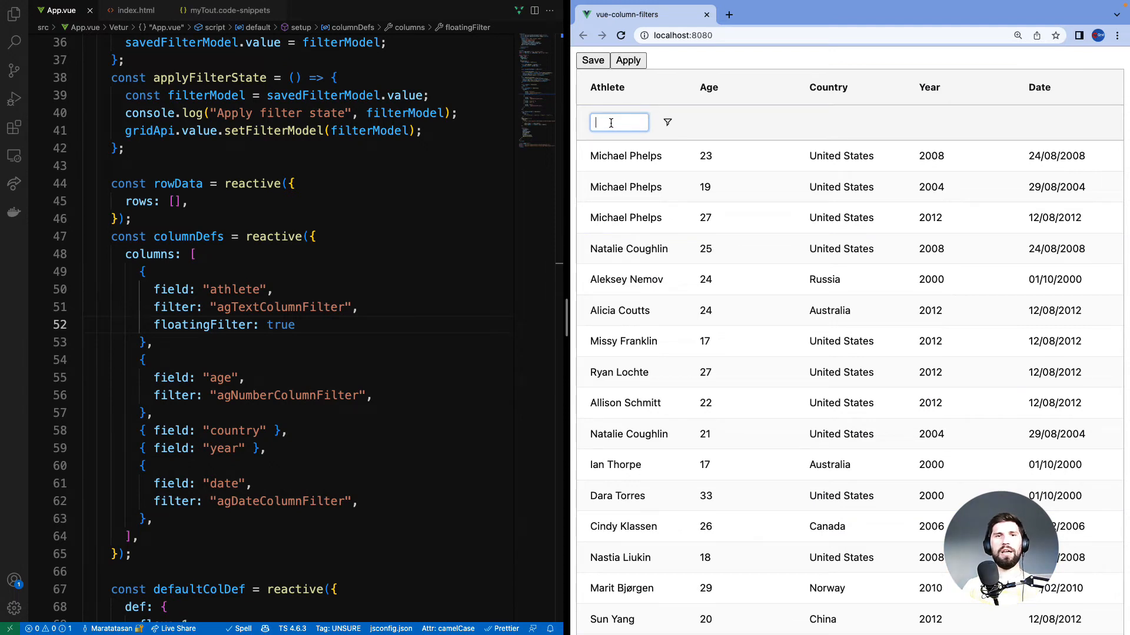
{"action": "type", "text": "tony"}
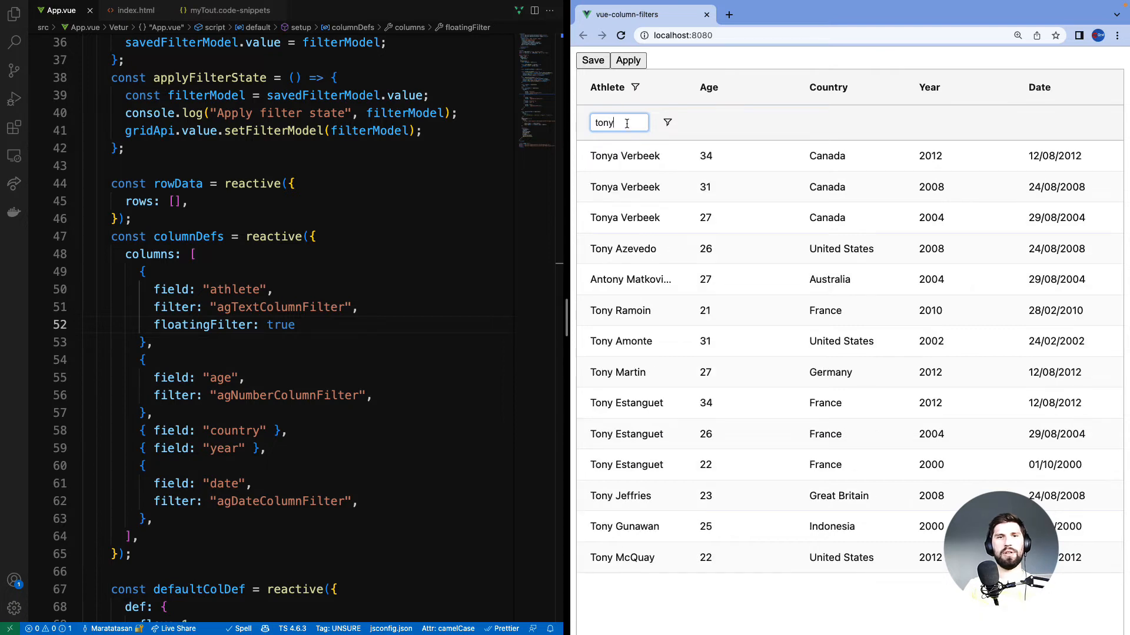
{"action": "left_click", "coordinate": [666, 122]}
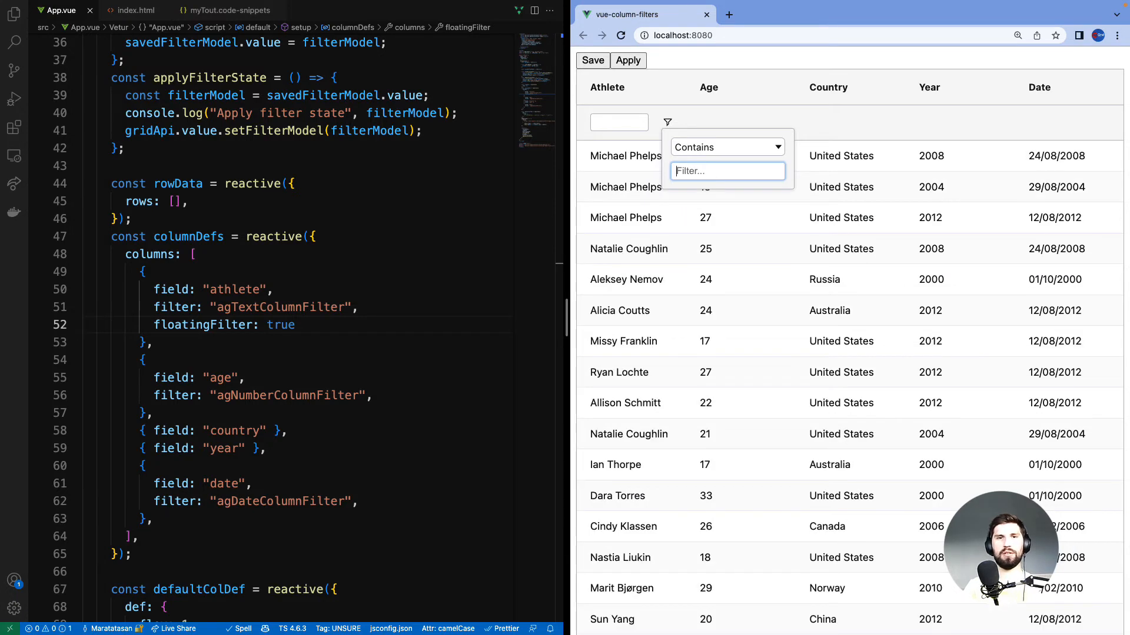
{"action": "double_click", "coordinate": [205, 325]}
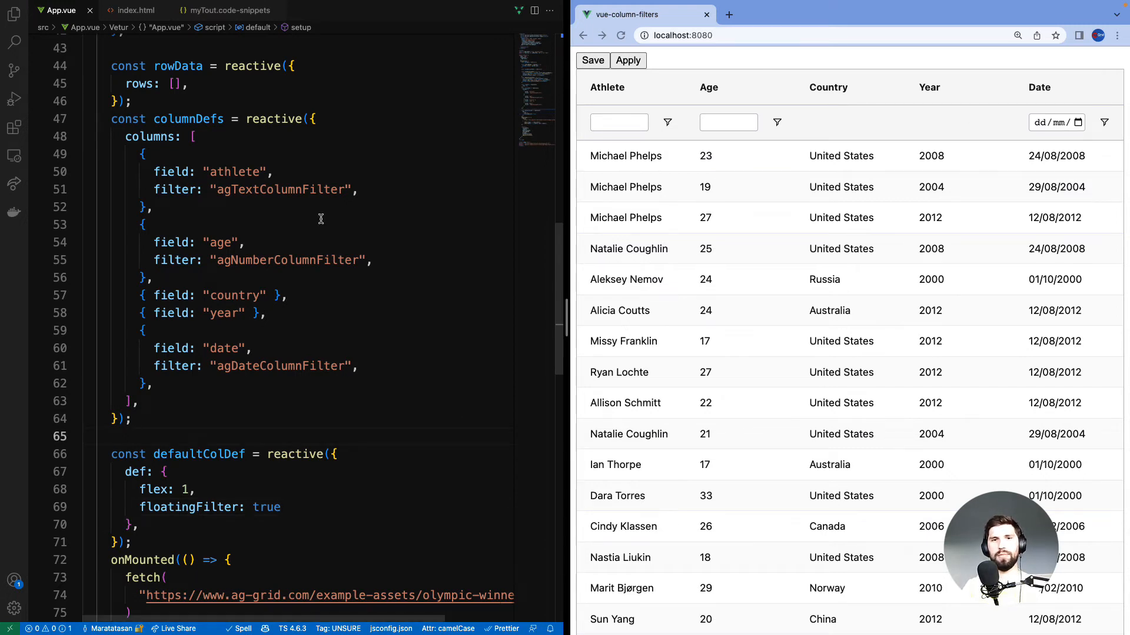
{"action": "double_click", "coordinate": [176, 189]}
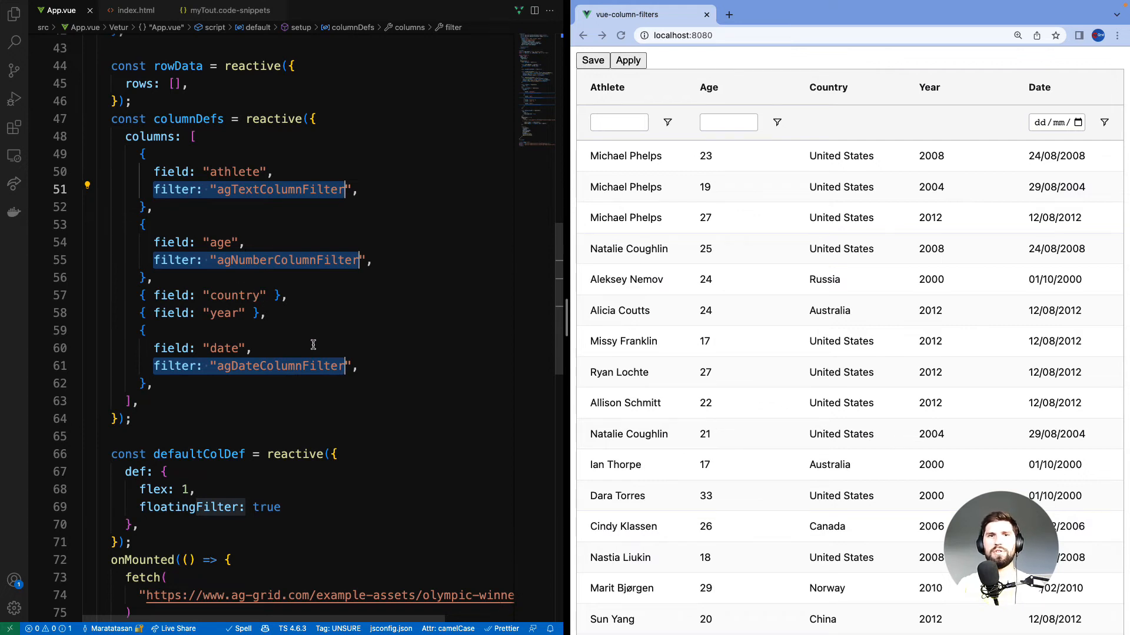
{"action": "left_click", "coordinate": [720, 155]}
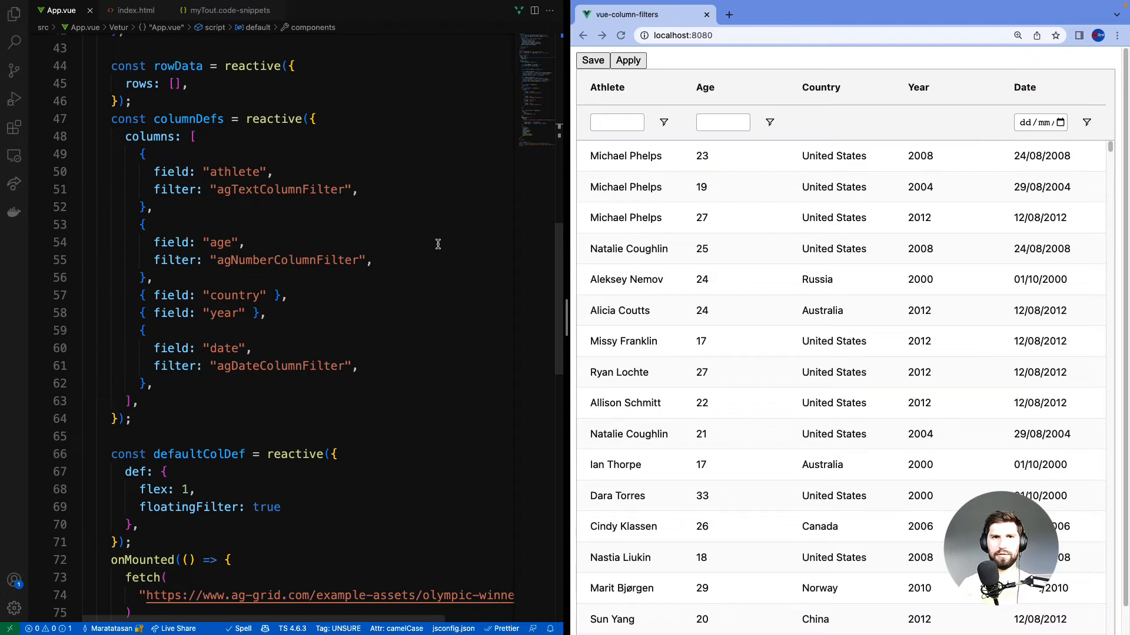
- In App.vue, give year agSetColumnFilter, country agMultiColumnFilter, and add saveFilterState/applyFilterState
{"action": "left_click", "coordinate": [13, 13]}
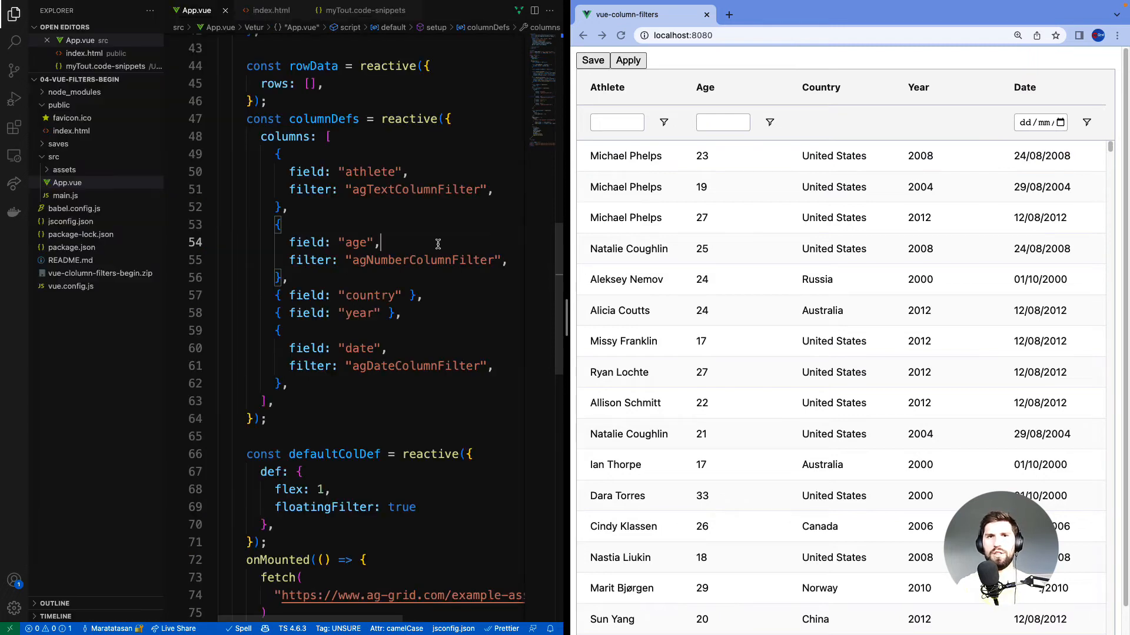
{"action": "left_click", "coordinate": [74, 247]}
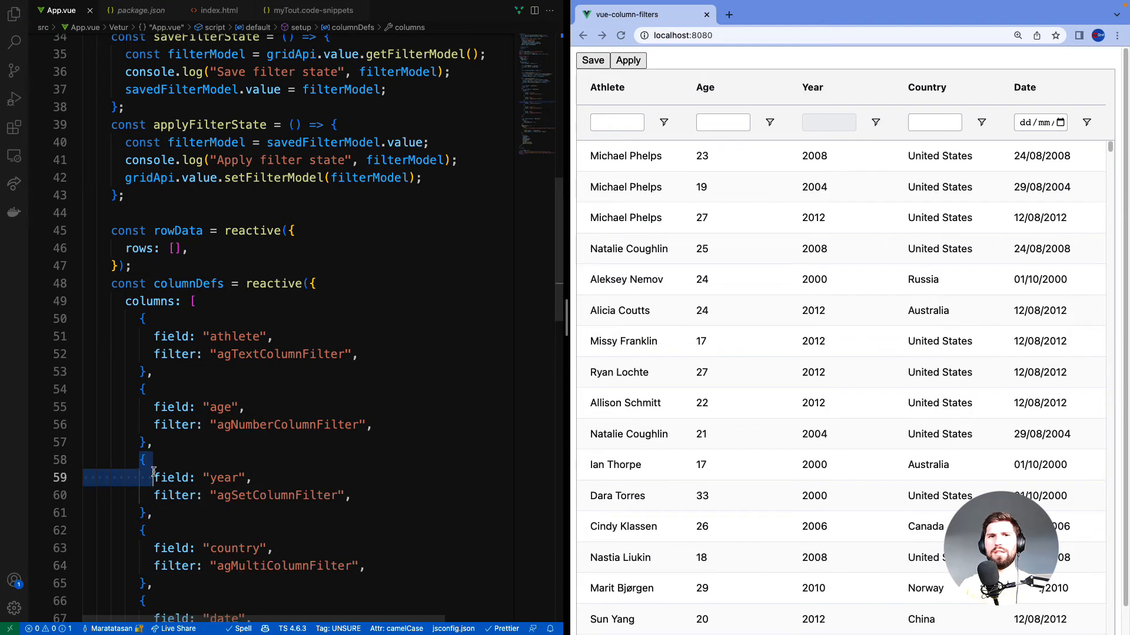
{"action": "left_click_drag", "start_coordinate": [153, 478], "coordinate": [164, 513]}
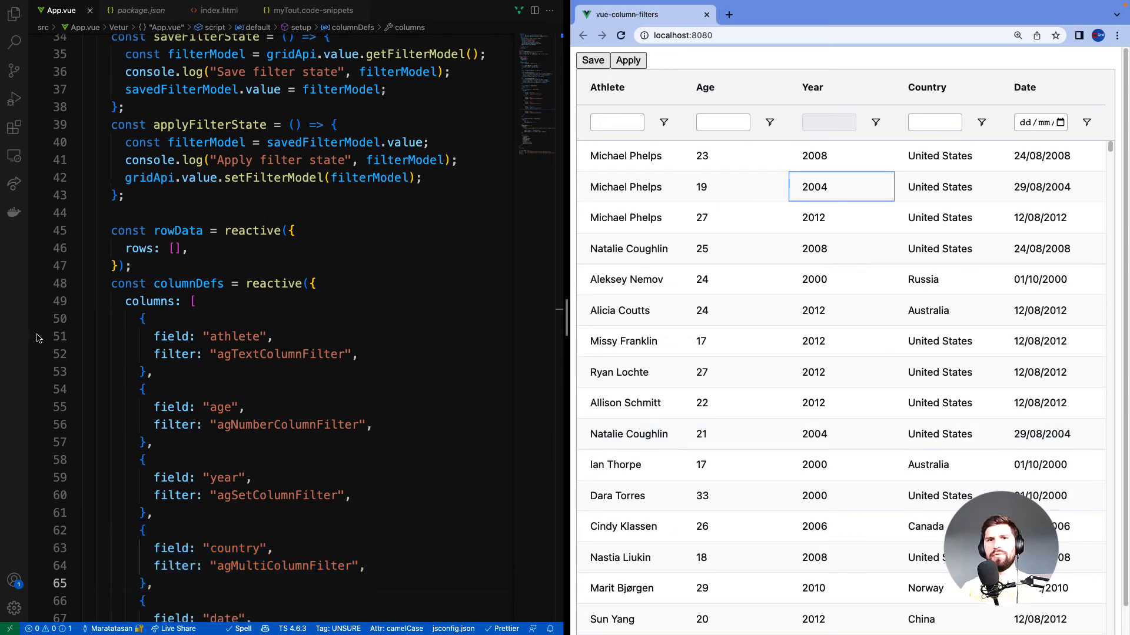
{"action": "mouse_move", "coordinate": [876, 122]}
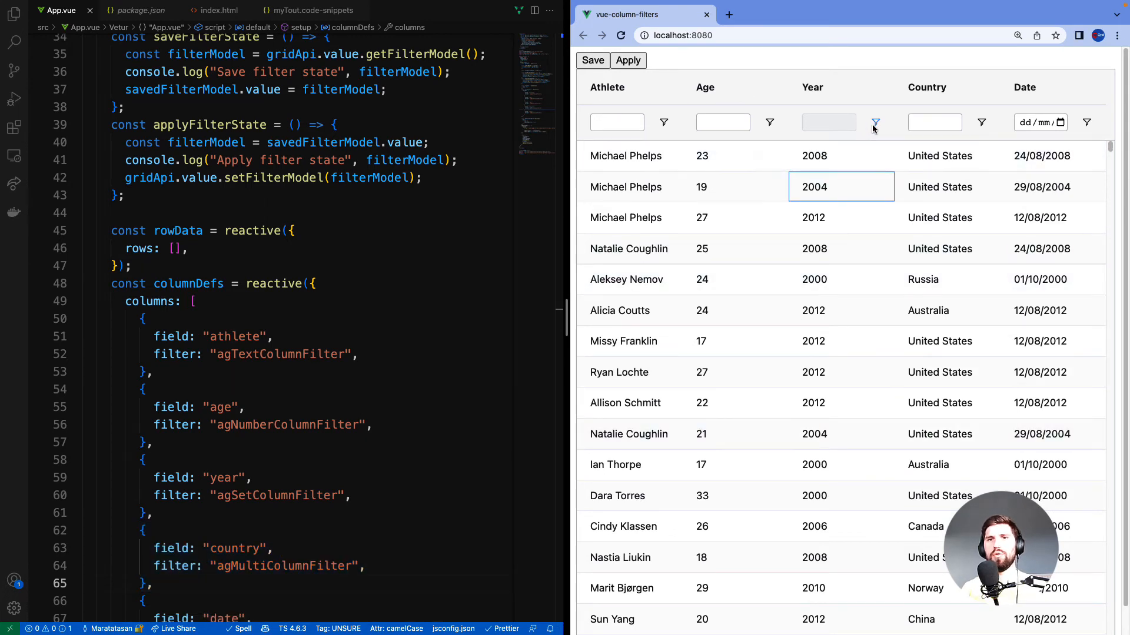
- In the Year set filter, untick Select All and tick 2010 and 2012
{"action": "left_click", "coordinate": [876, 122]}
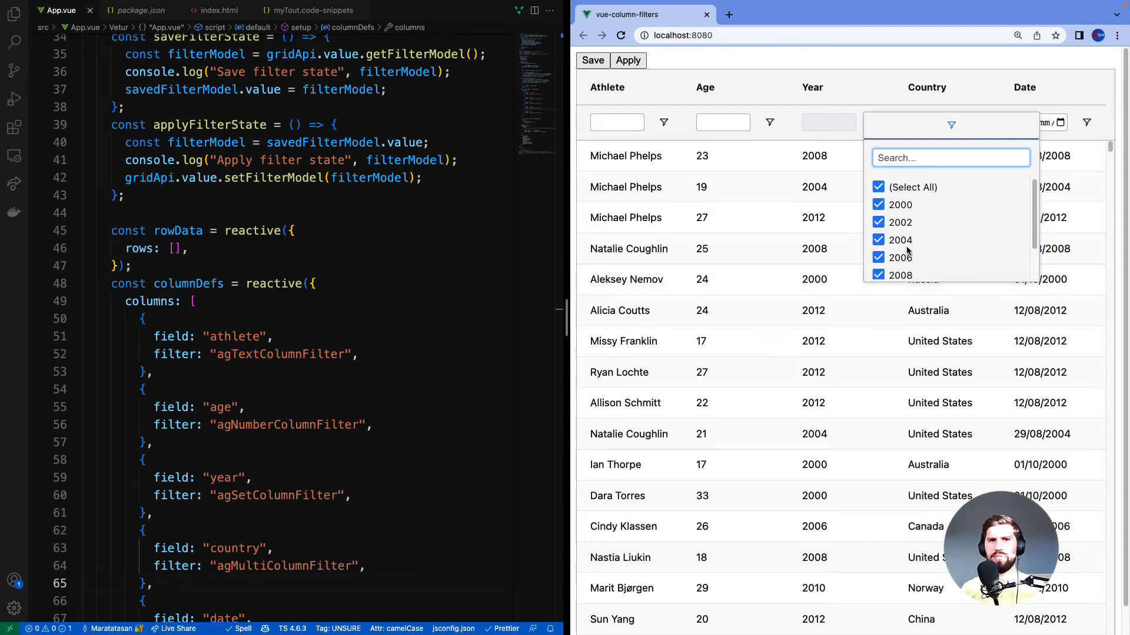
{"action": "mouse_move", "coordinate": [930, 206]}
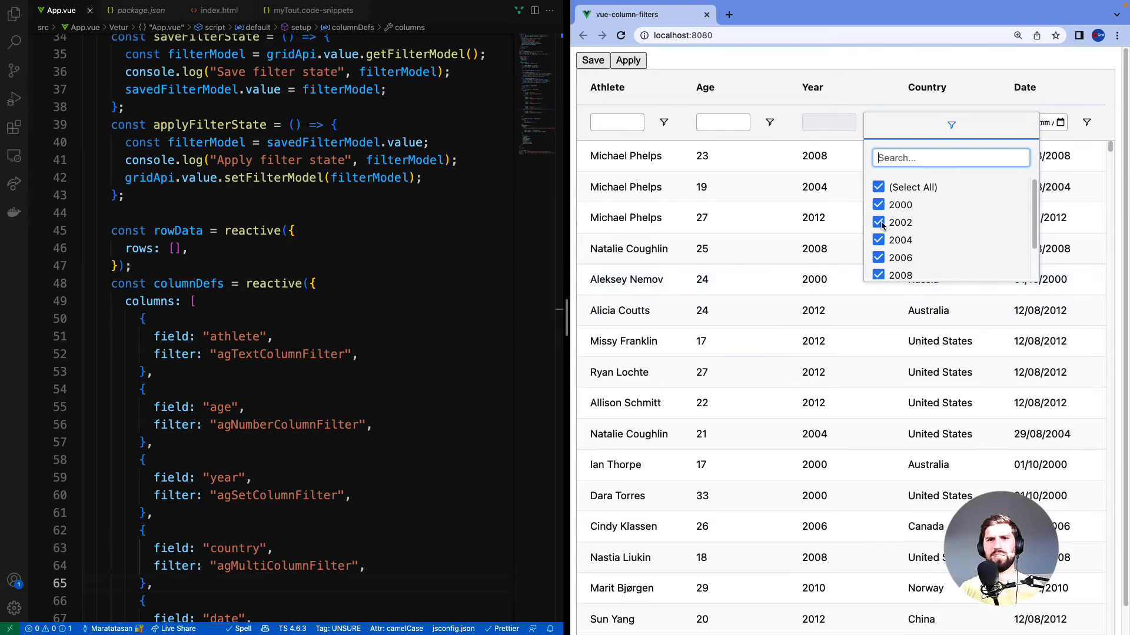
{"action": "left_click", "coordinate": [877, 187]}
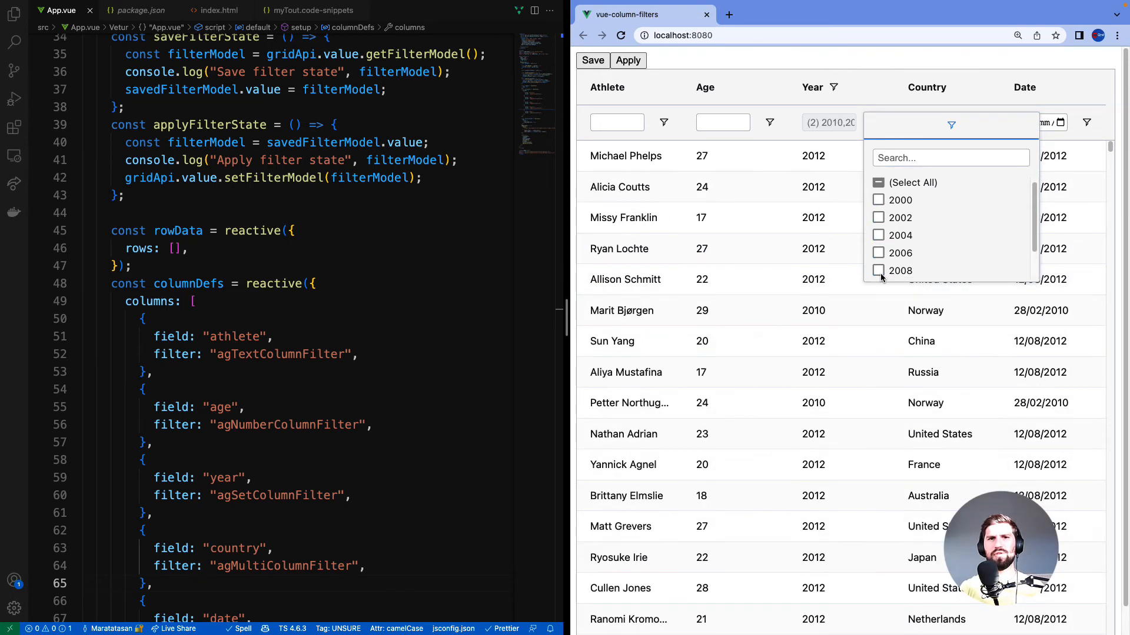
{"action": "left_click", "coordinate": [879, 183]}
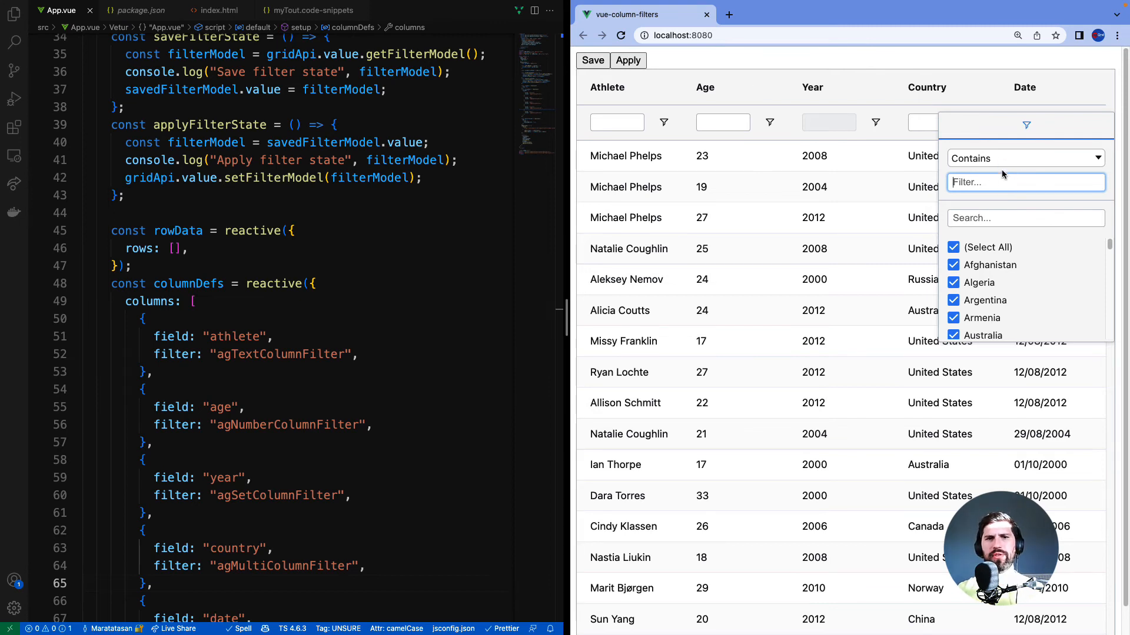
- Filter Country to names containing 'land', then keep only Iceland and Ireland ticked
{"action": "left_click", "coordinate": [1023, 158]}
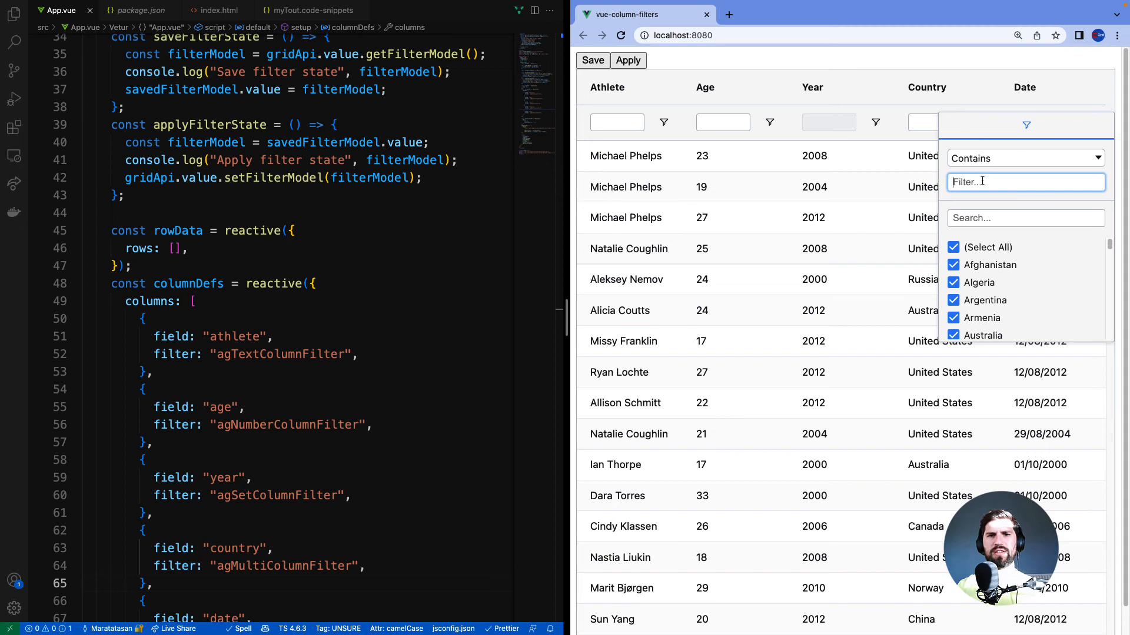
{"action": "type", "text": "land"}
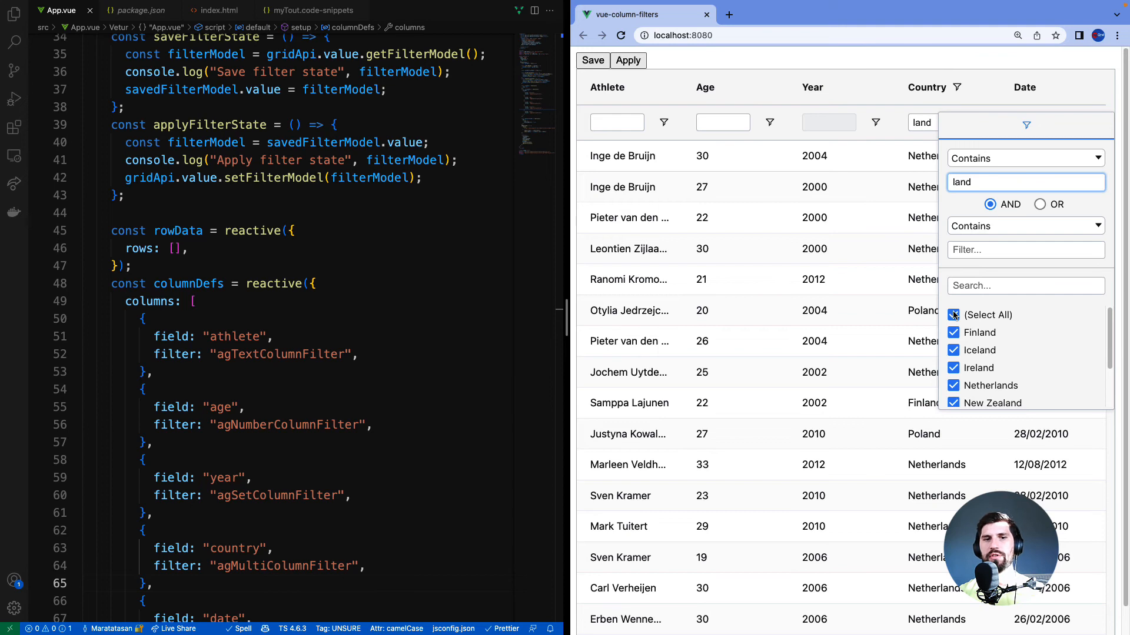
{"action": "left_click", "coordinate": [953, 315]}
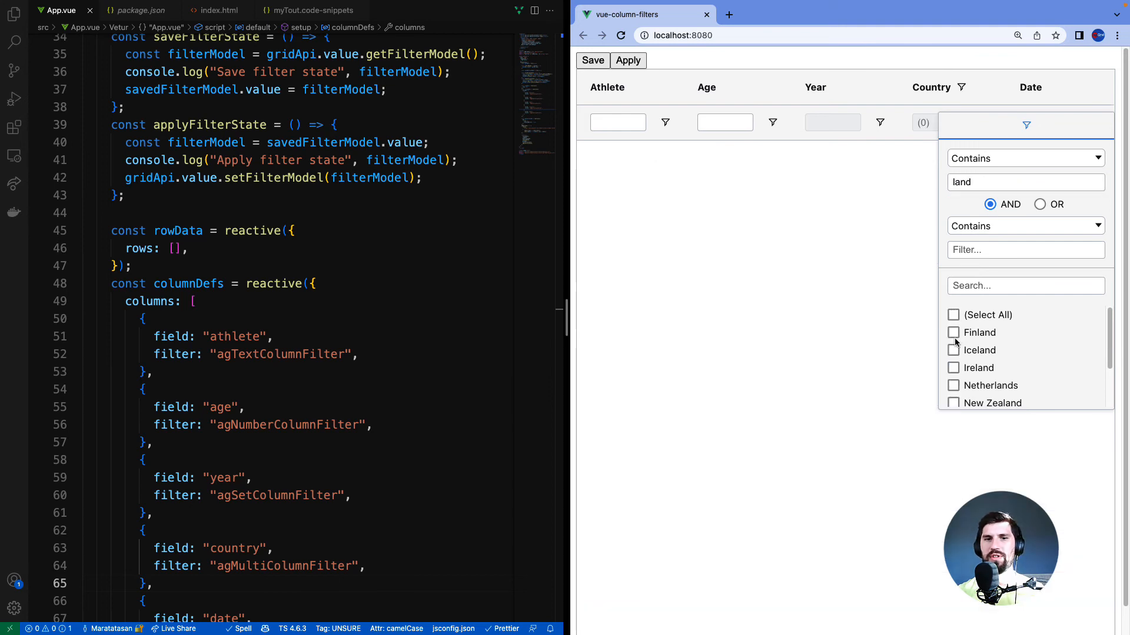
{"action": "left_click", "coordinate": [953, 350]}
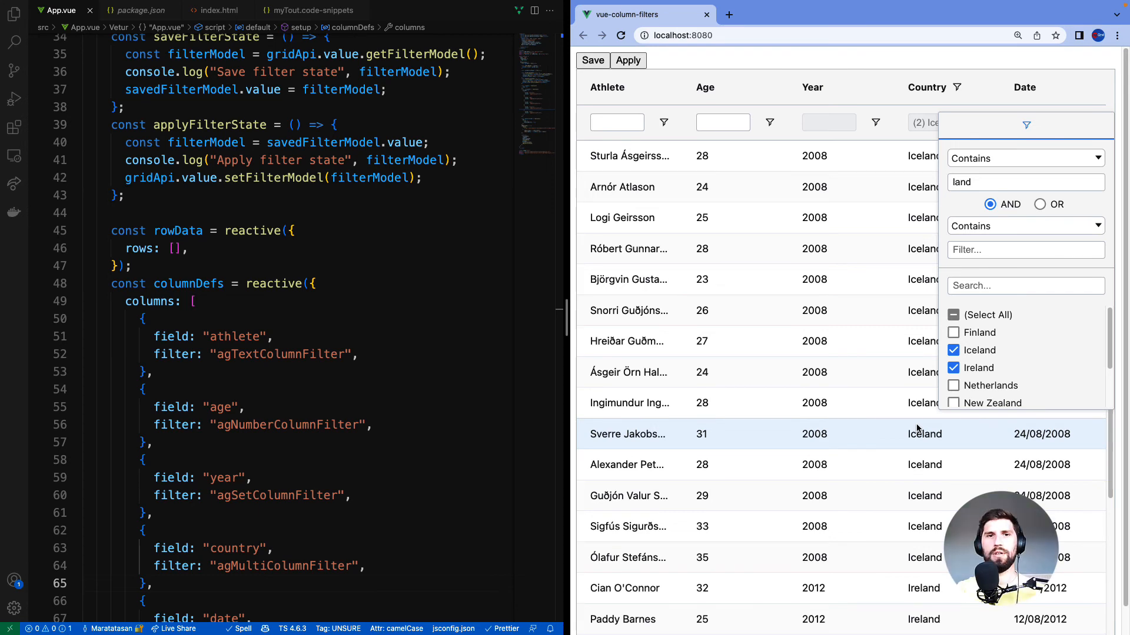
{"action": "left_click", "coordinate": [840, 156]}
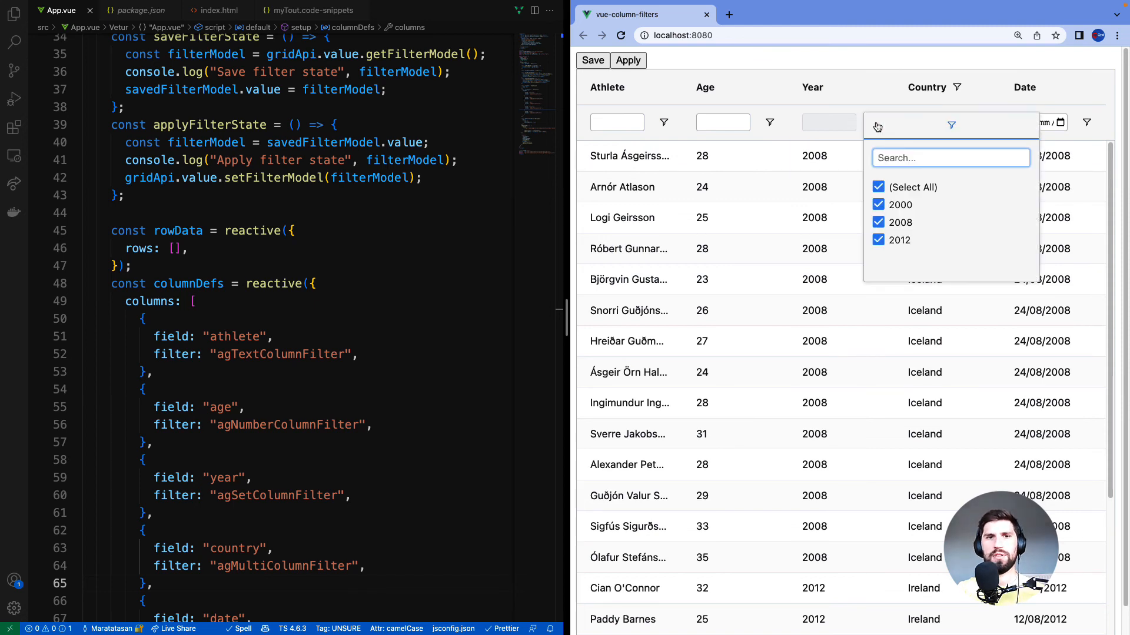
- Untick 2008 in the Year filter and save the resulting filter state
{"action": "left_click", "coordinate": [878, 221]}
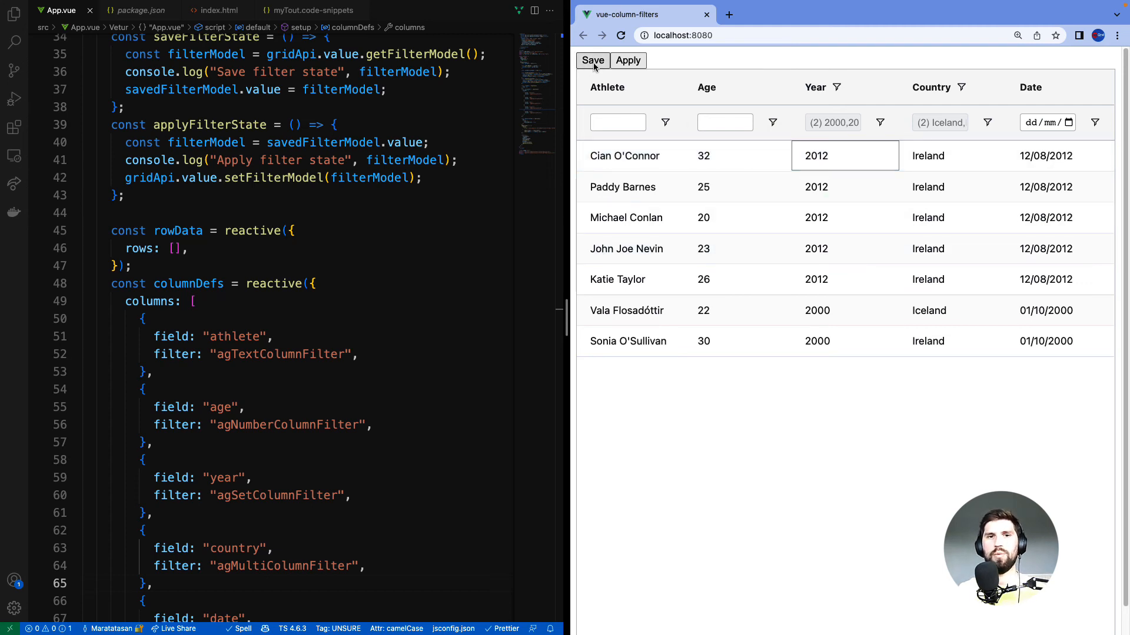
{"action": "left_click", "coordinate": [593, 60]}
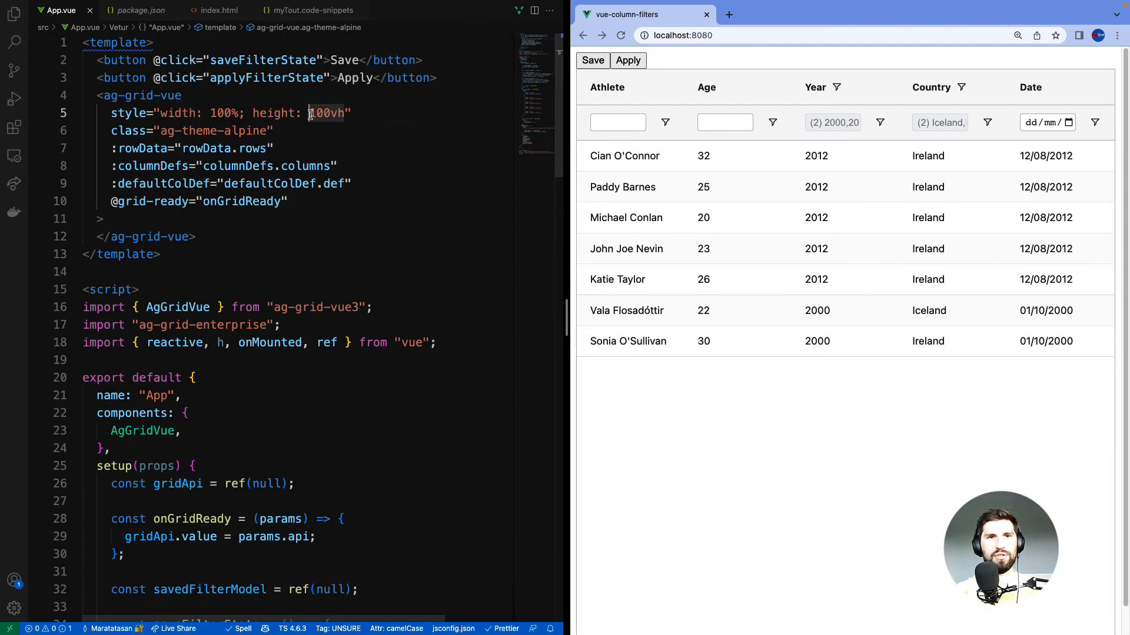
- Reload the app to show the 300px grid and begin adding popupParent in setup
{"action": "left_click", "coordinate": [622, 35]}
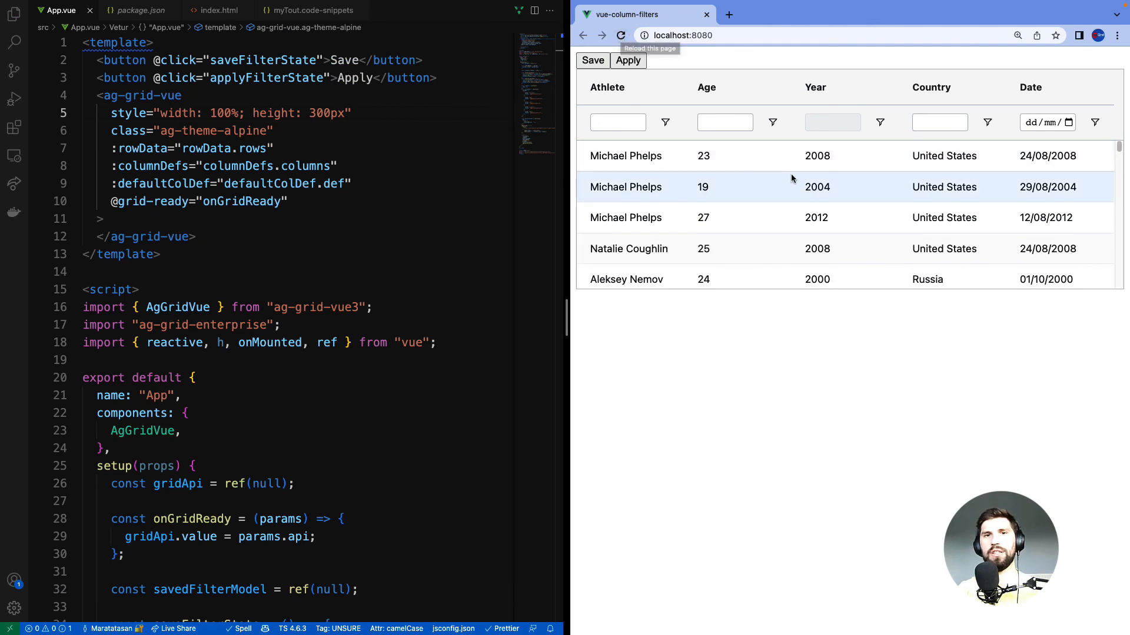
{"action": "mouse_move", "coordinate": [776, 205]}
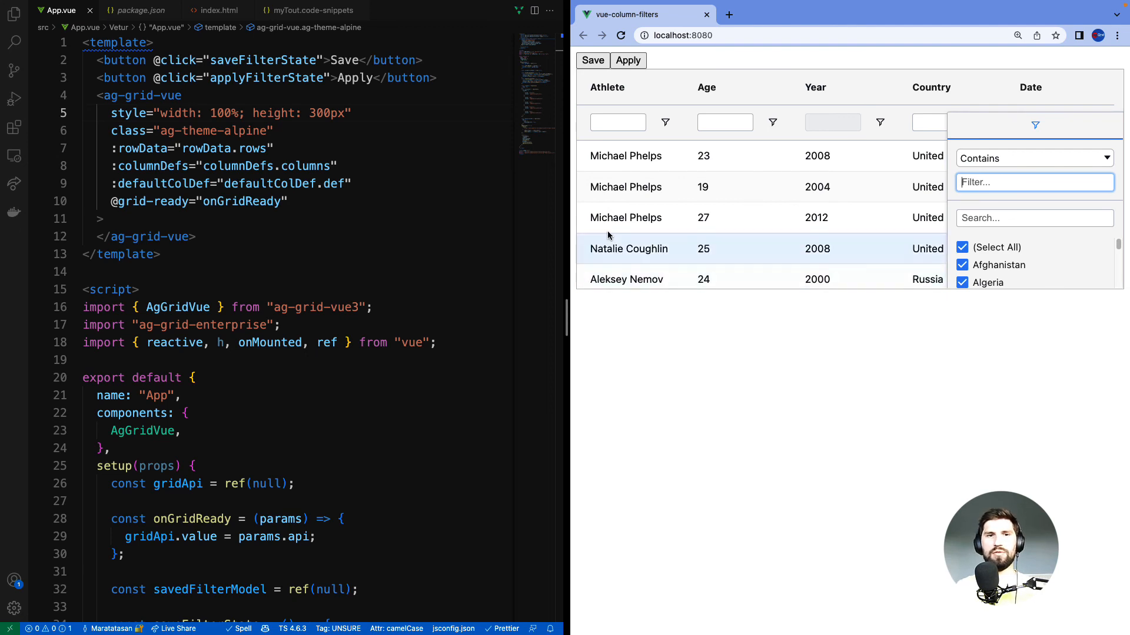
{"action": "type", "text": ":pop"}
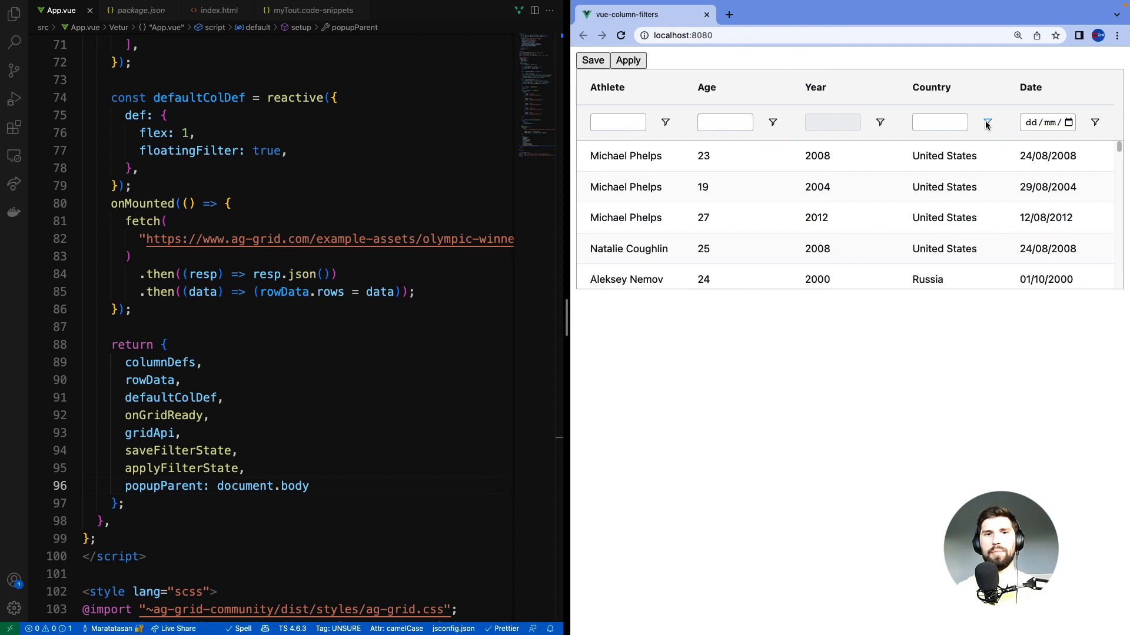
- Open the Country floating filter to confirm its popup extends beyond the grid
{"action": "left_click", "coordinate": [986, 123]}
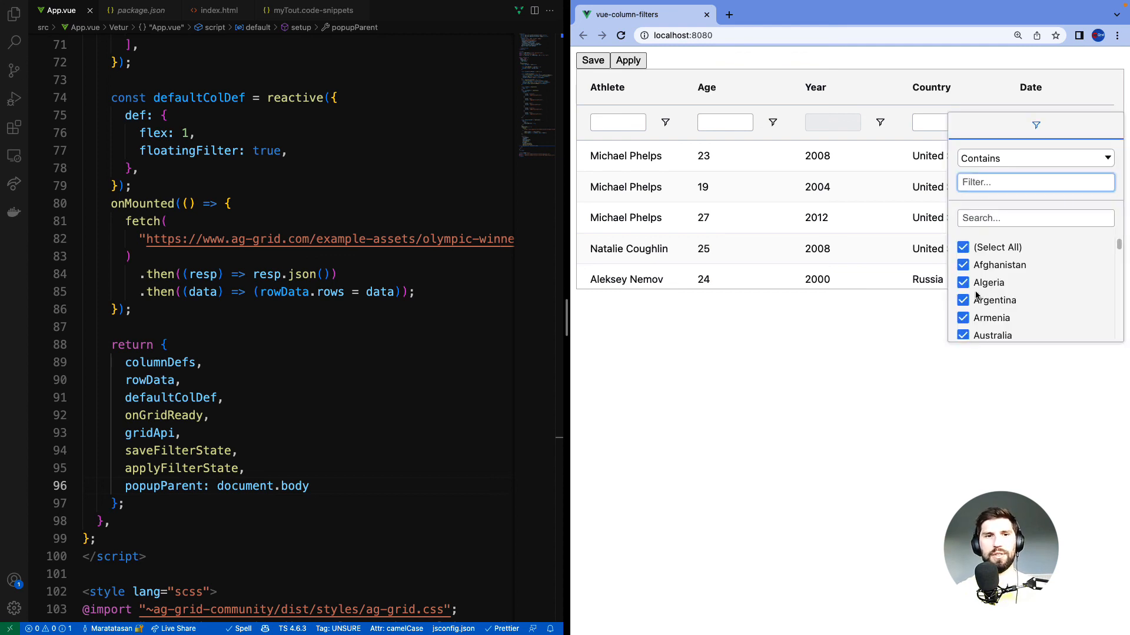
{"action": "mouse_move", "coordinate": [985, 131]}
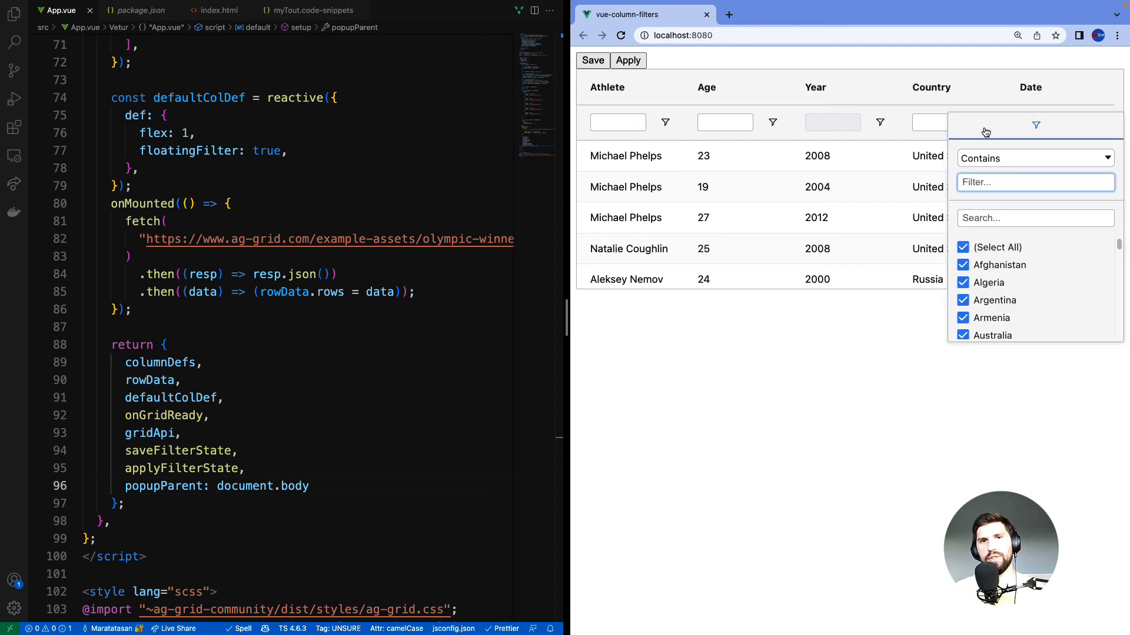